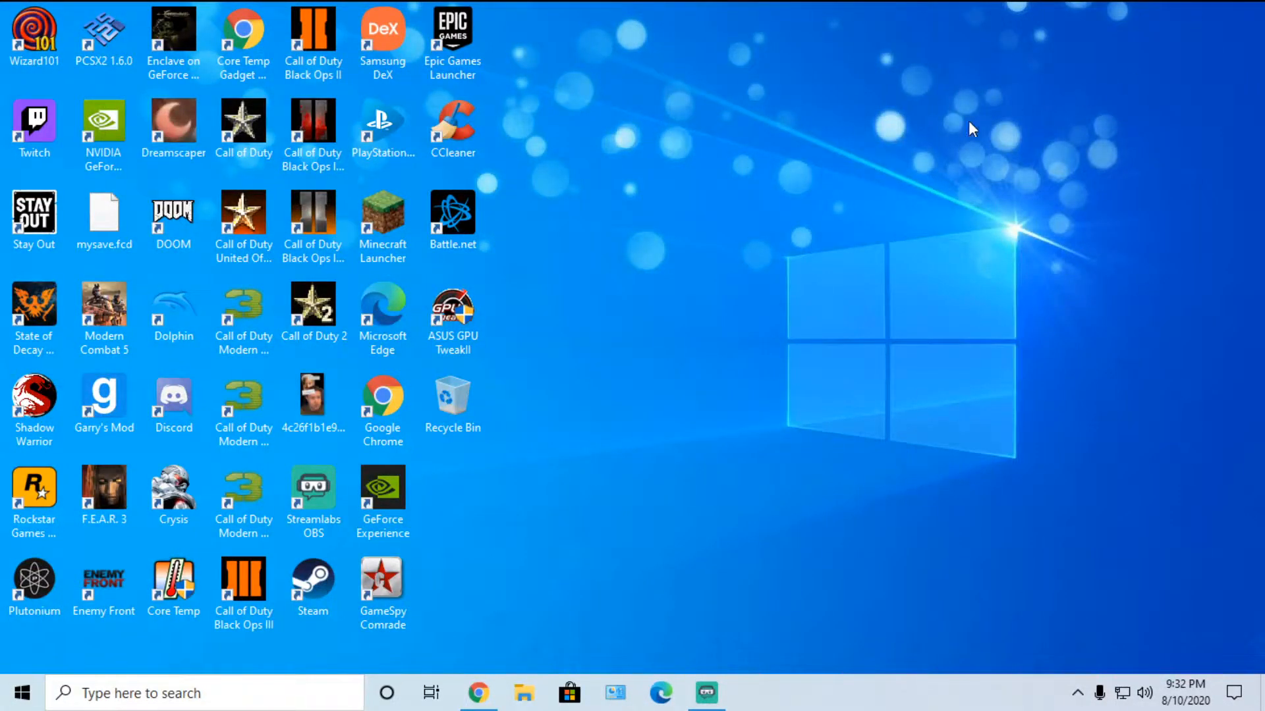
mouse_move(956, 131)
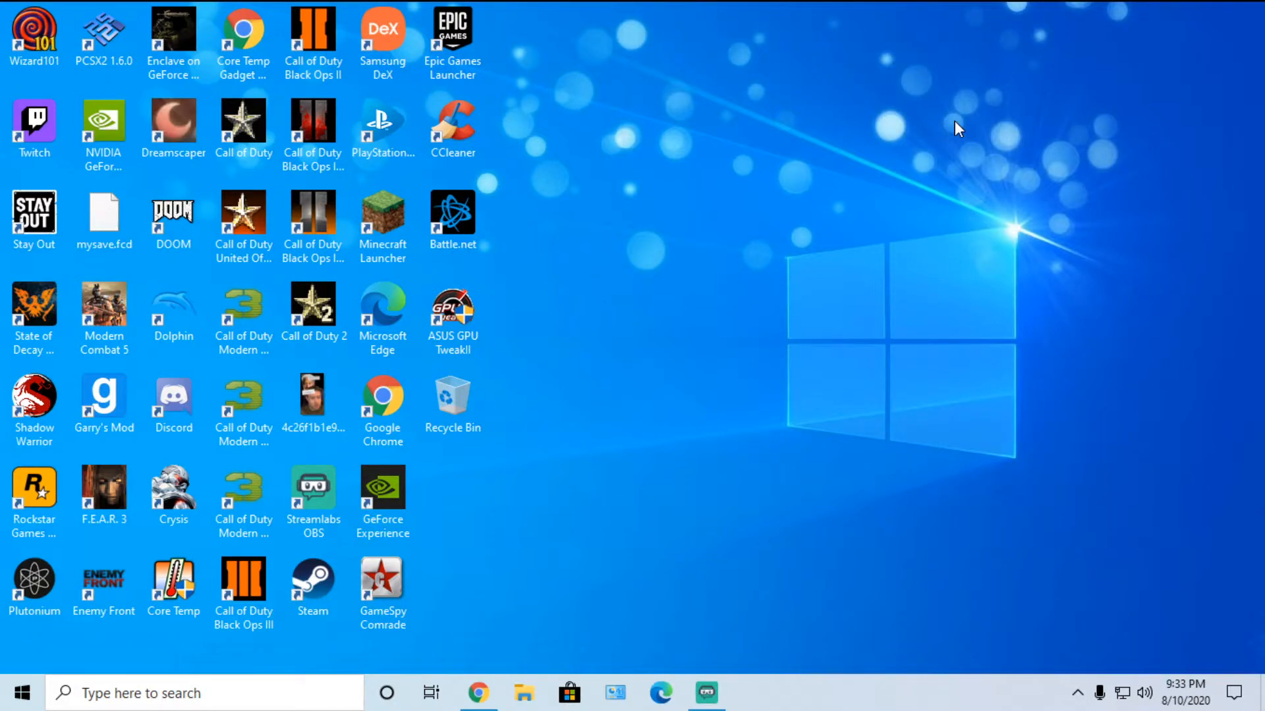
mouse_move(944, 165)
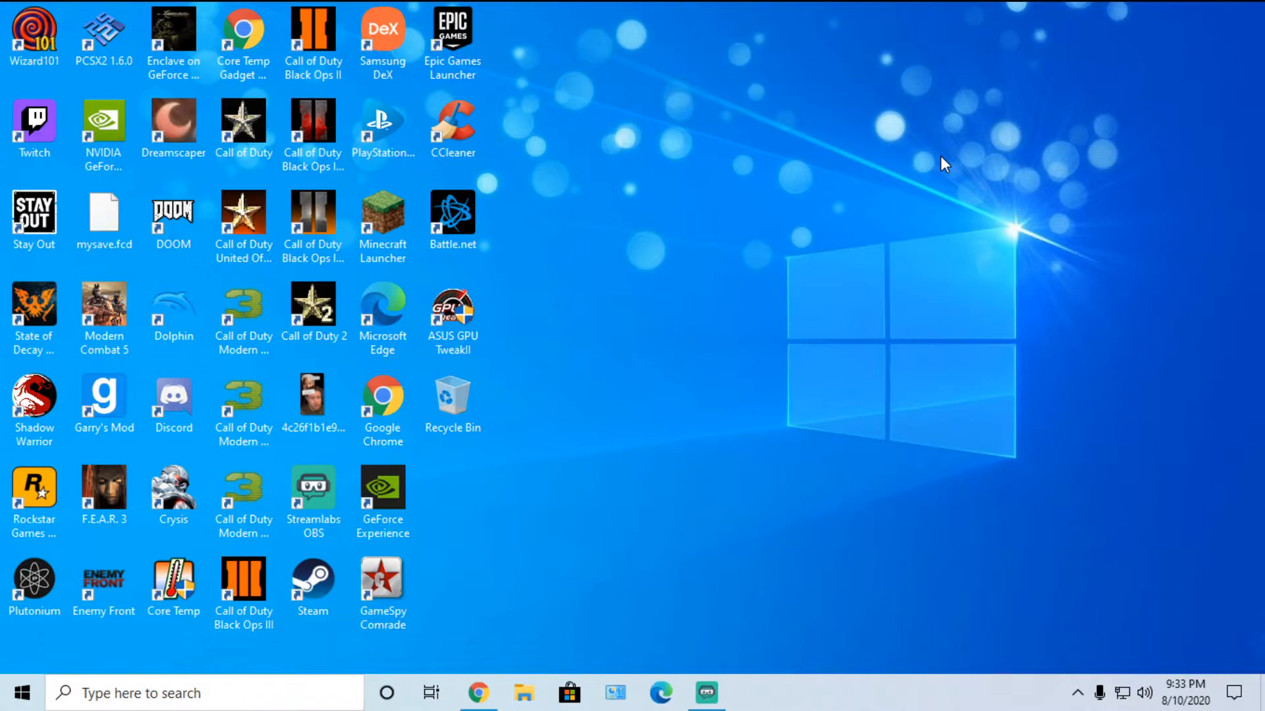
- Launch the Plutonium desktop shortcut, then open Windows Security from the hidden tray icons
click(34, 586)
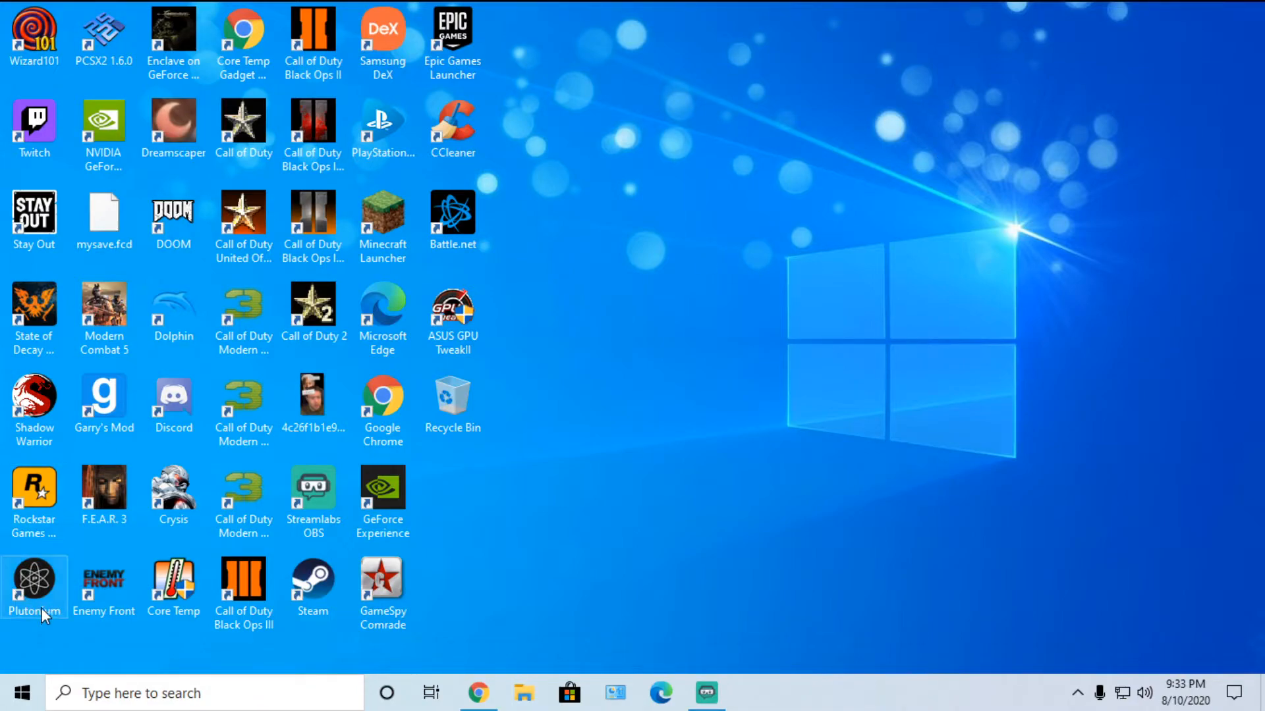
double_click(34, 584)
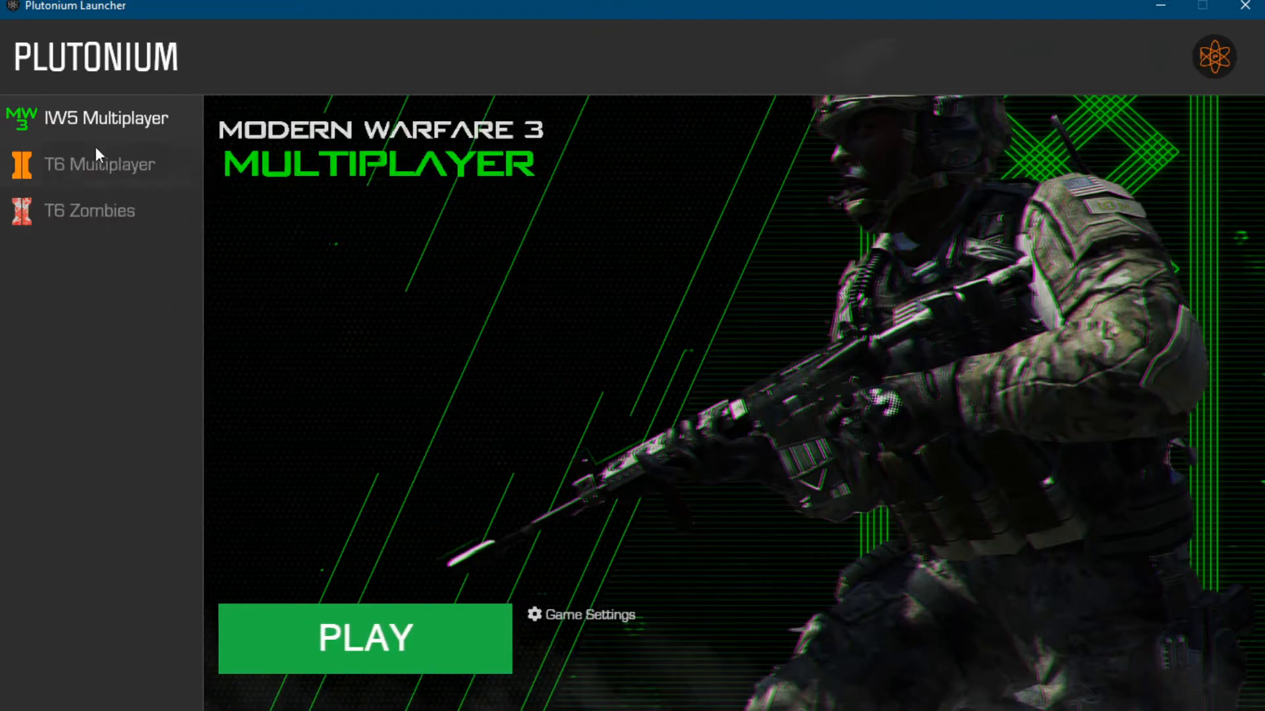
mouse_move(93, 231)
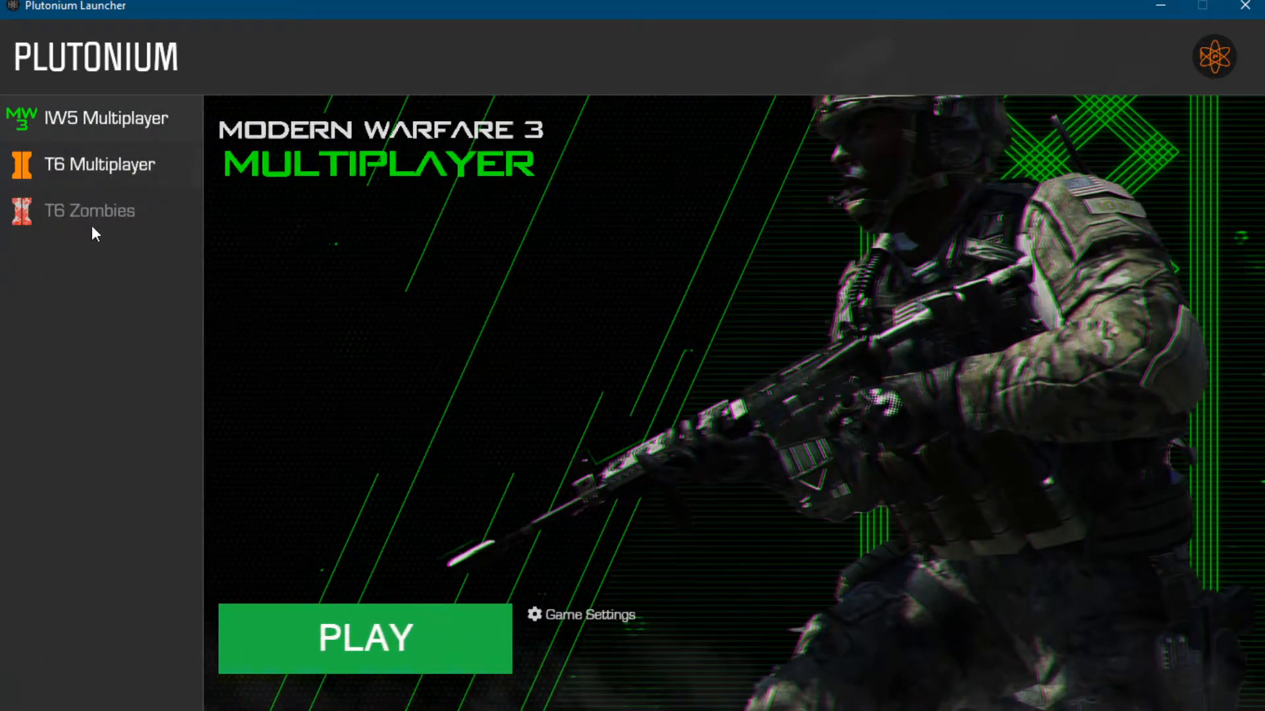
mouse_move(139, 223)
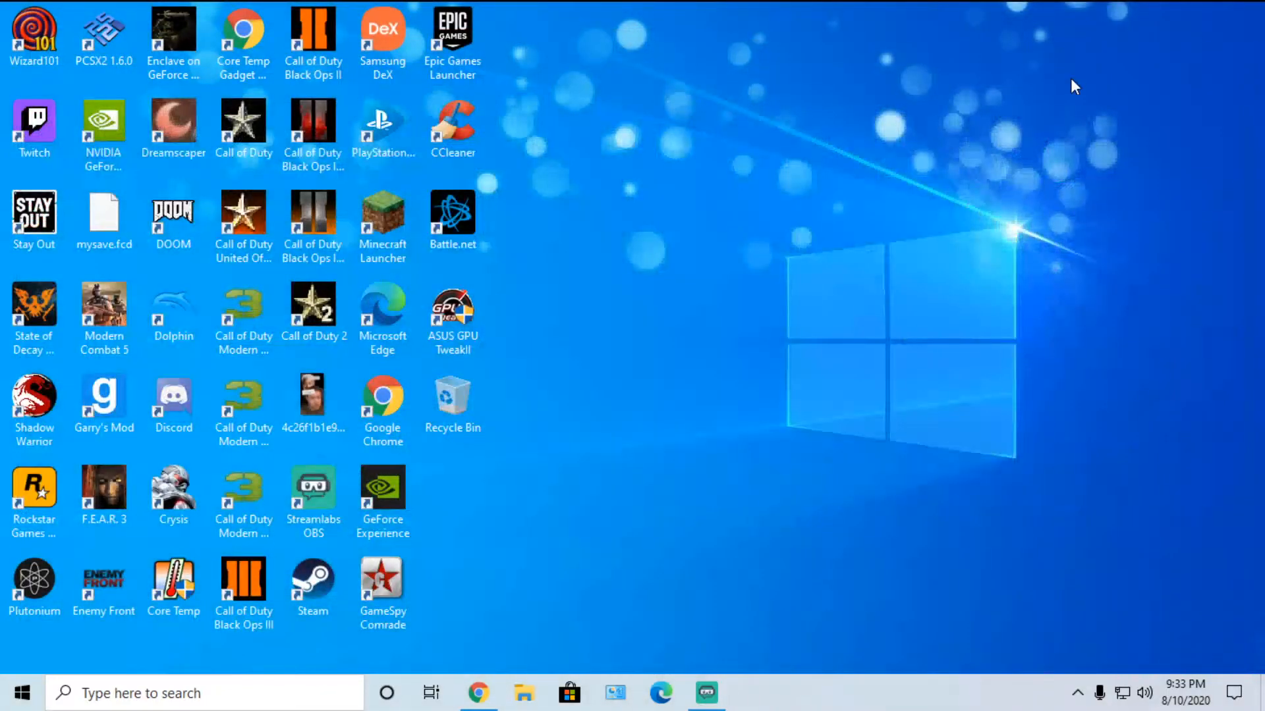
mouse_move(591, 209)
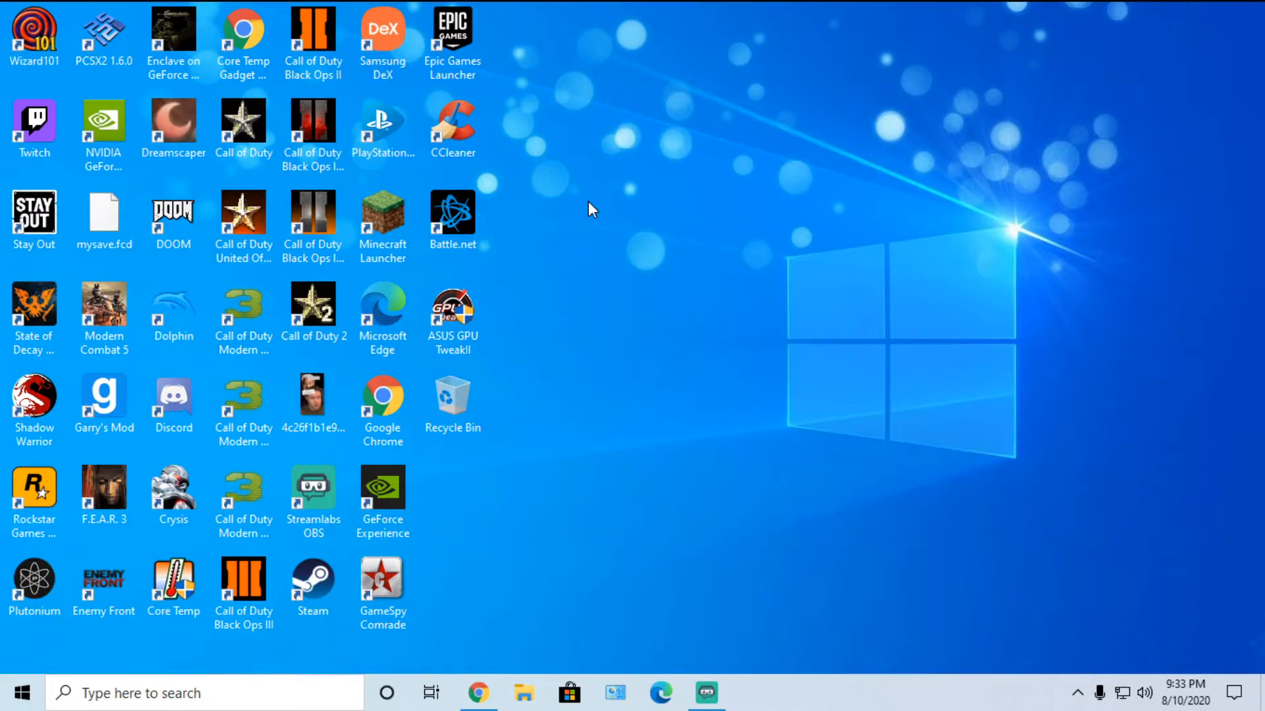
mouse_move(1056, 672)
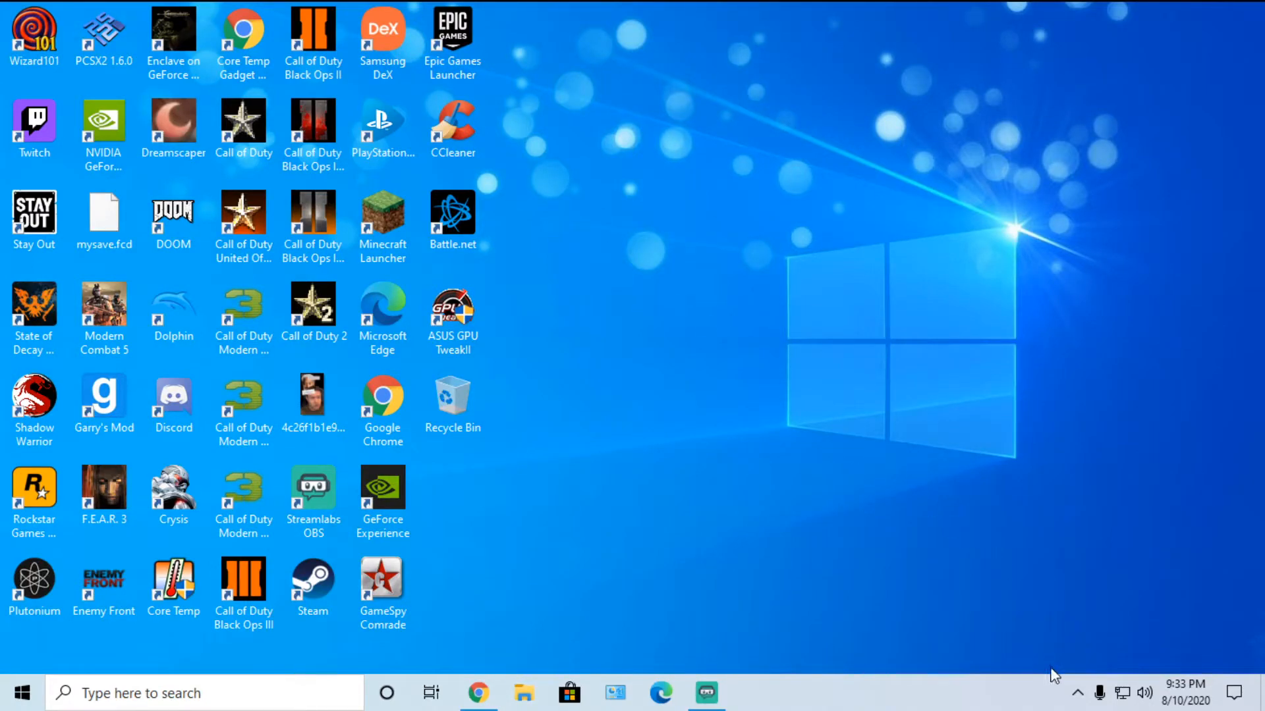
click(1082, 693)
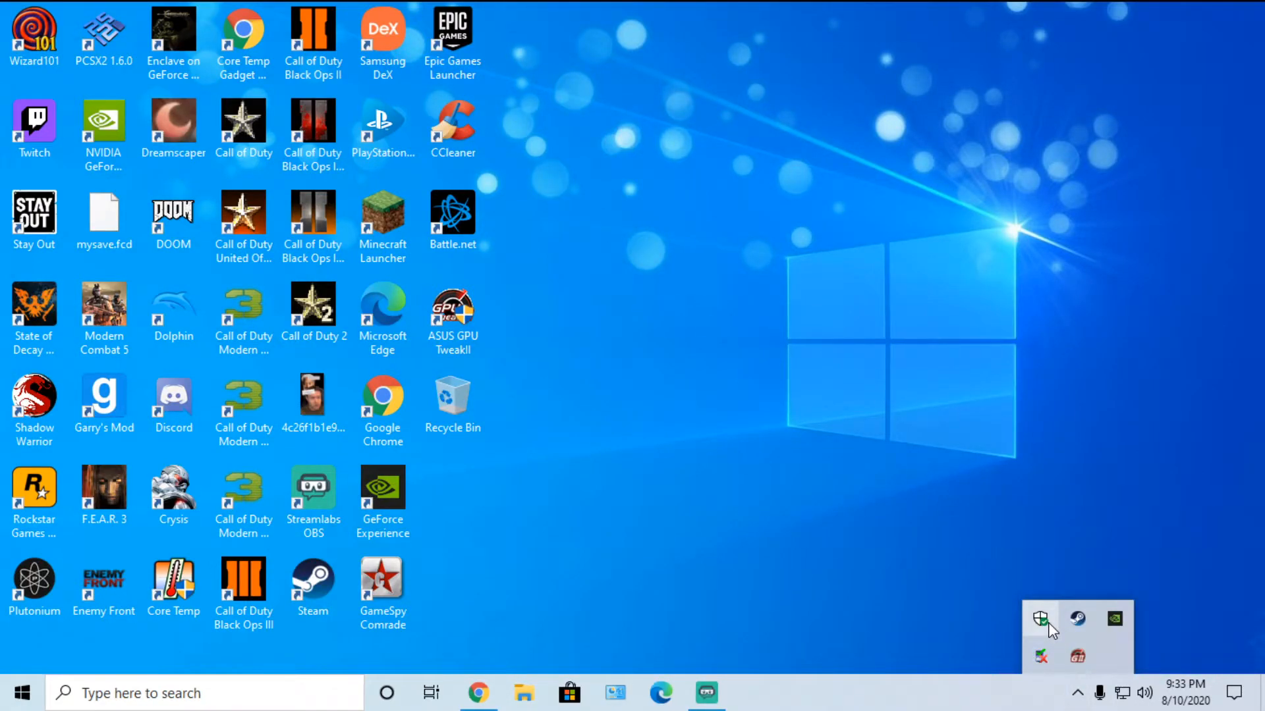
click(1040, 619)
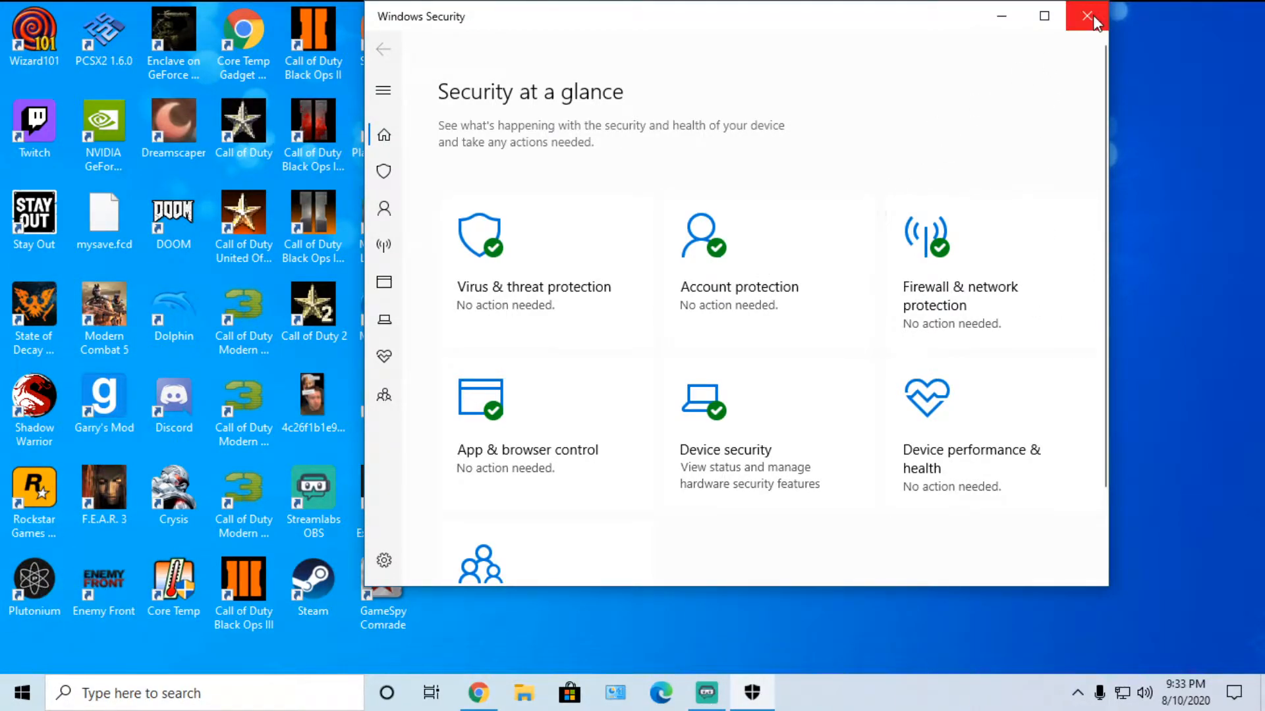
- Close the Windows Security window to return to the desktop shortcuts
click(1085, 16)
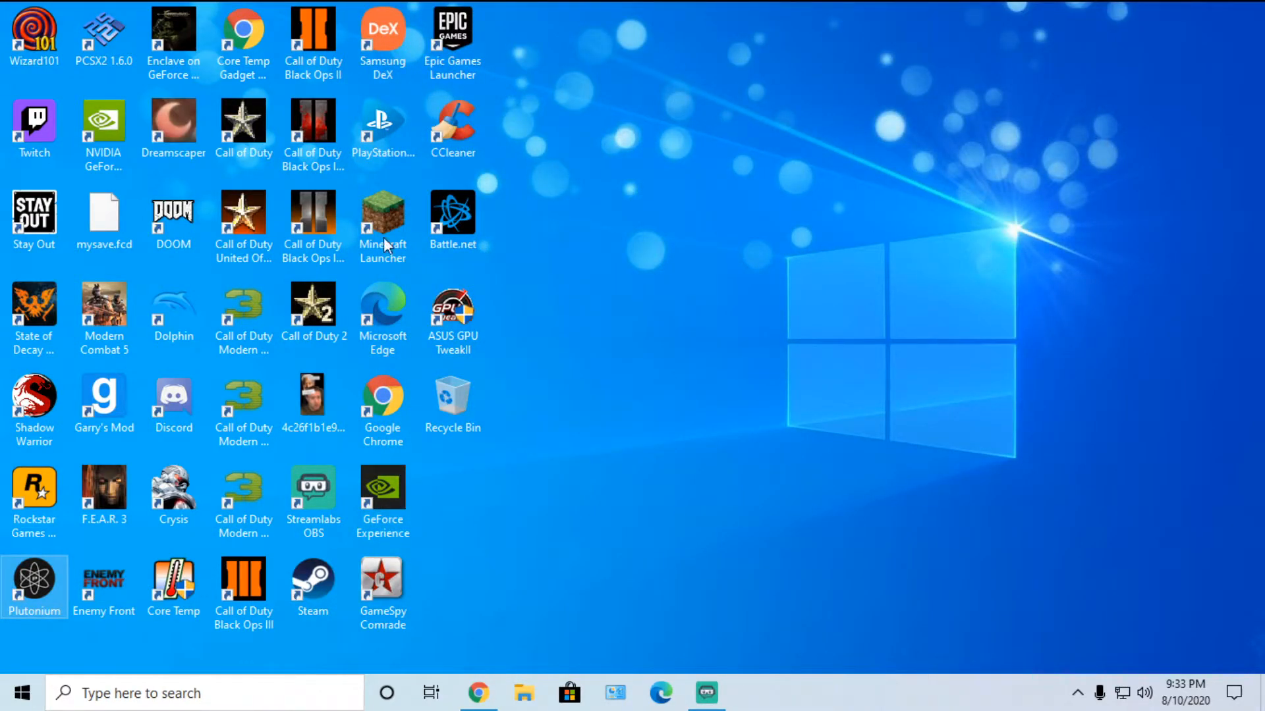
mouse_move(788, 431)
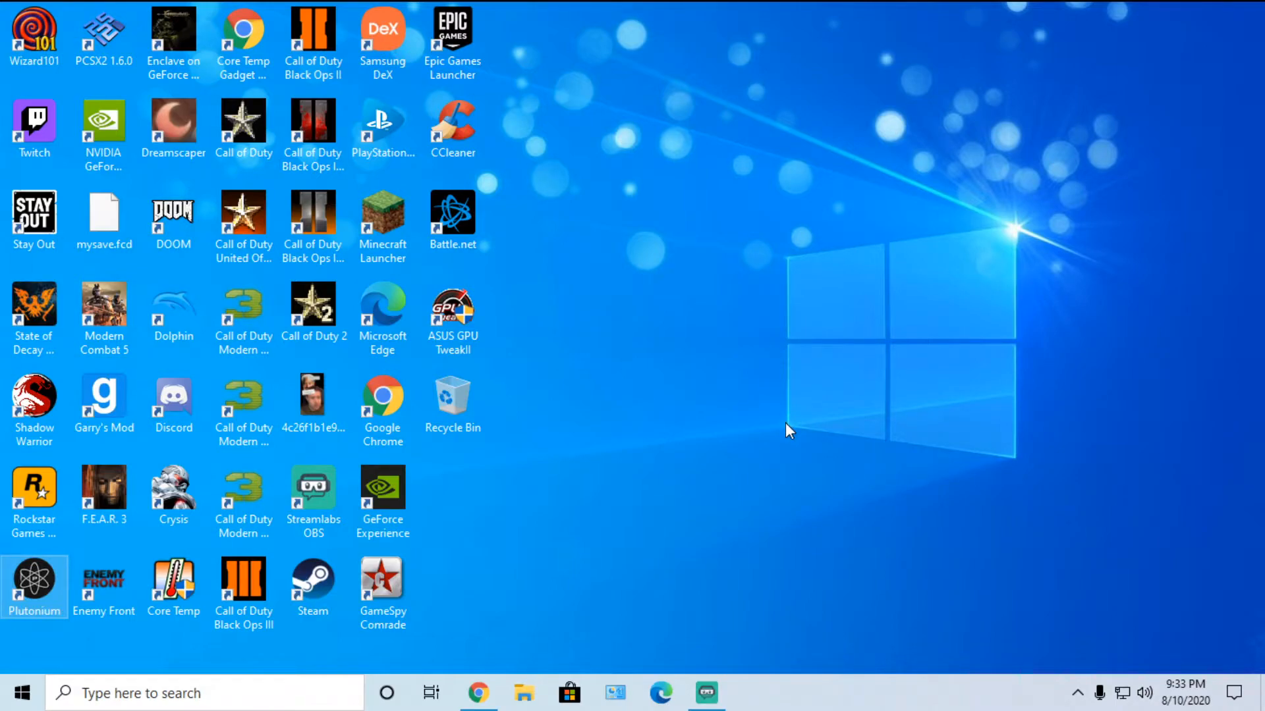
mouse_move(706, 450)
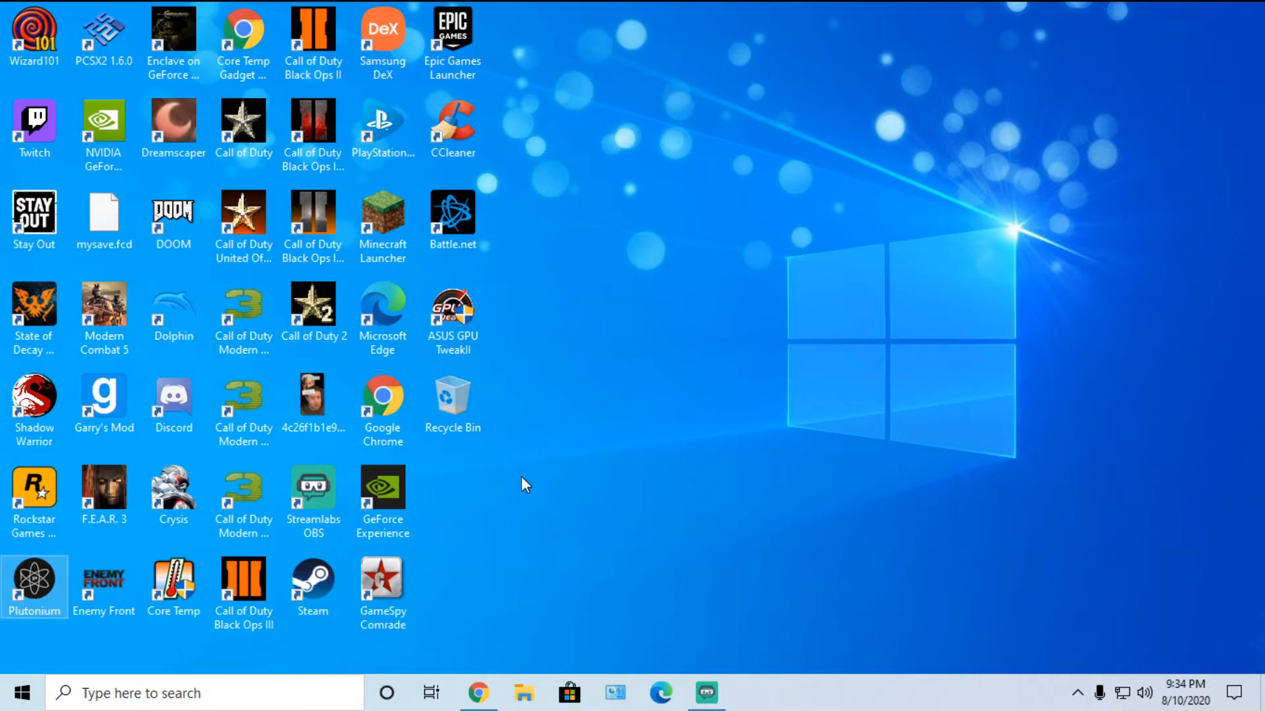
mouse_move(815, 309)
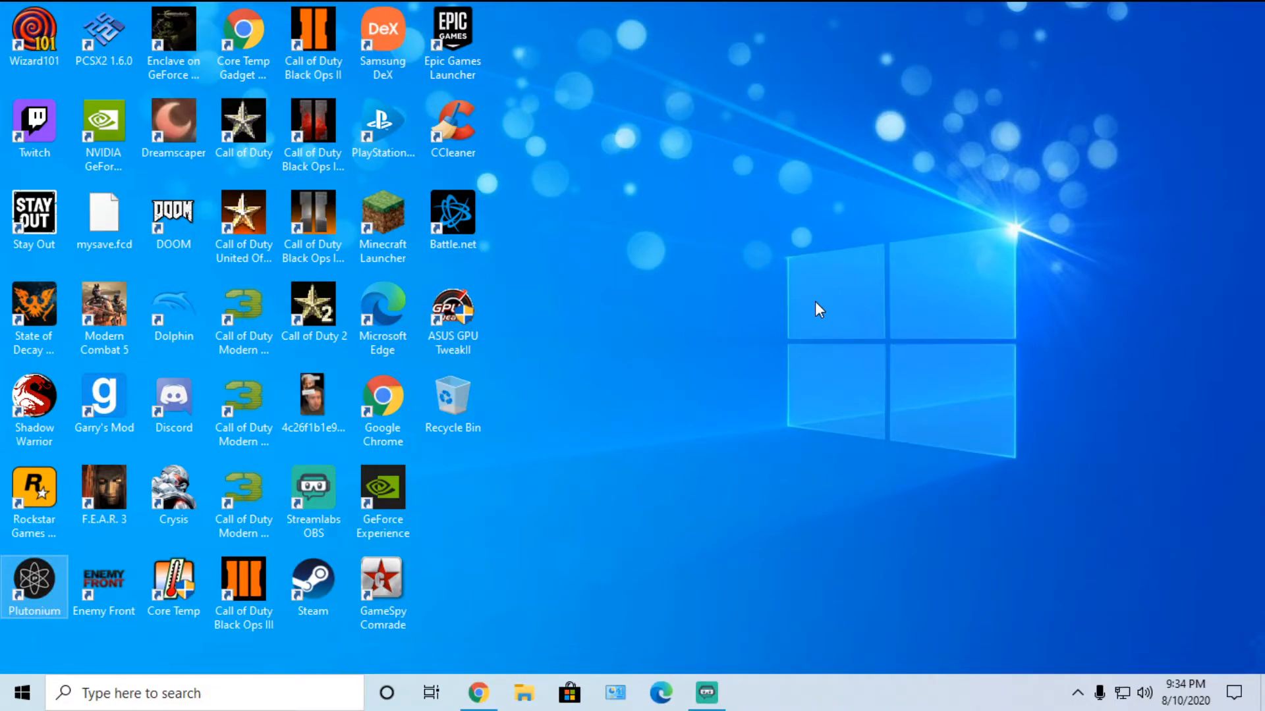
mouse_move(931, 256)
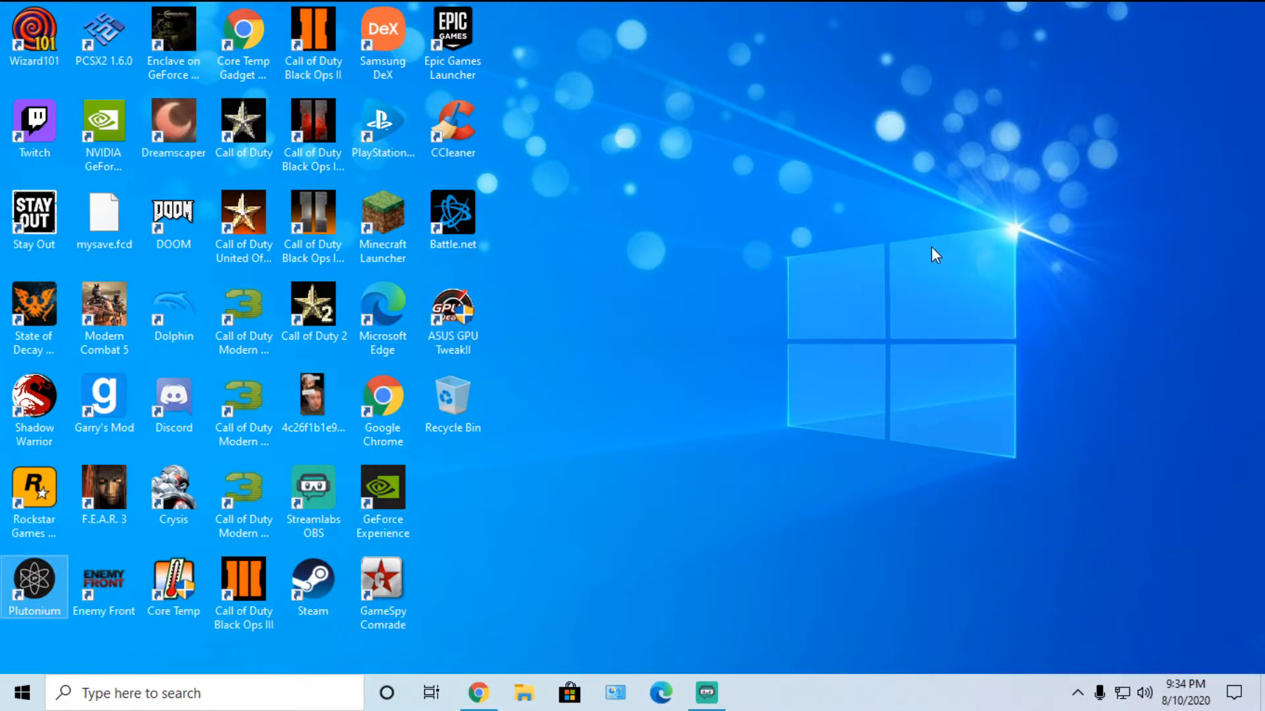
mouse_move(237, 558)
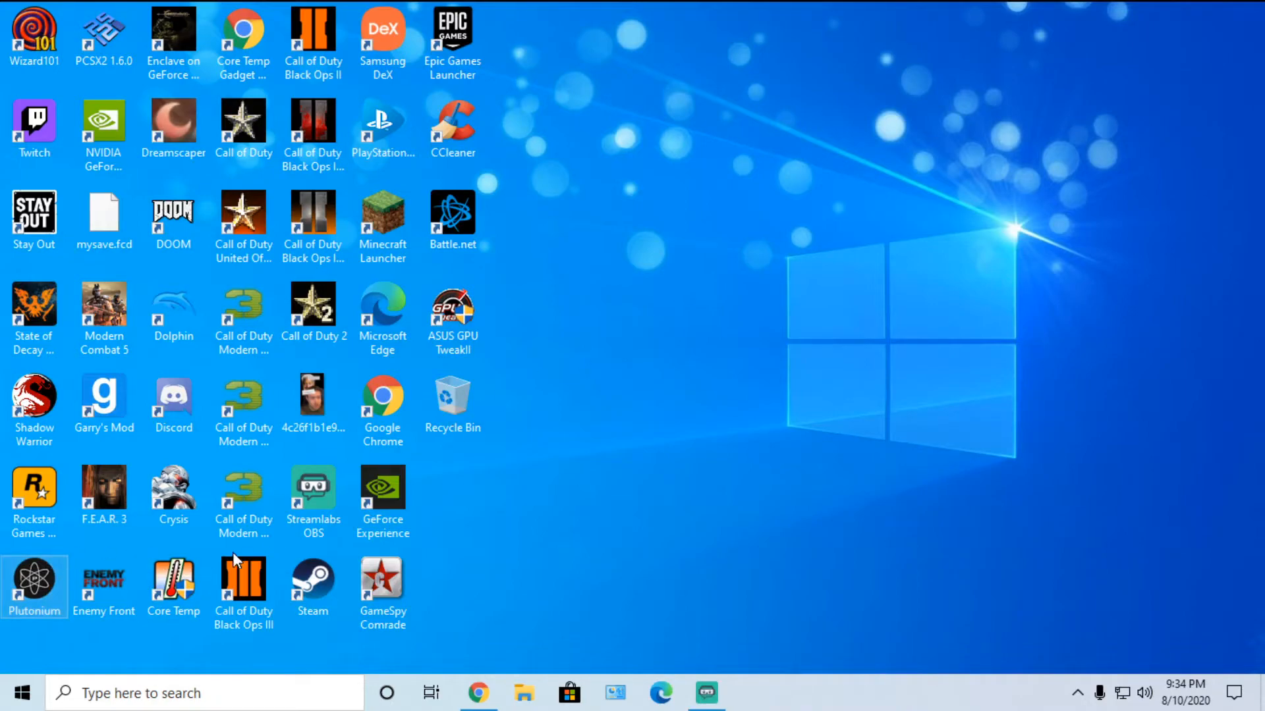
mouse_move(756, 488)
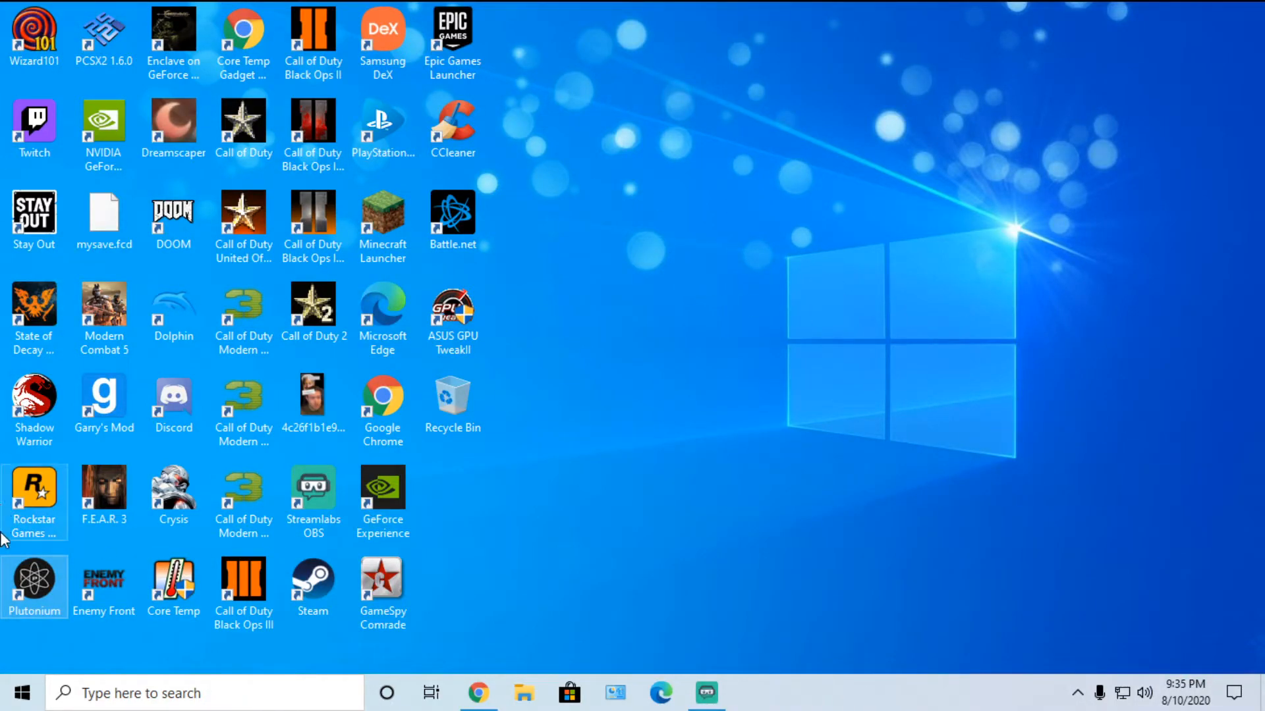
mouse_move(1182, 340)
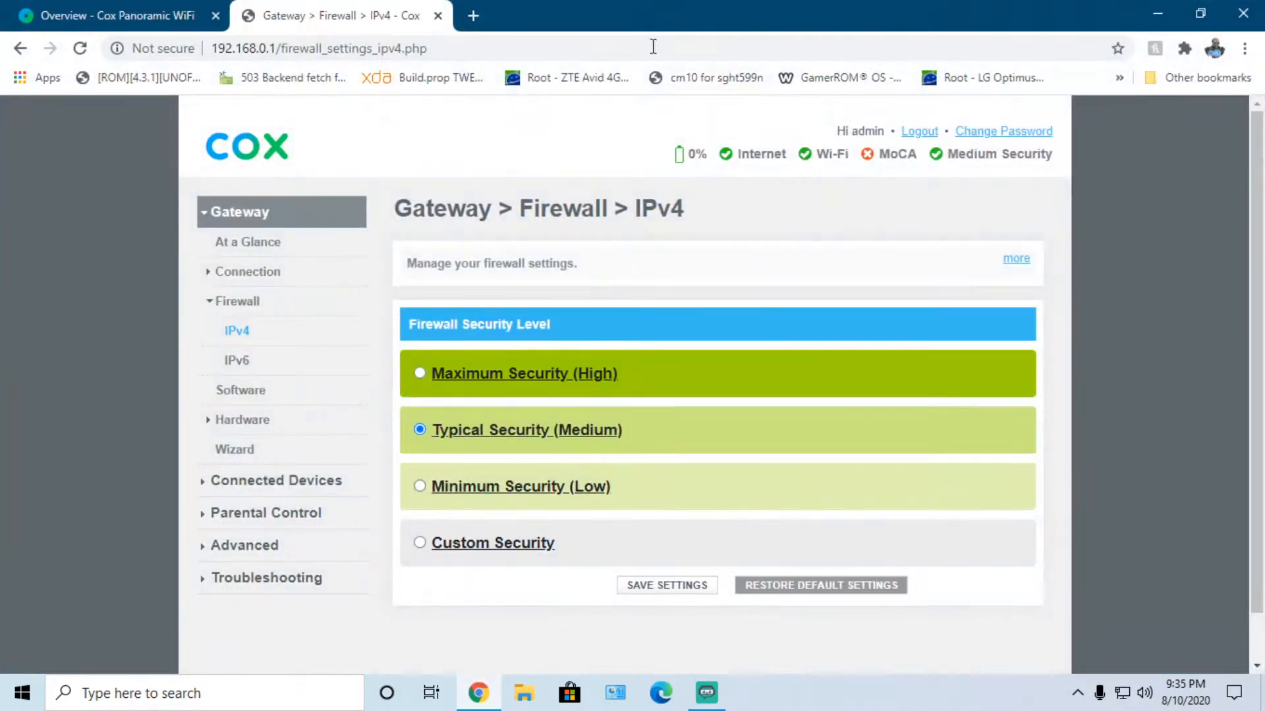
mouse_move(381, 81)
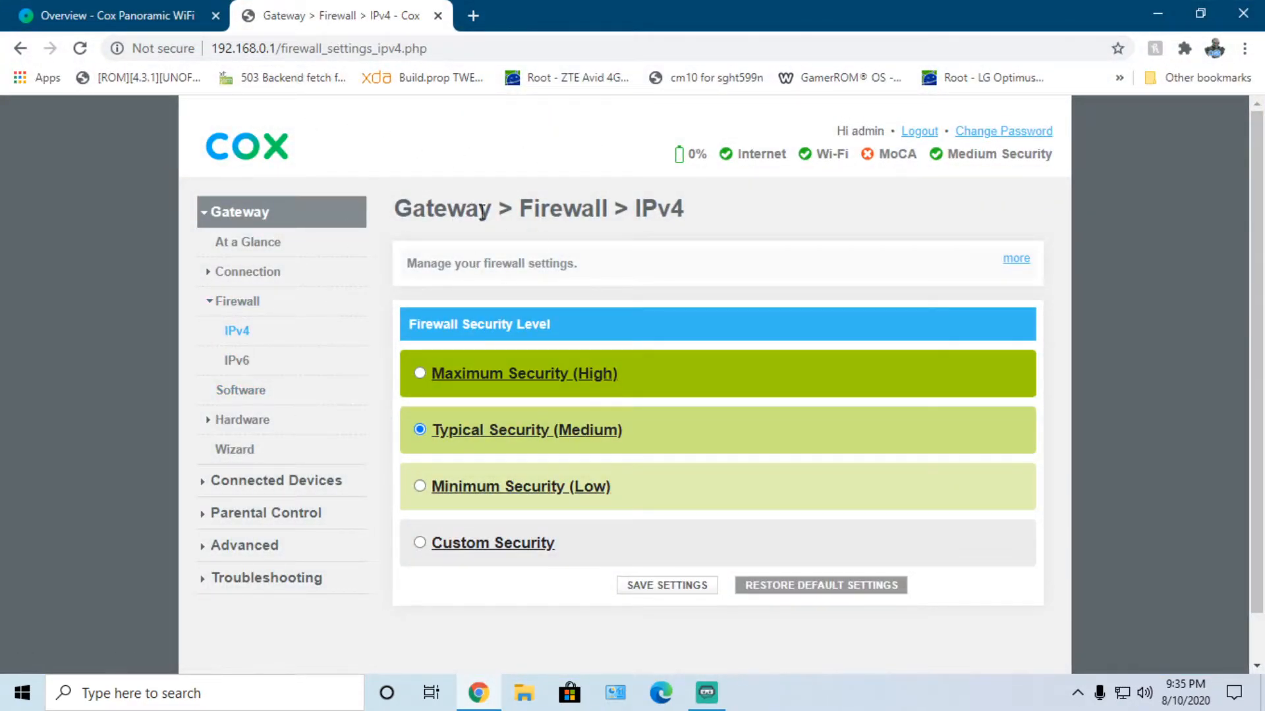
mouse_move(444, 296)
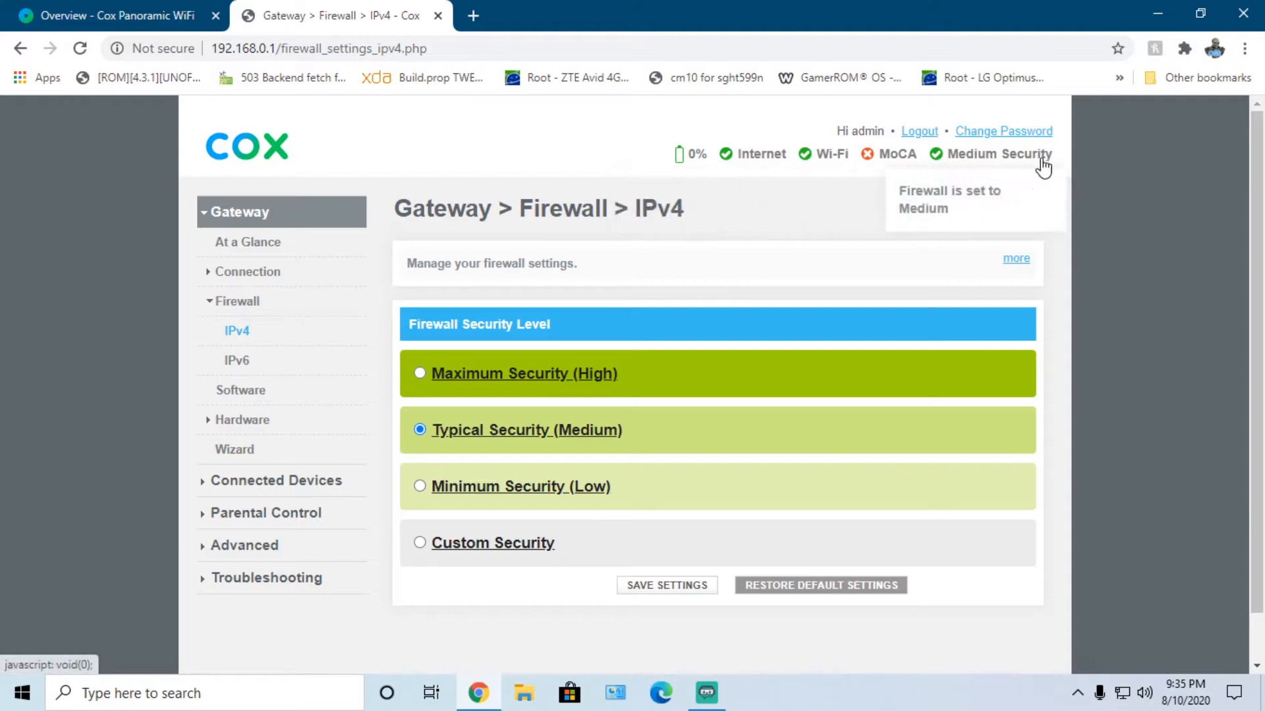
- Compare the Typical and Custom IPv4 firewall levels, keep Typical Security (Medium), then view the Panoramic WiFi overview
click(419, 430)
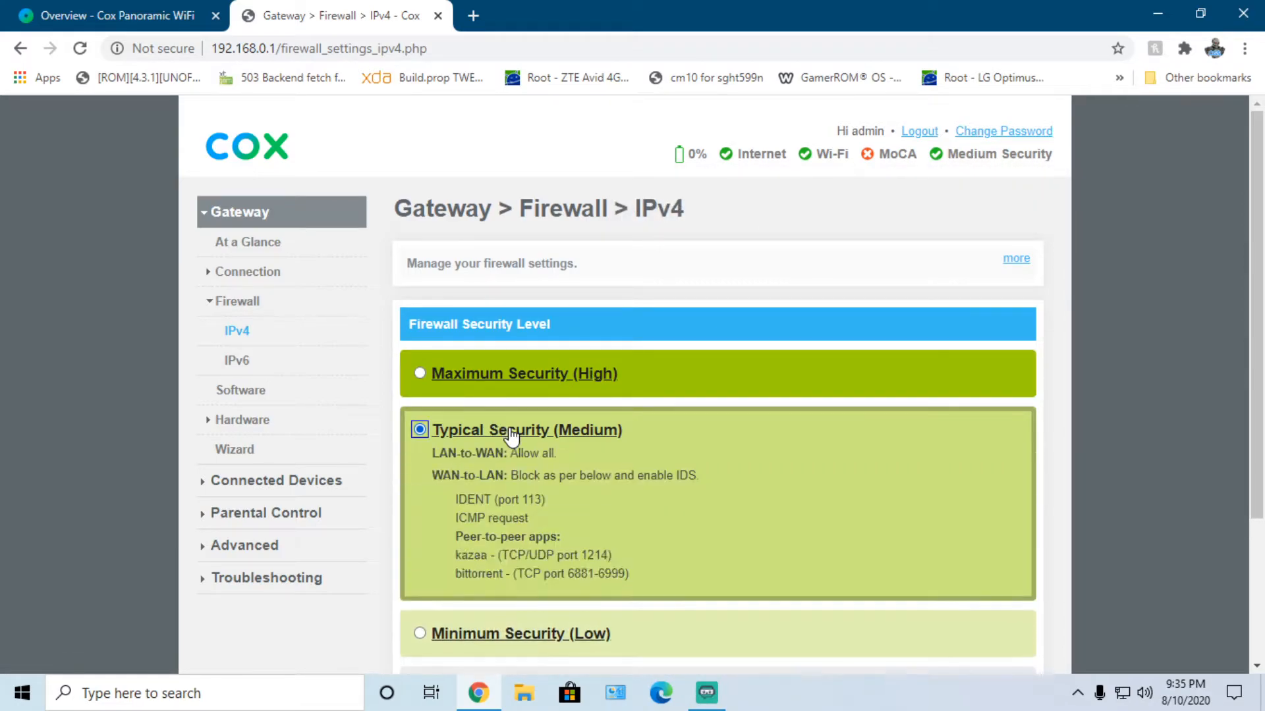
scroll(down, 3)
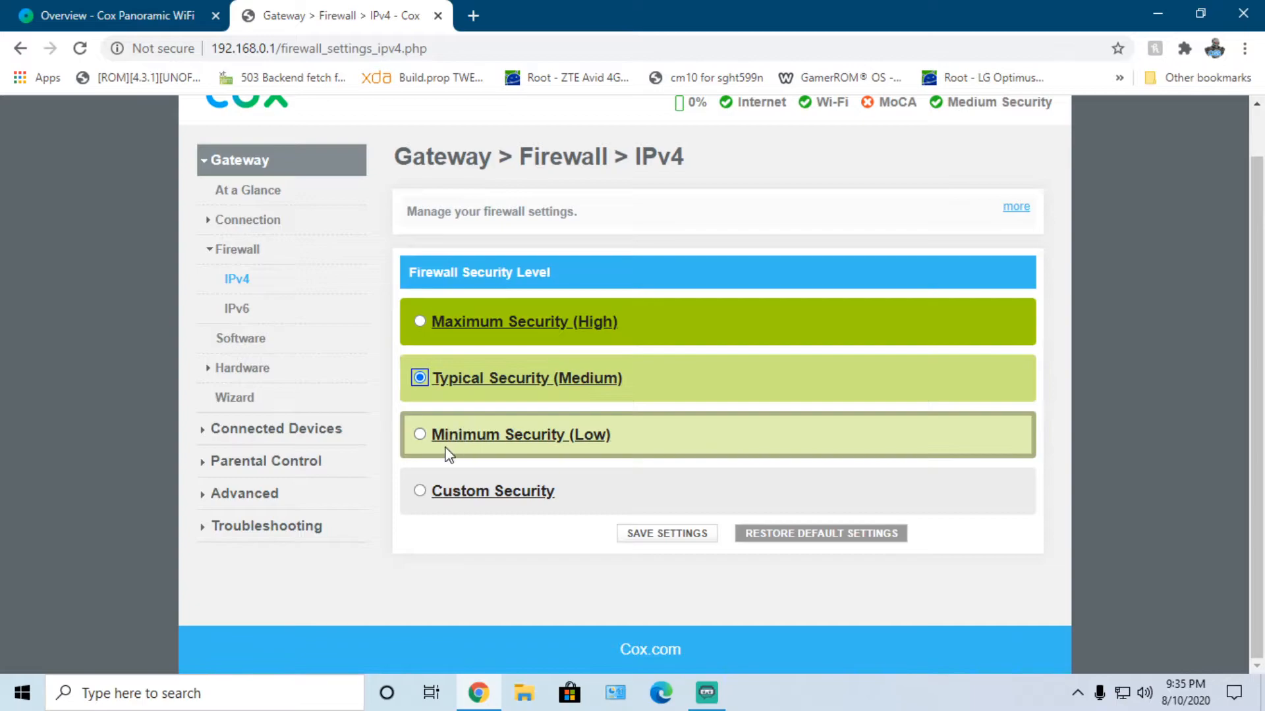
click(420, 491)
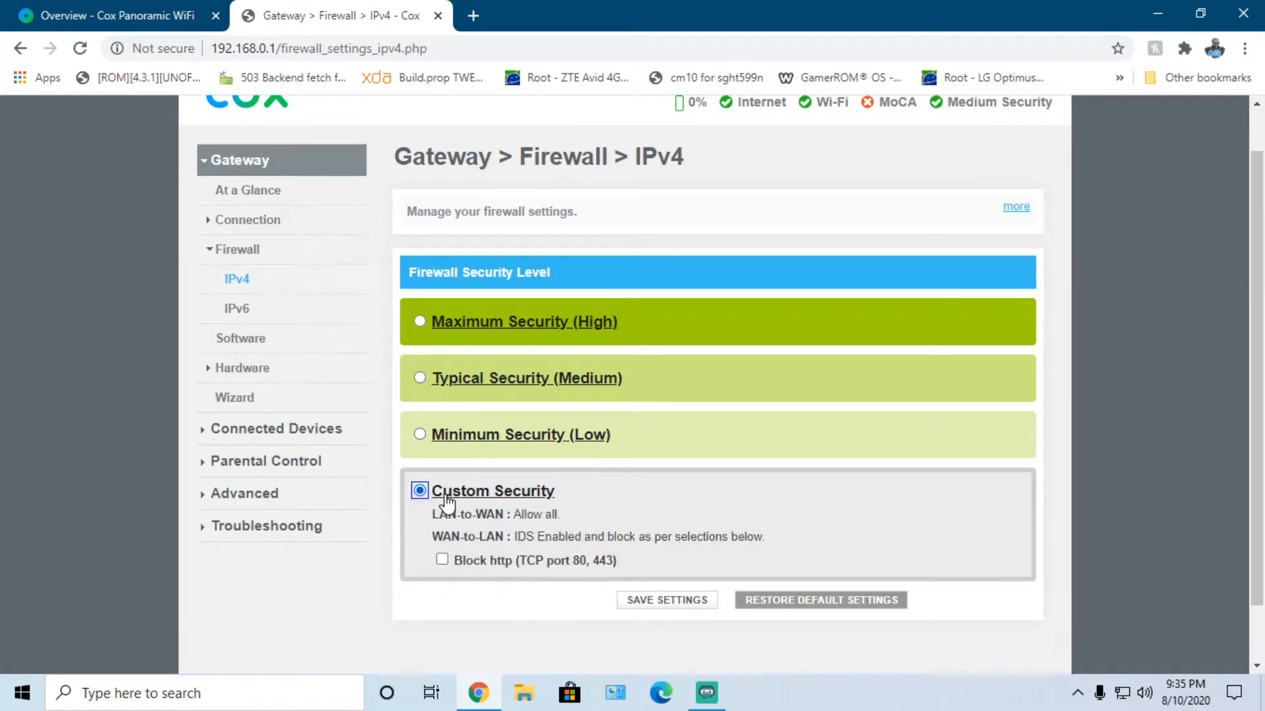
scroll(down, 3)
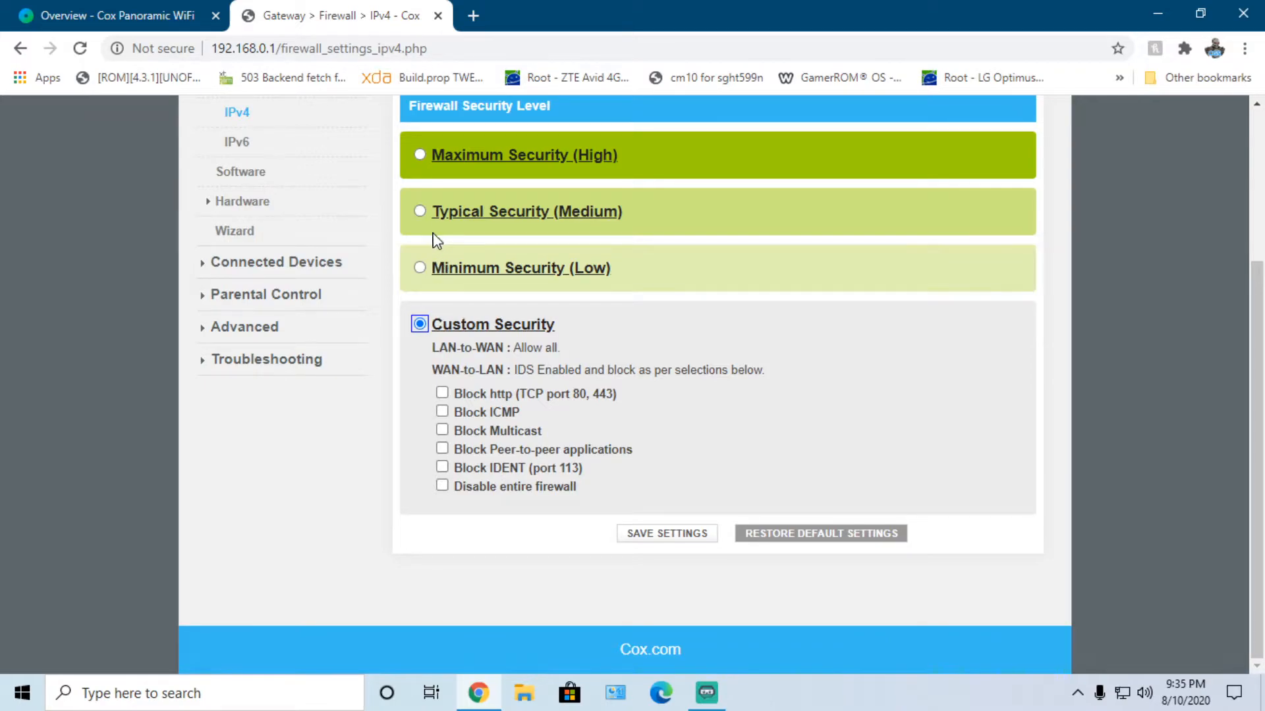
click(419, 211)
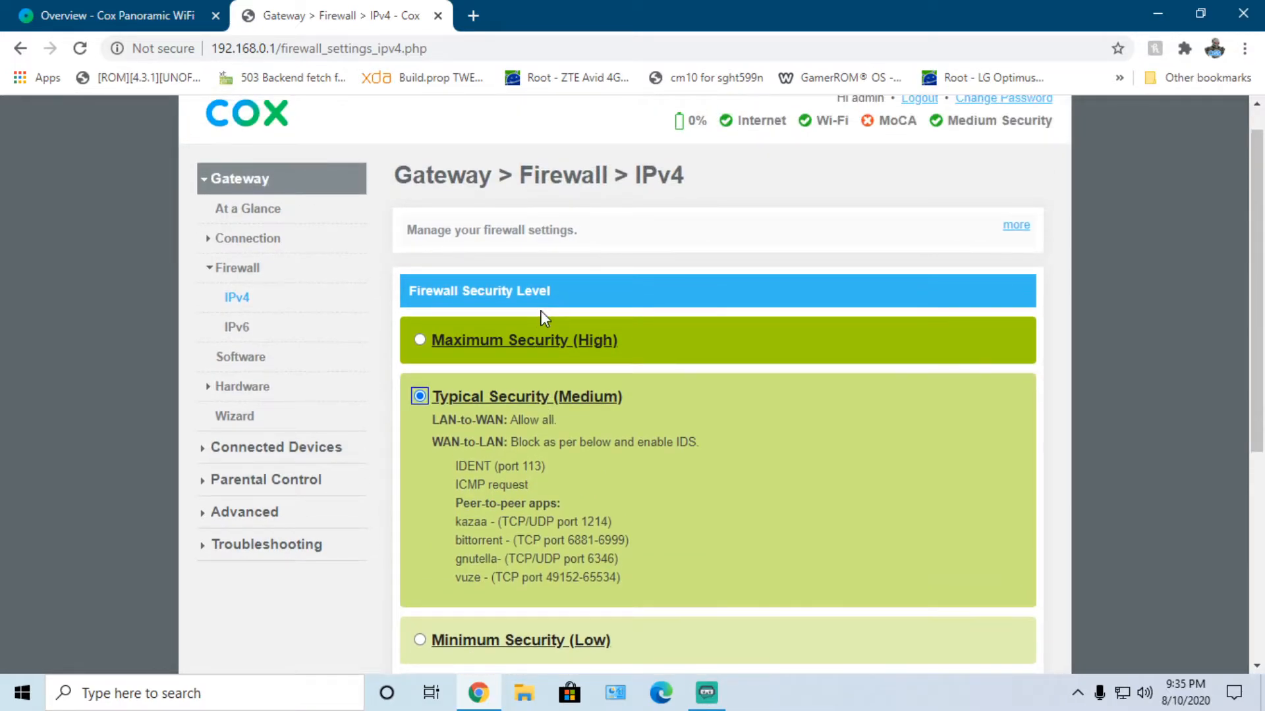
scroll(down, 3)
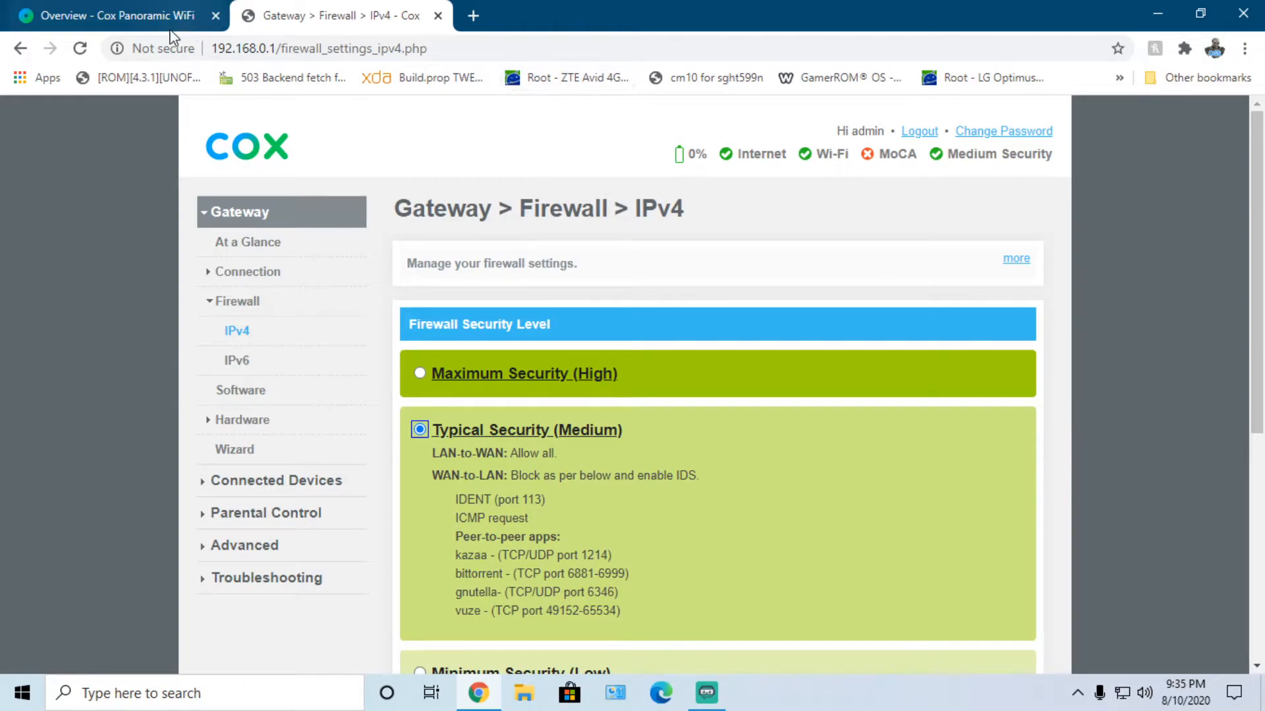
click(105, 15)
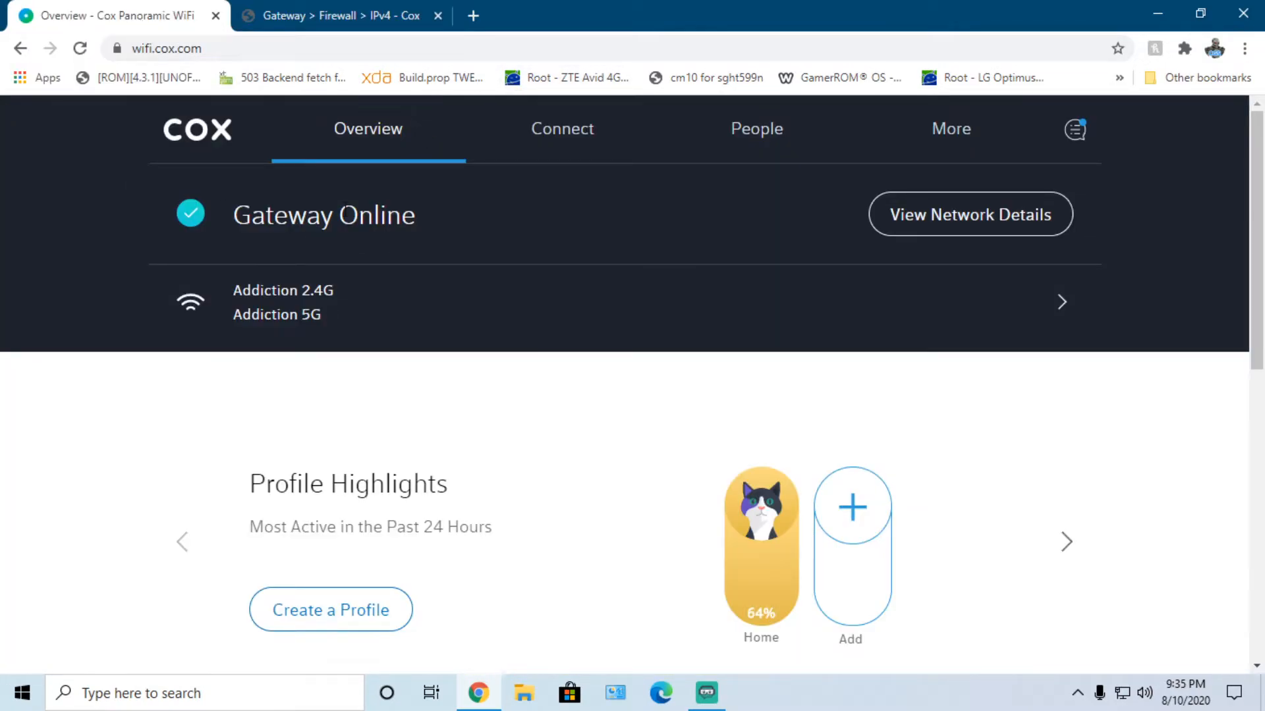
mouse_move(803, 252)
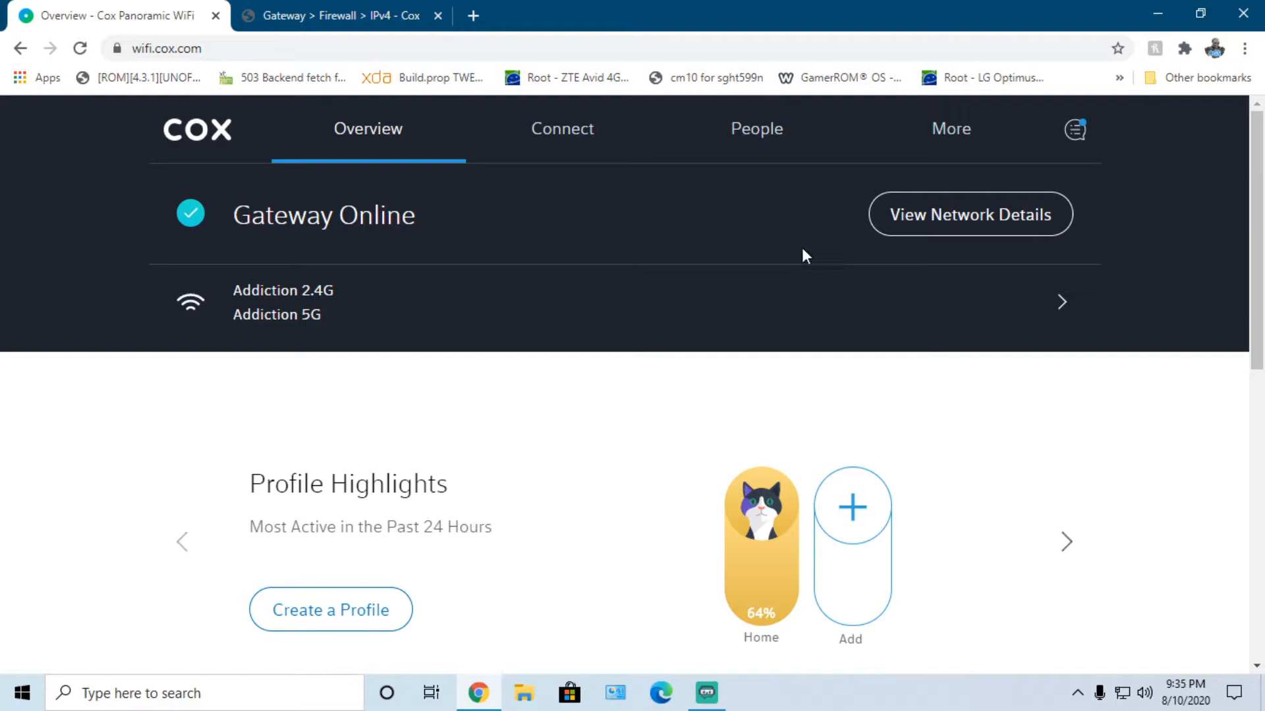
mouse_move(468, 286)
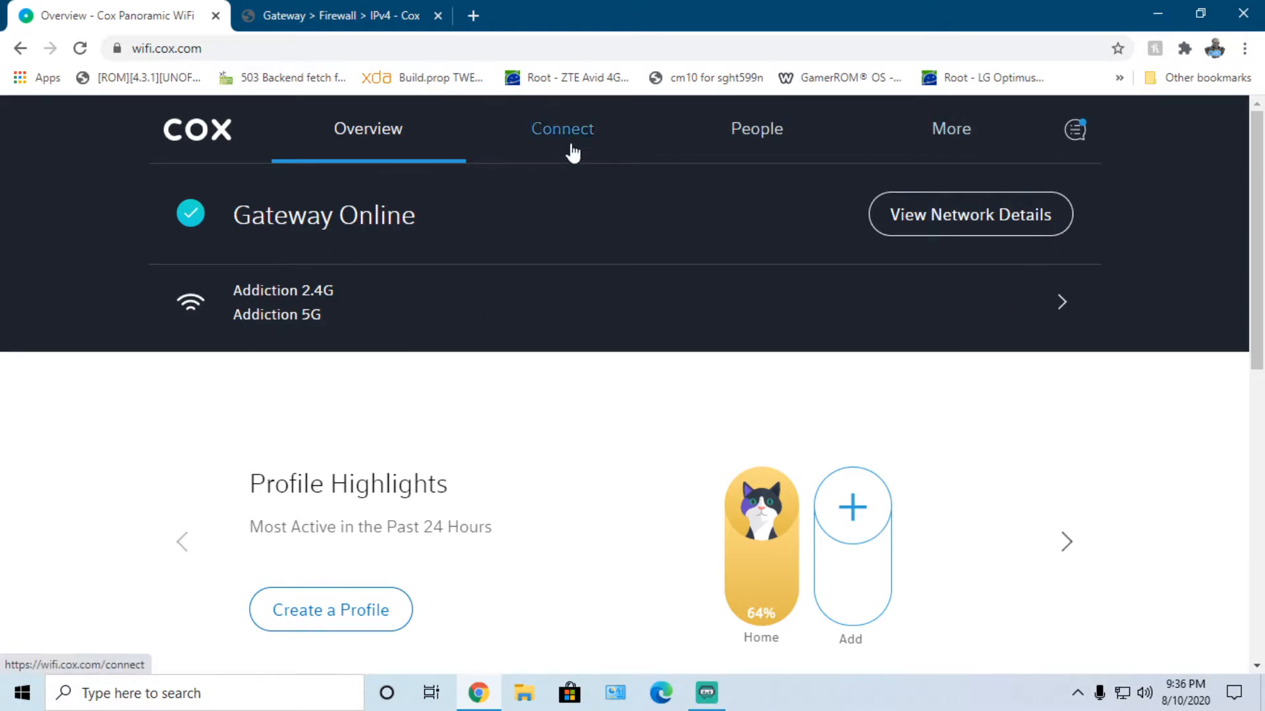
mouse_move(577, 273)
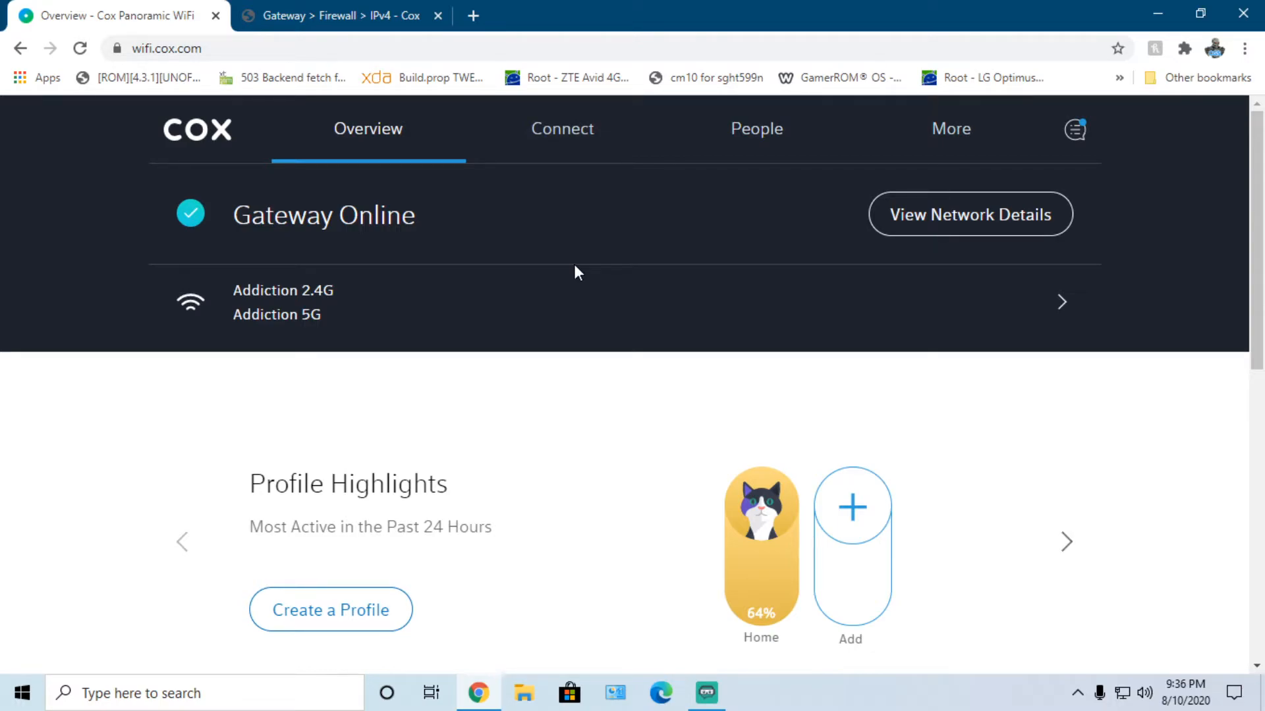
mouse_move(534, 145)
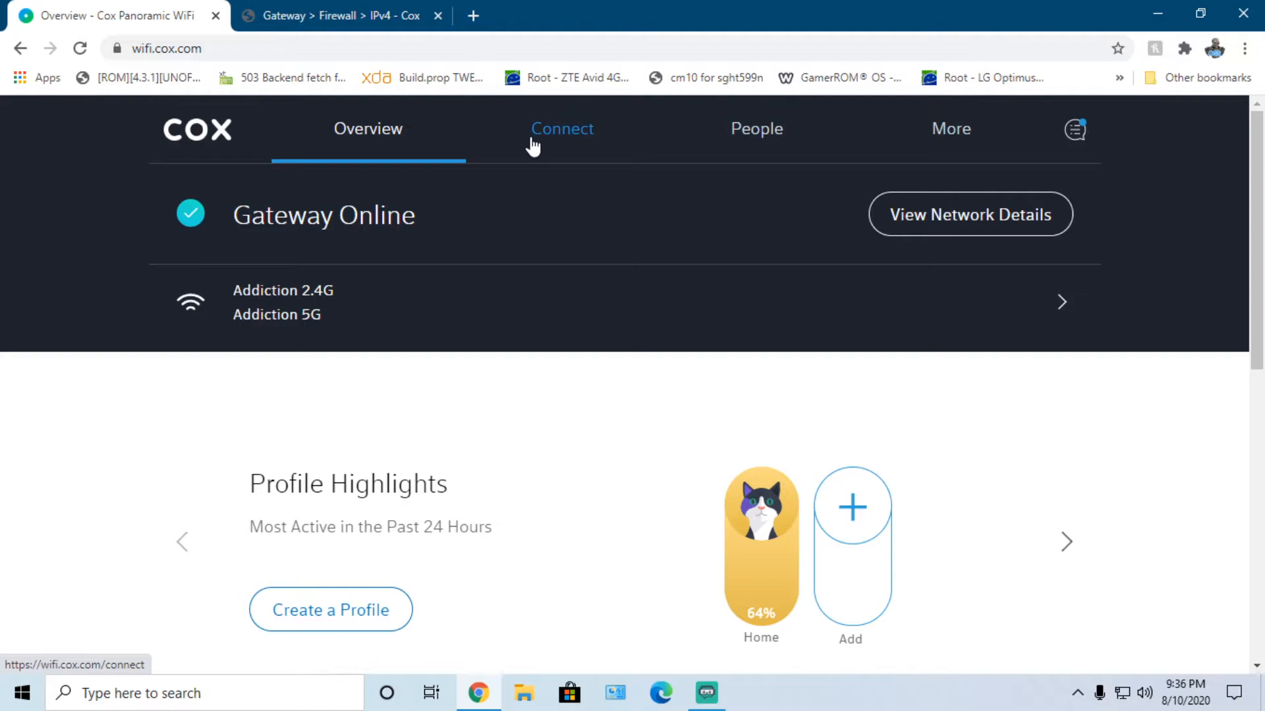
mouse_move(418, 68)
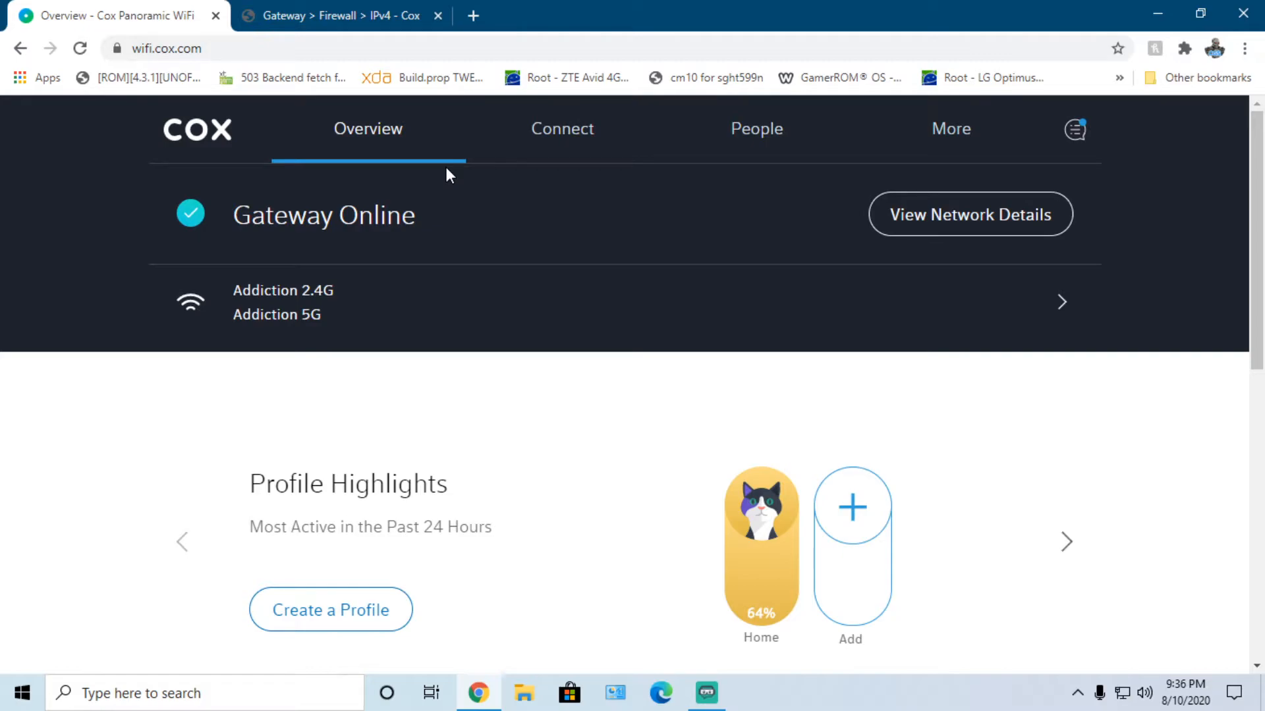
mouse_move(937, 124)
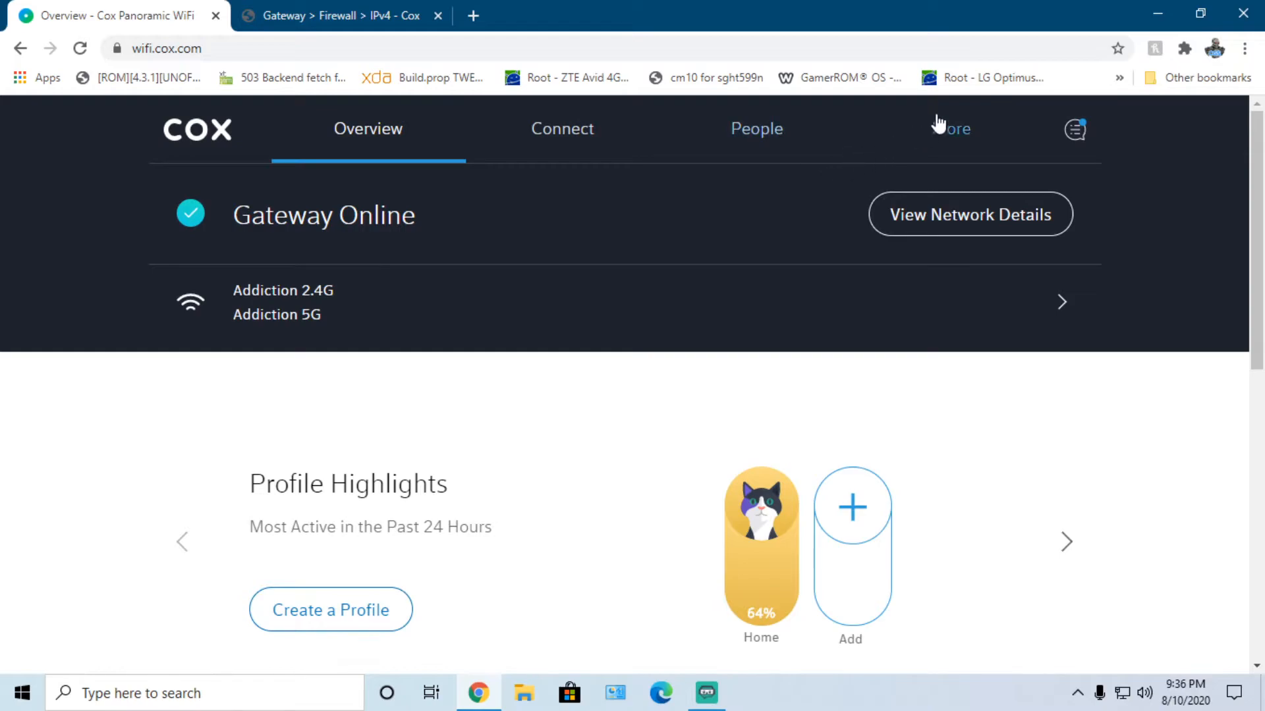
mouse_move(916, 228)
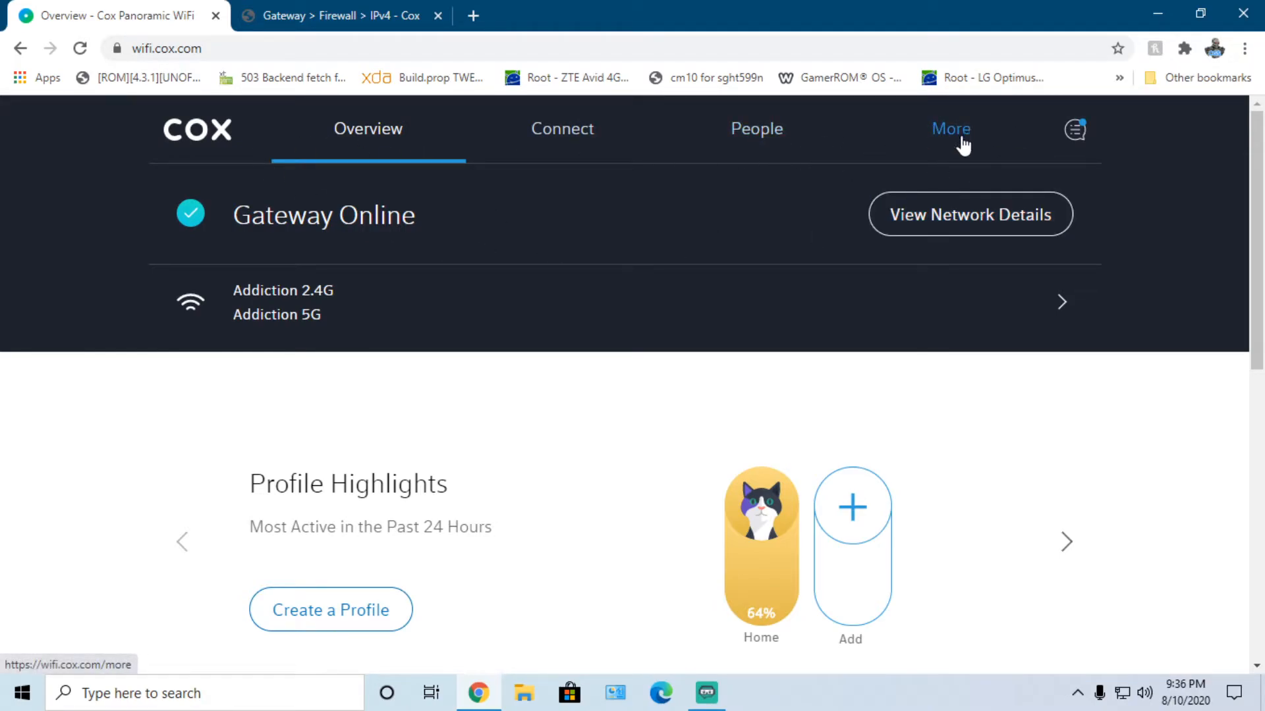
mouse_move(715, 151)
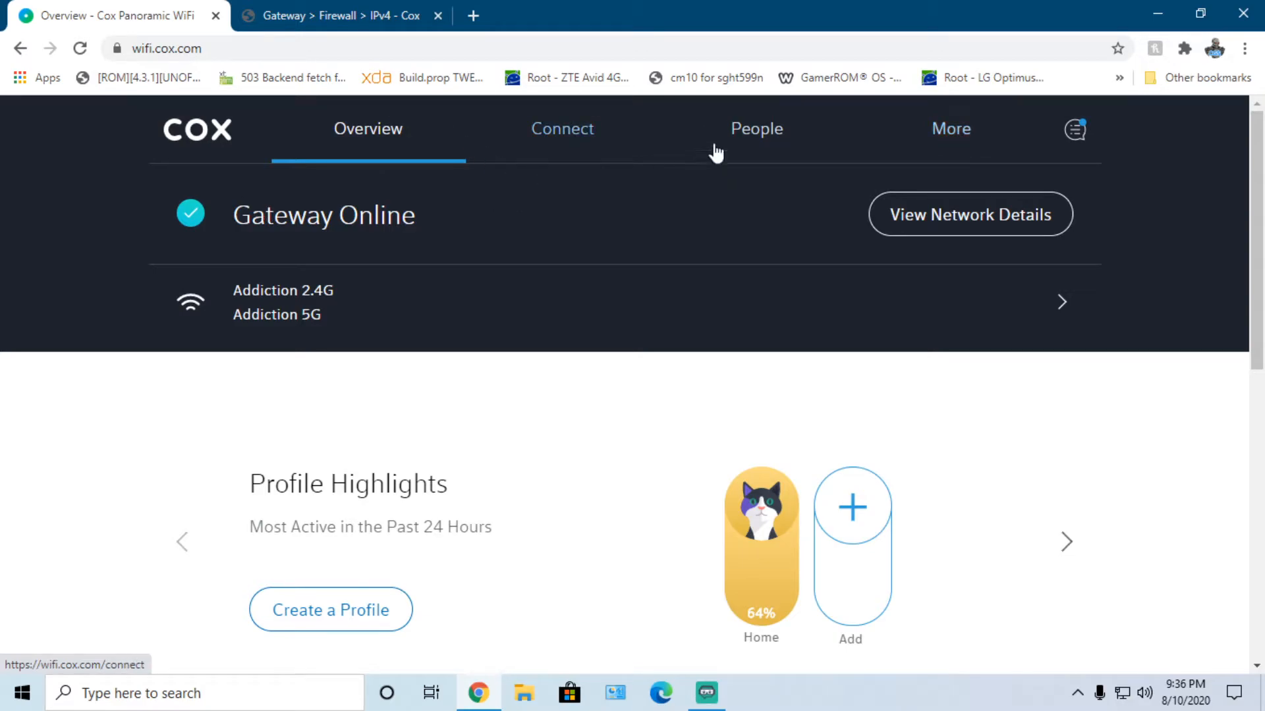
- Open the More tab to list Help, My Services and Sign Out
click(951, 128)
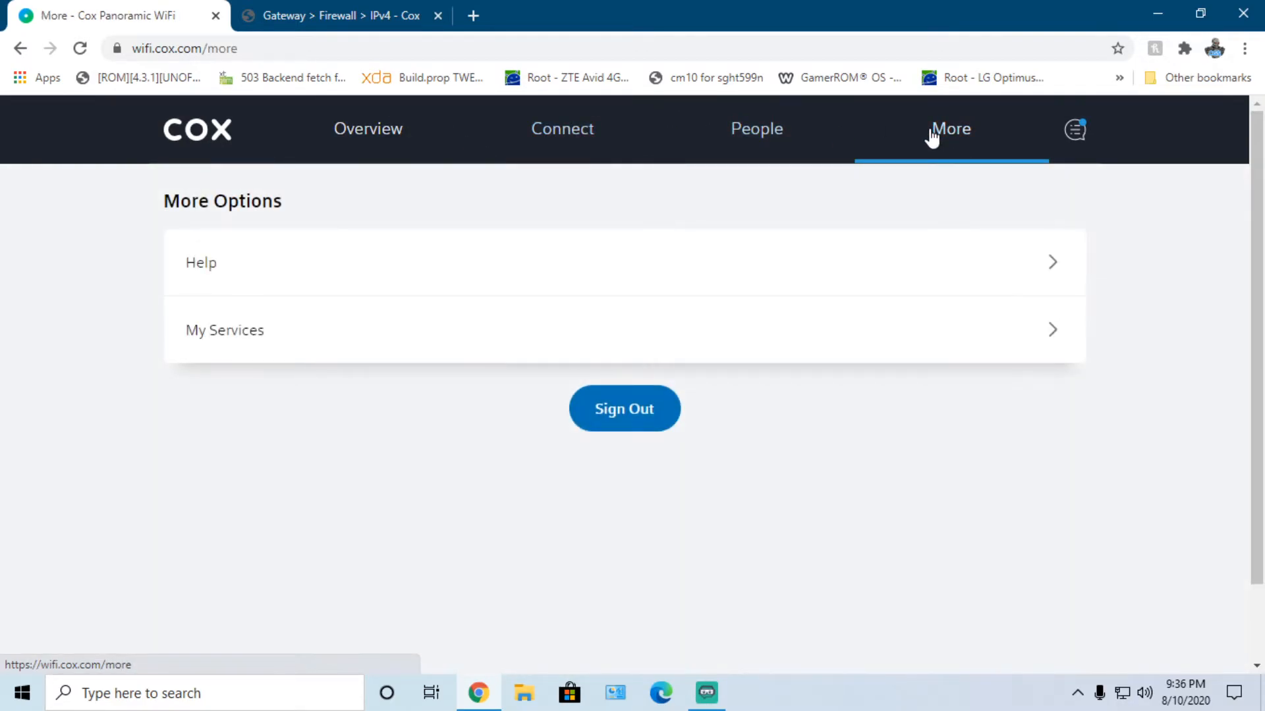
mouse_move(377, 211)
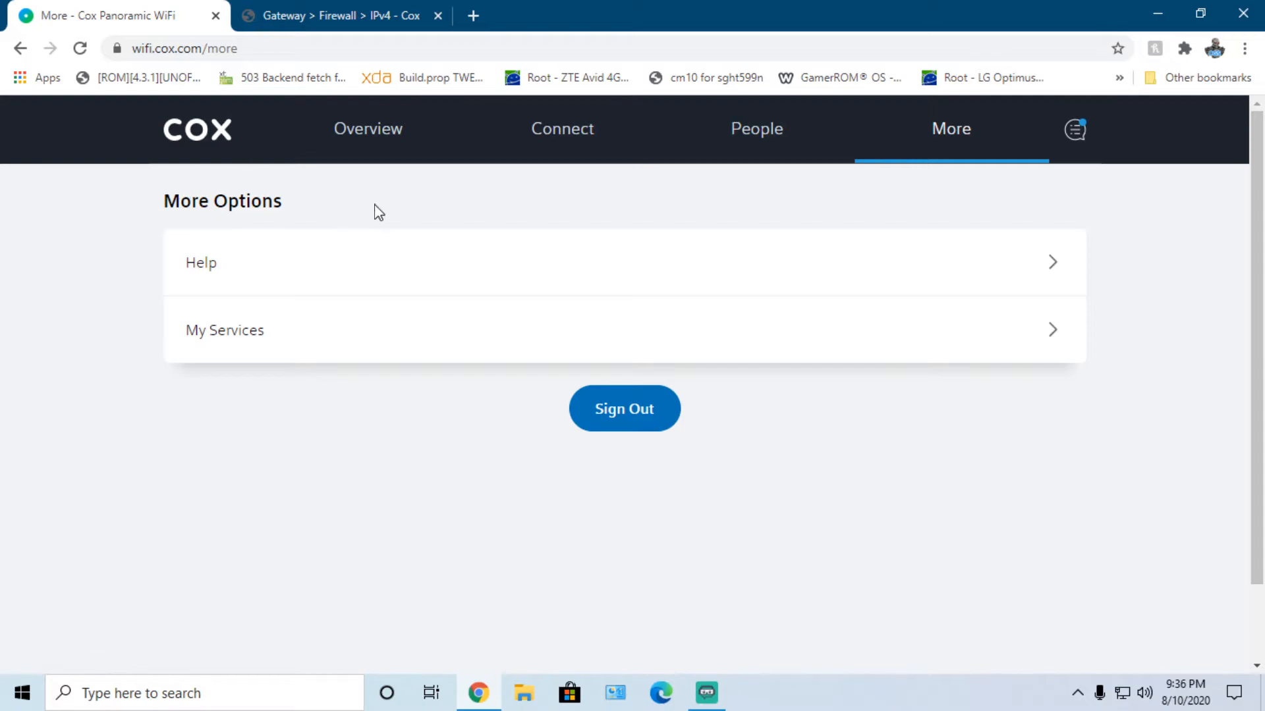
mouse_move(344, 290)
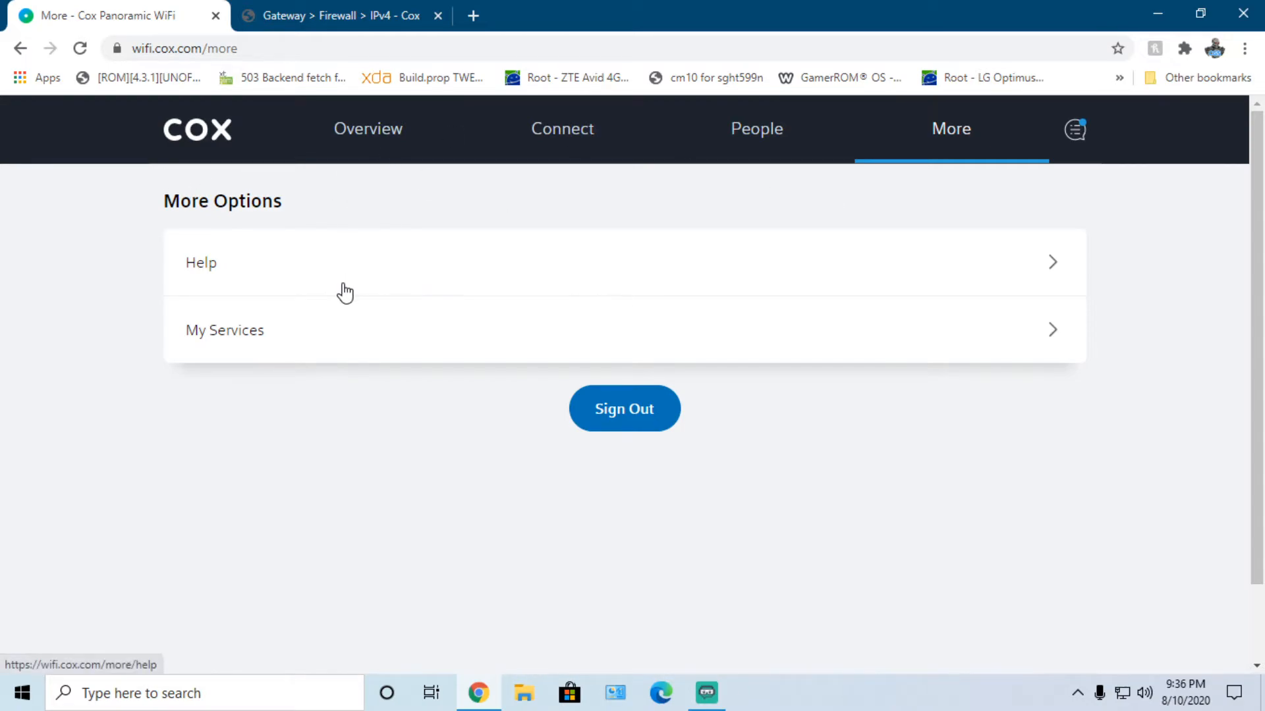
- Check Panoramic WiFi Advanced Security status on My Services, then minimize the browser
click(227, 337)
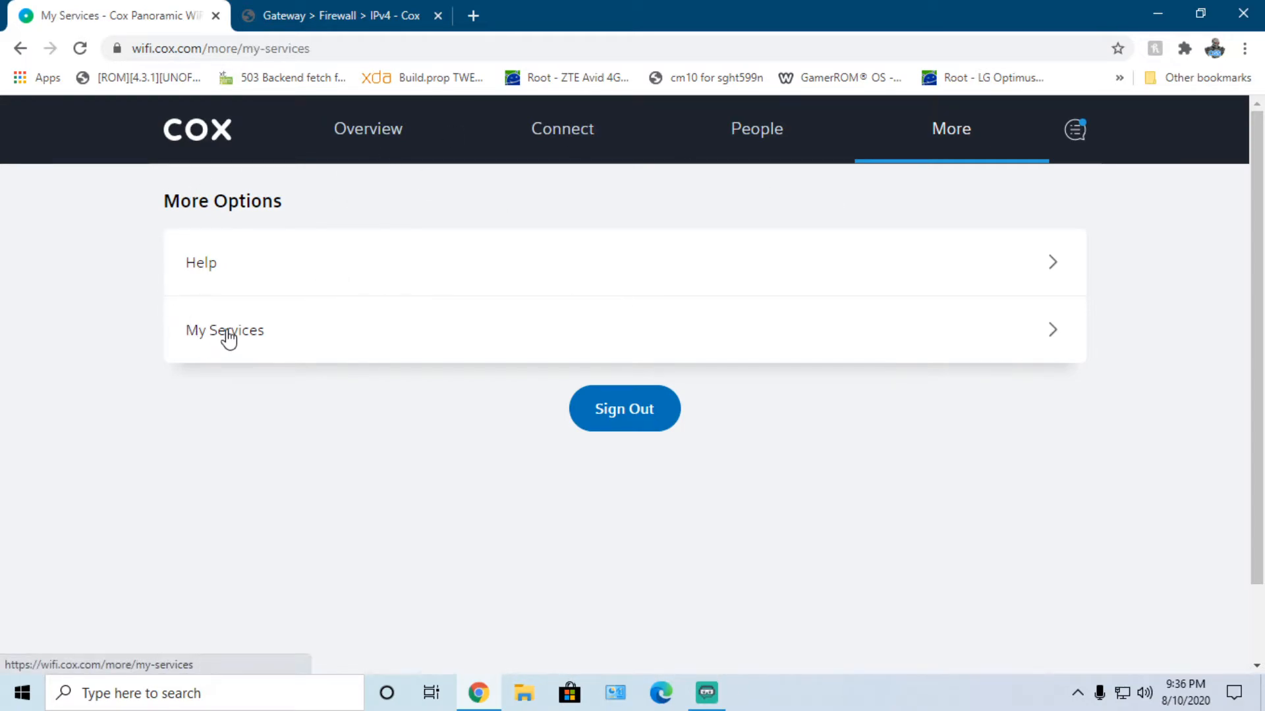
click(228, 336)
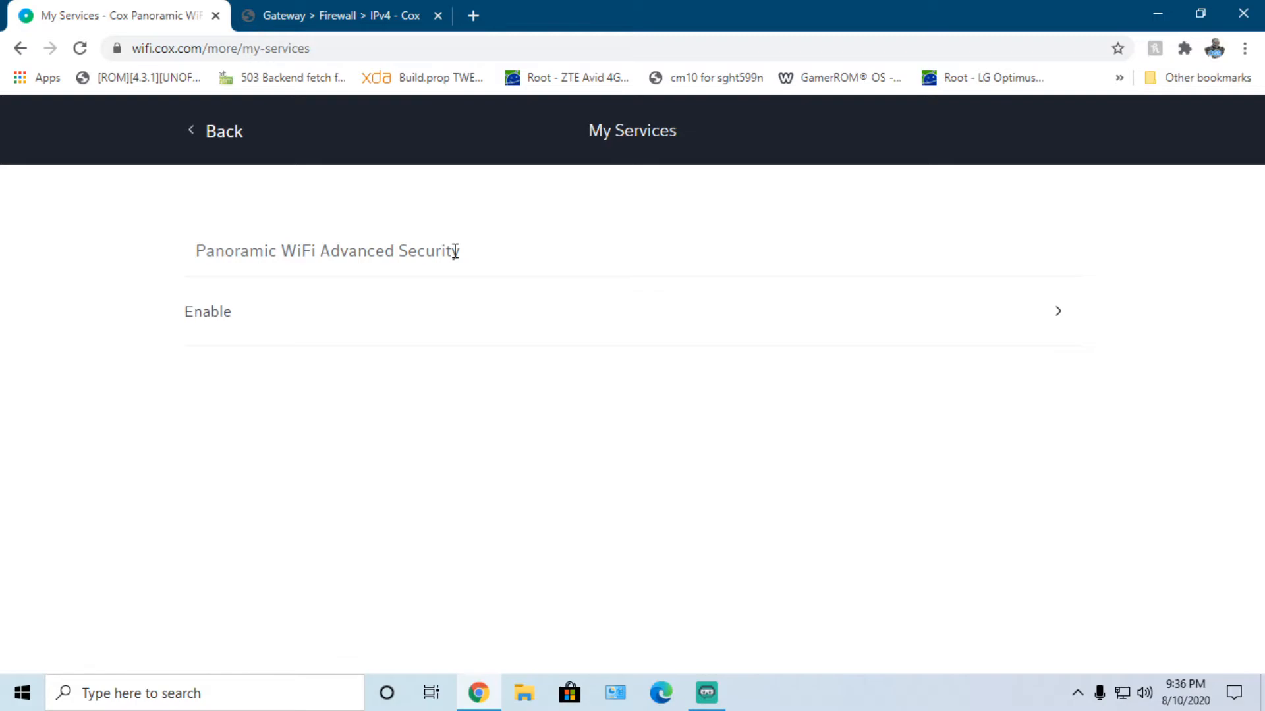
mouse_move(219, 187)
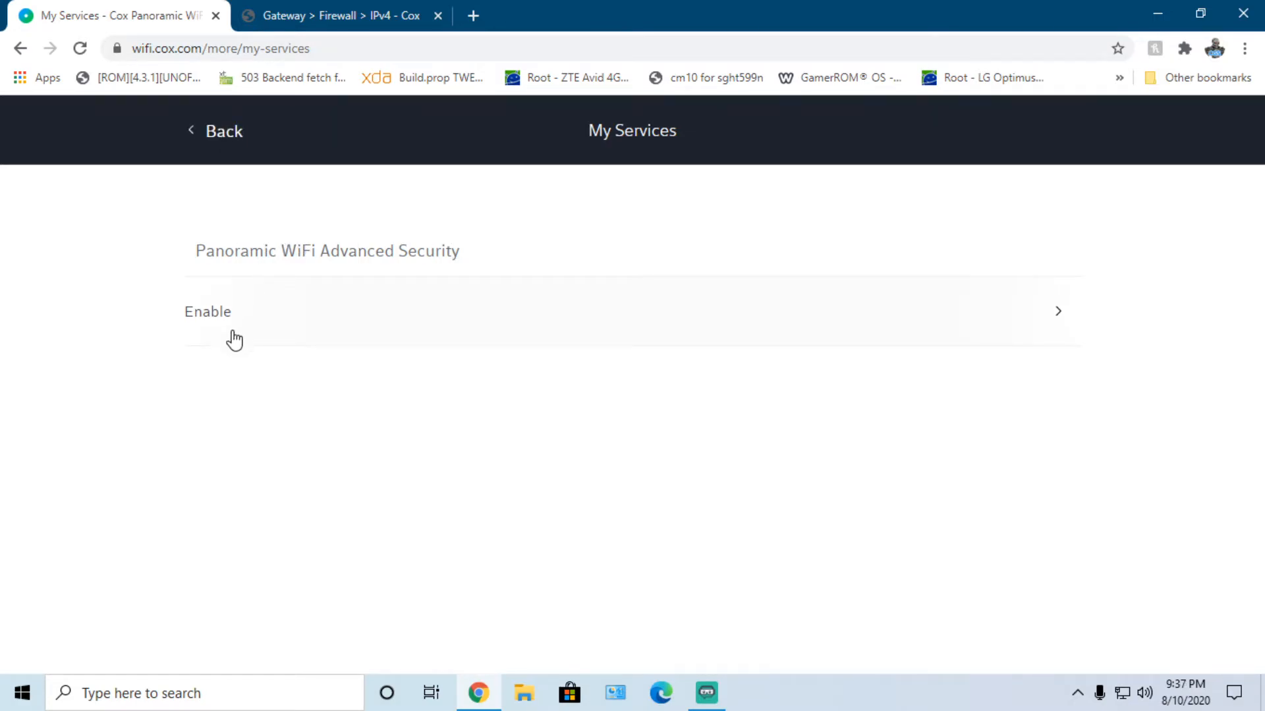
mouse_move(361, 241)
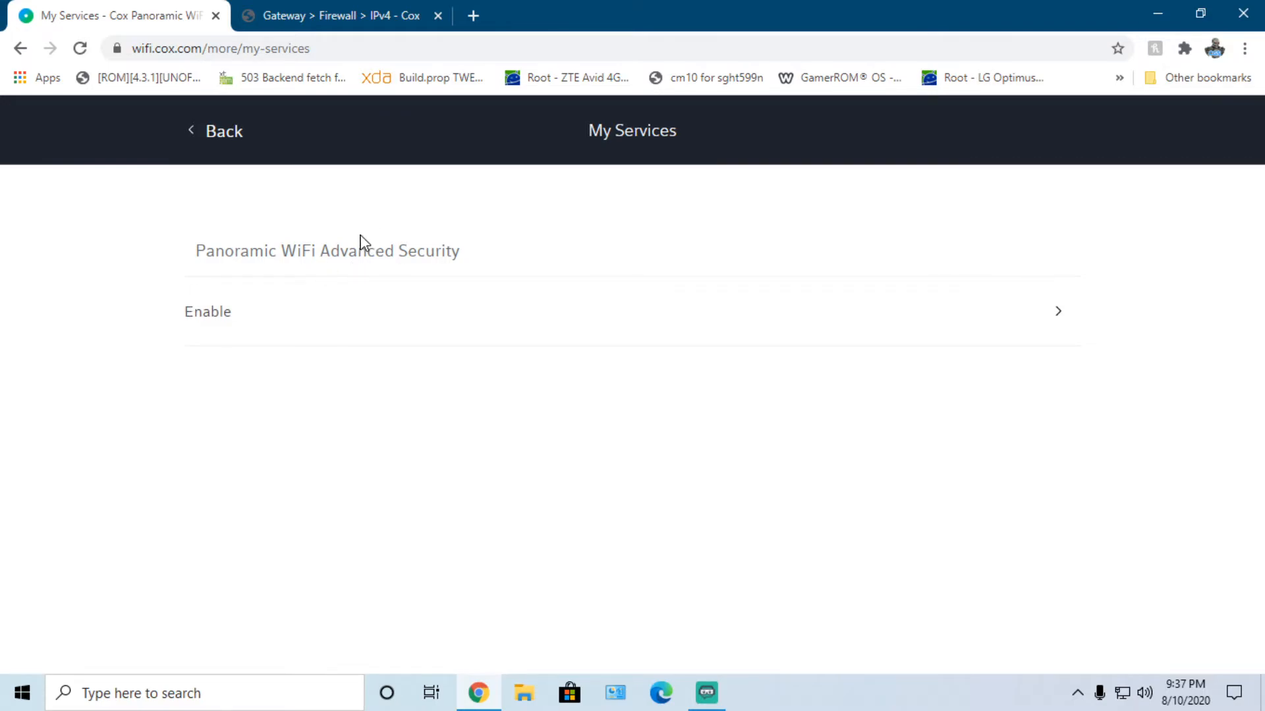
mouse_move(411, 251)
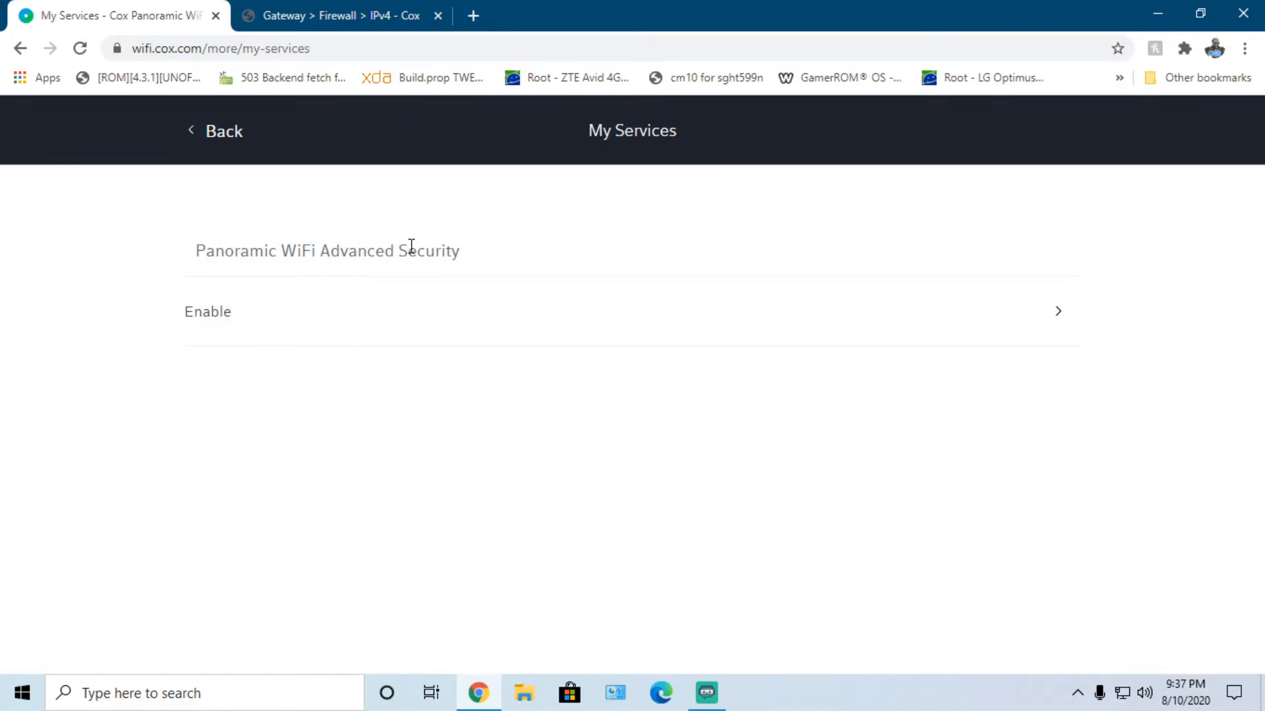
mouse_move(409, 307)
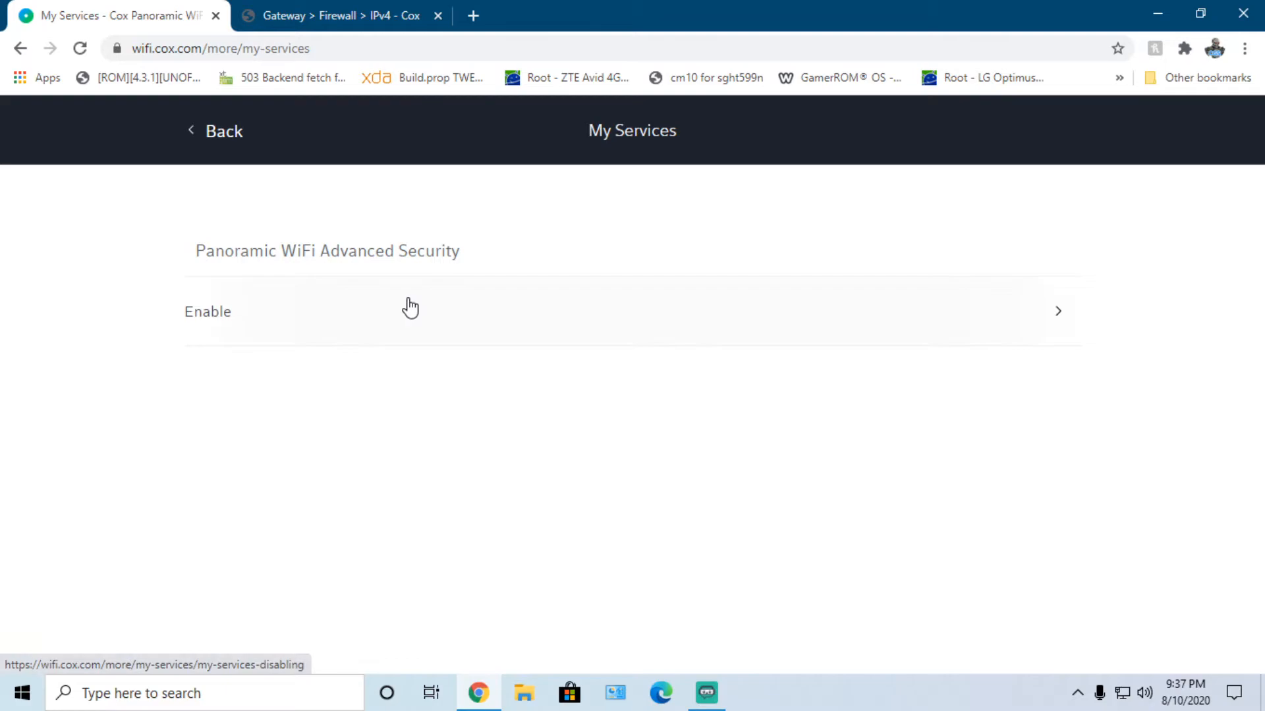
mouse_move(493, 249)
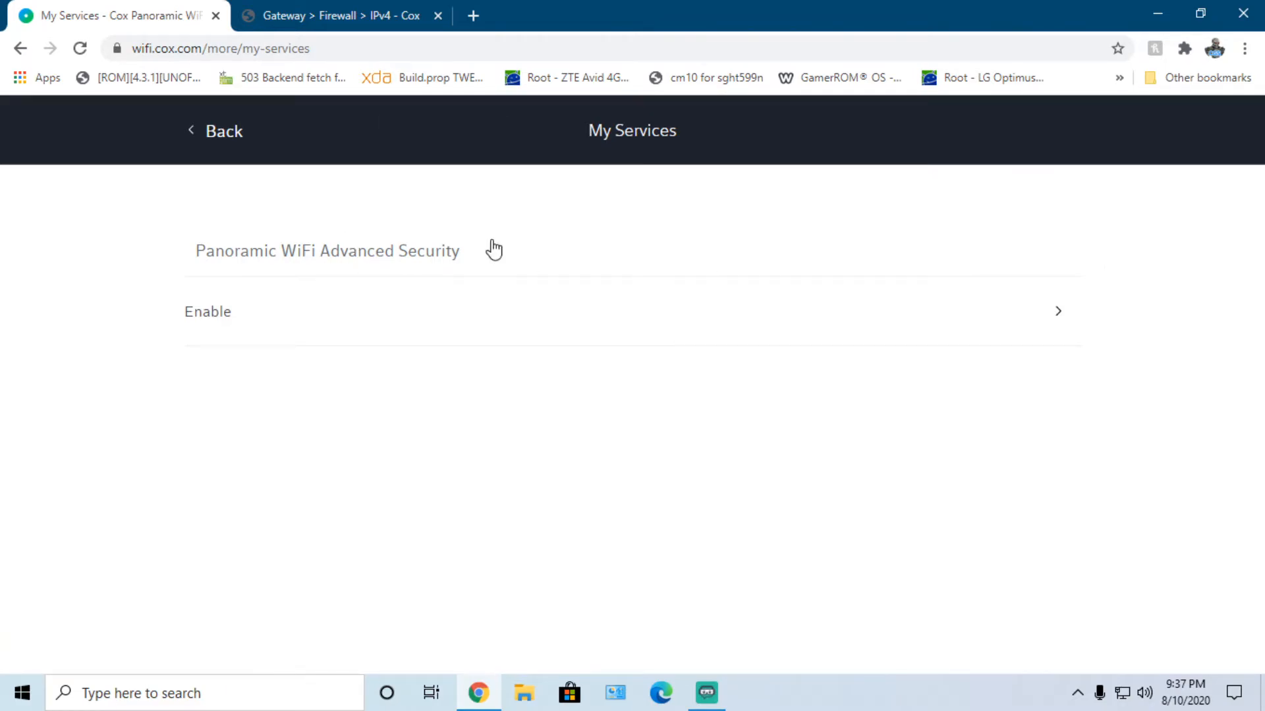
mouse_move(988, 229)
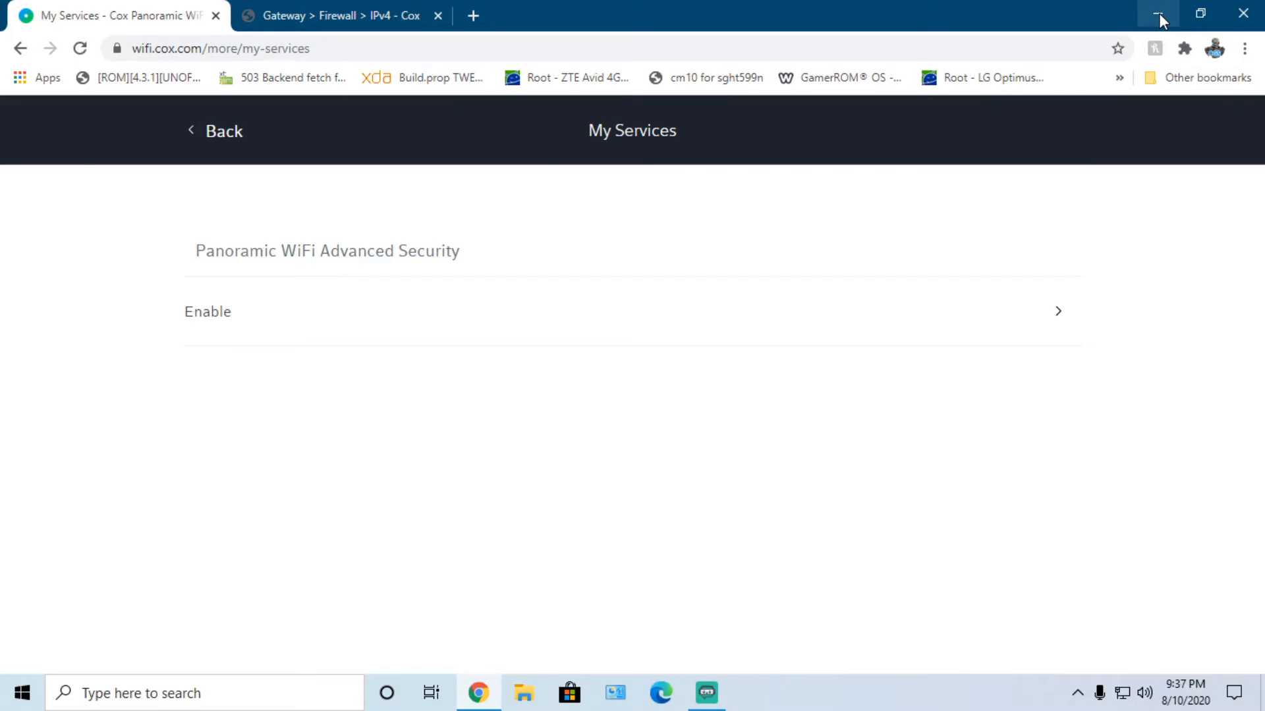
click(1155, 12)
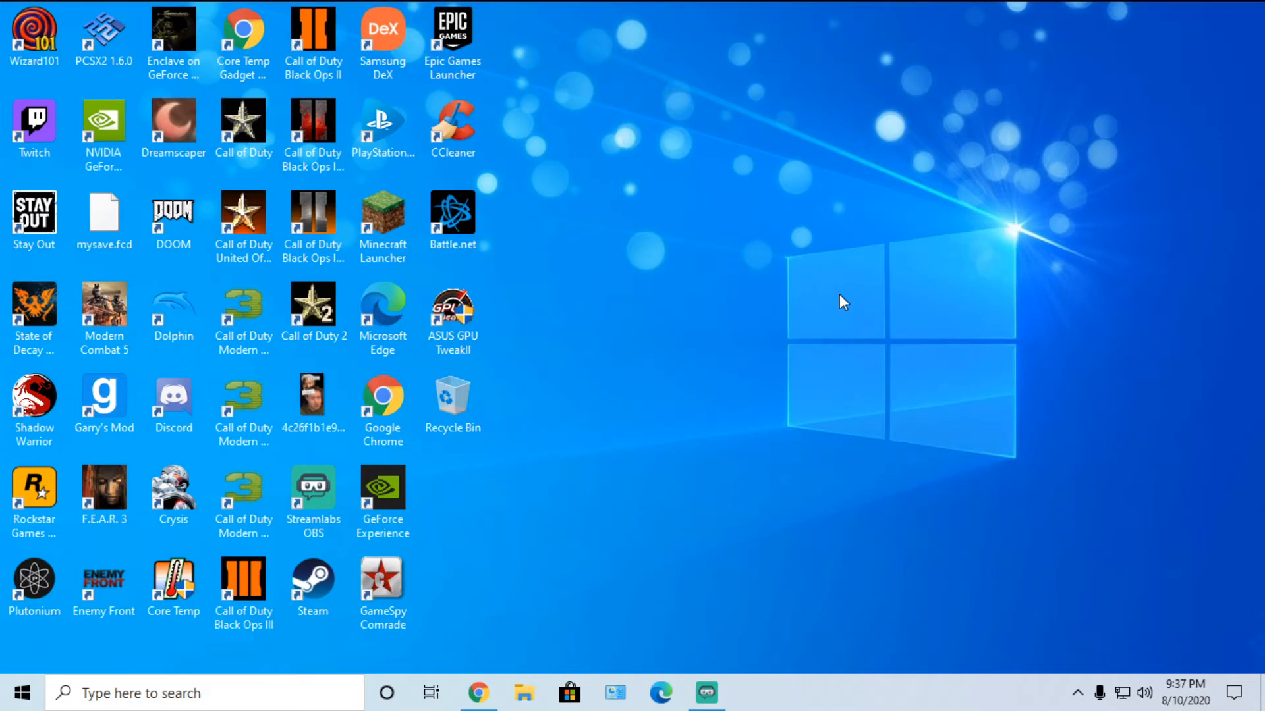
mouse_move(479, 694)
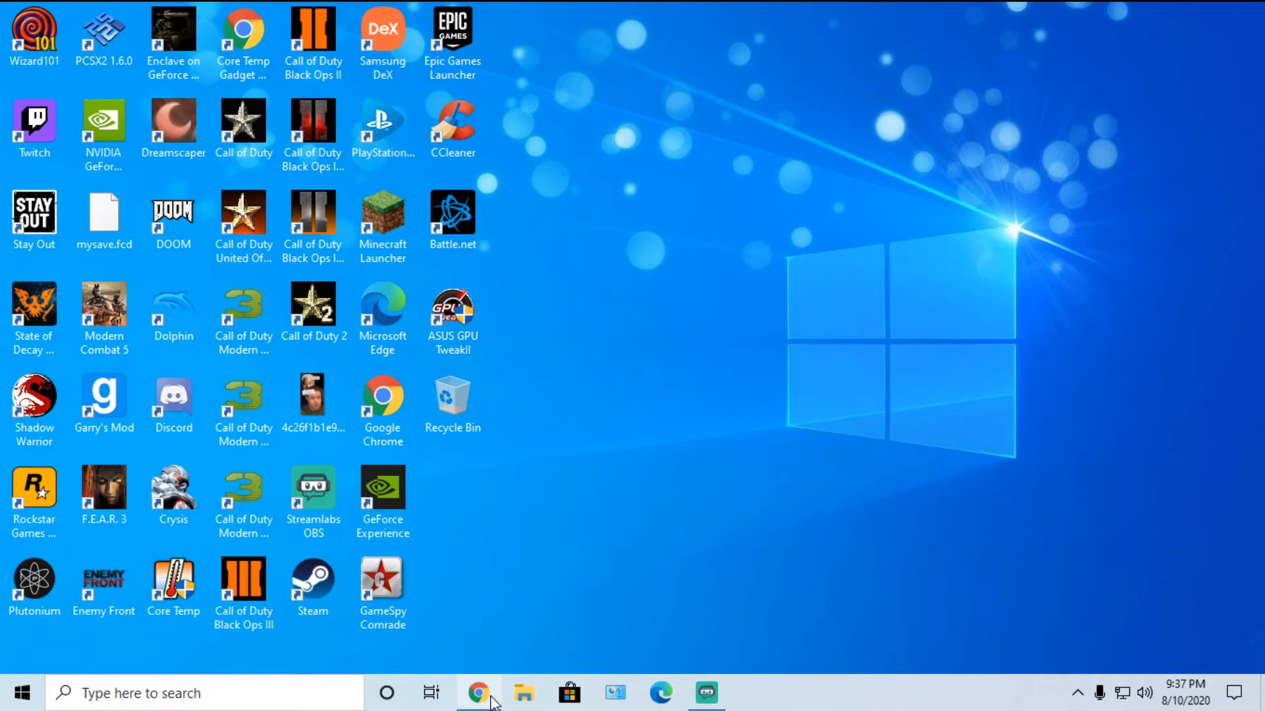
click(475, 707)
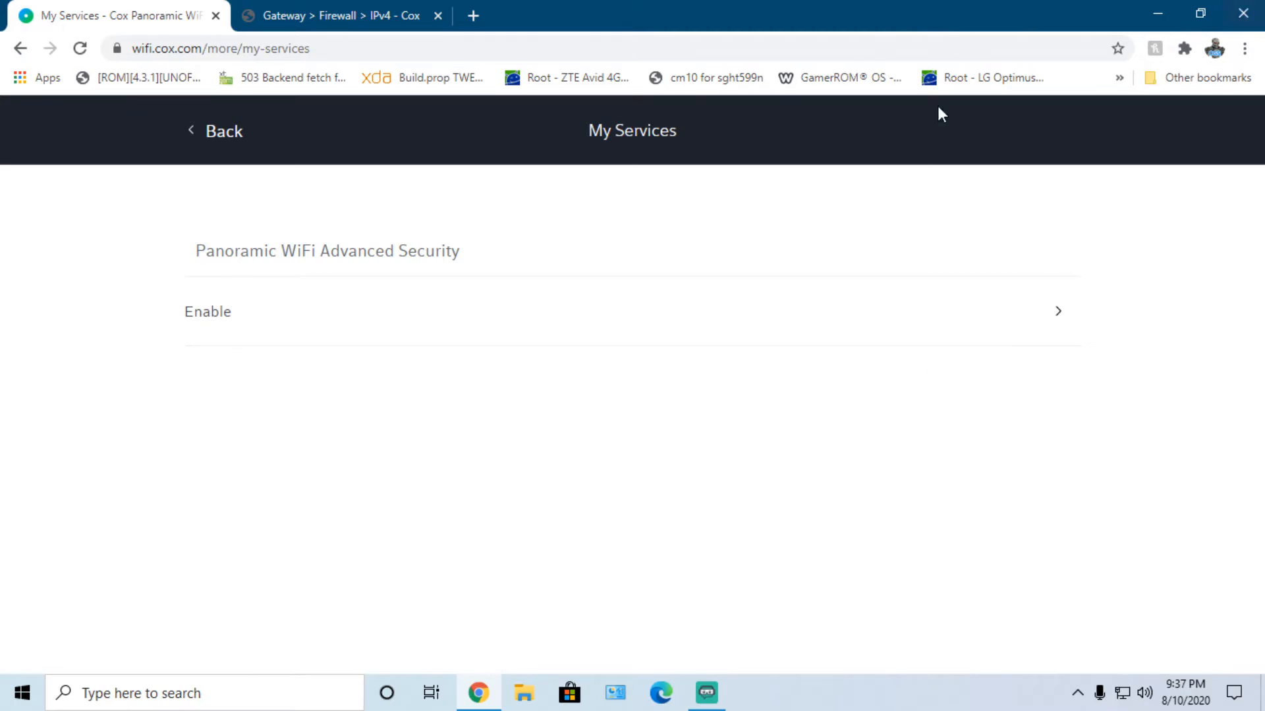
mouse_move(217, 16)
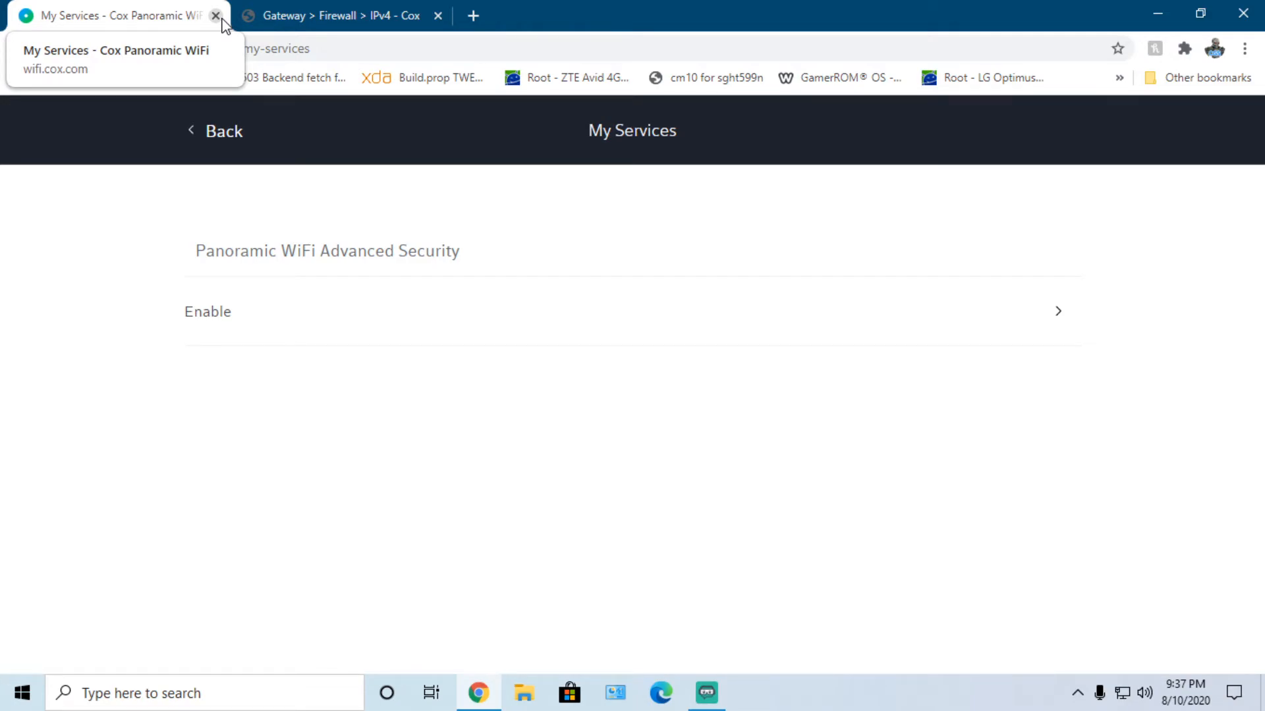
mouse_move(319, 44)
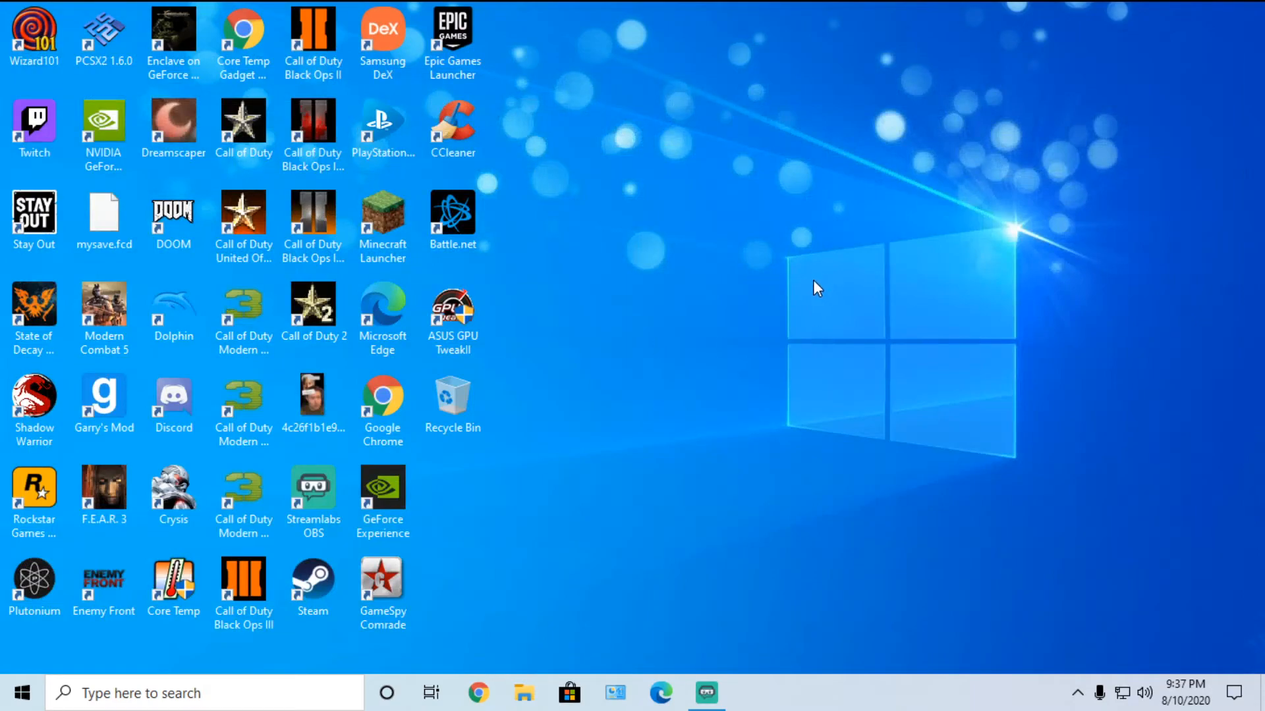
- Relaunch Plutonium from its desktop shortcut, landing on Modern Warfare 3 Multiplayer
double_click(33, 585)
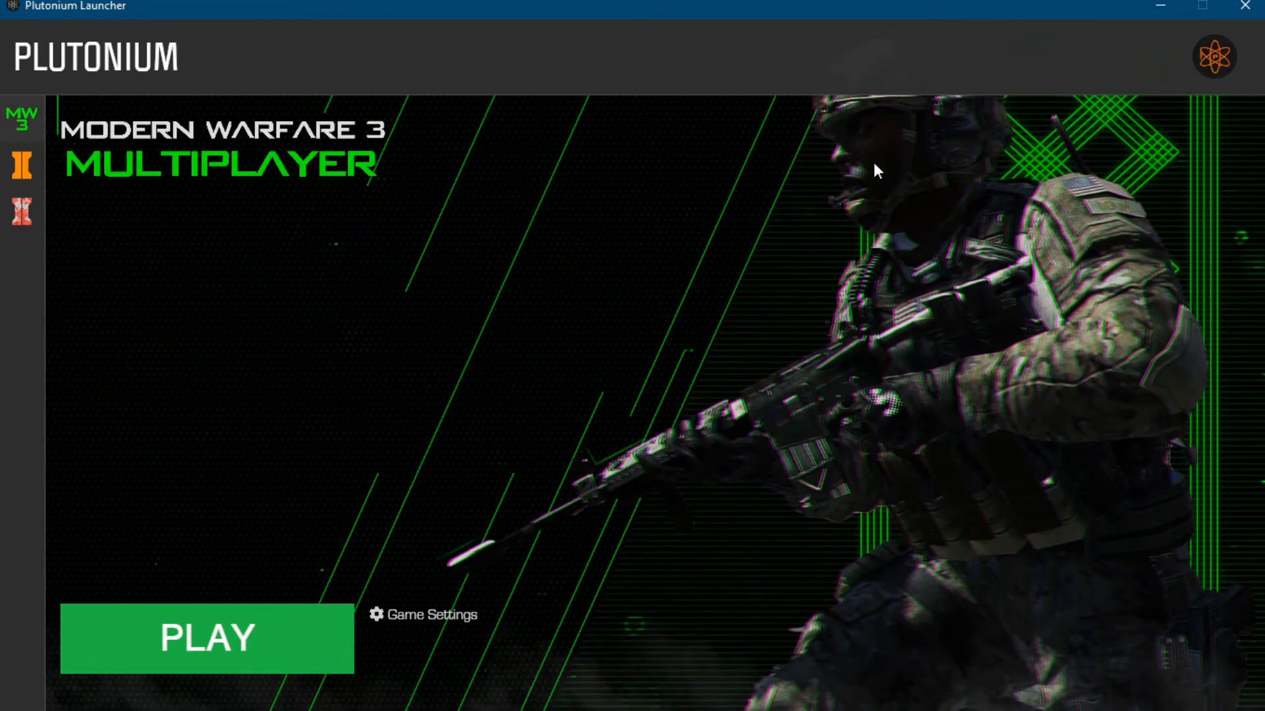
mouse_move(1202, 9)
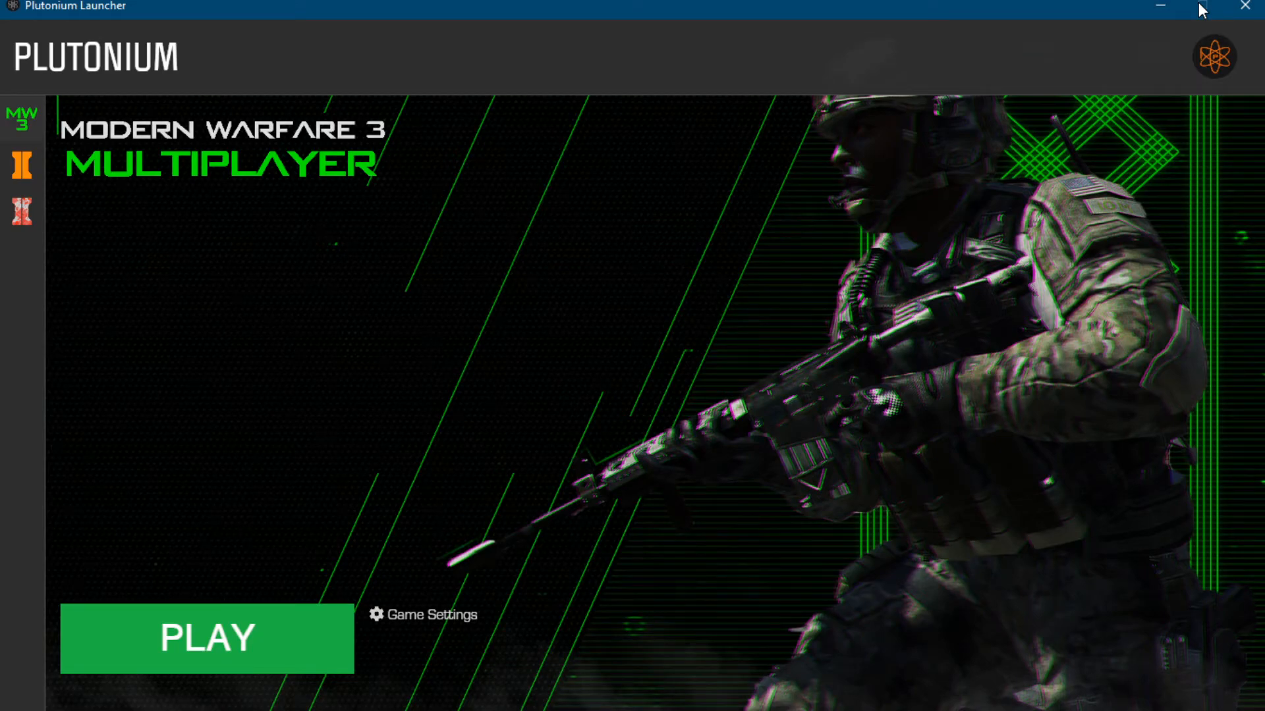
mouse_move(1236, 6)
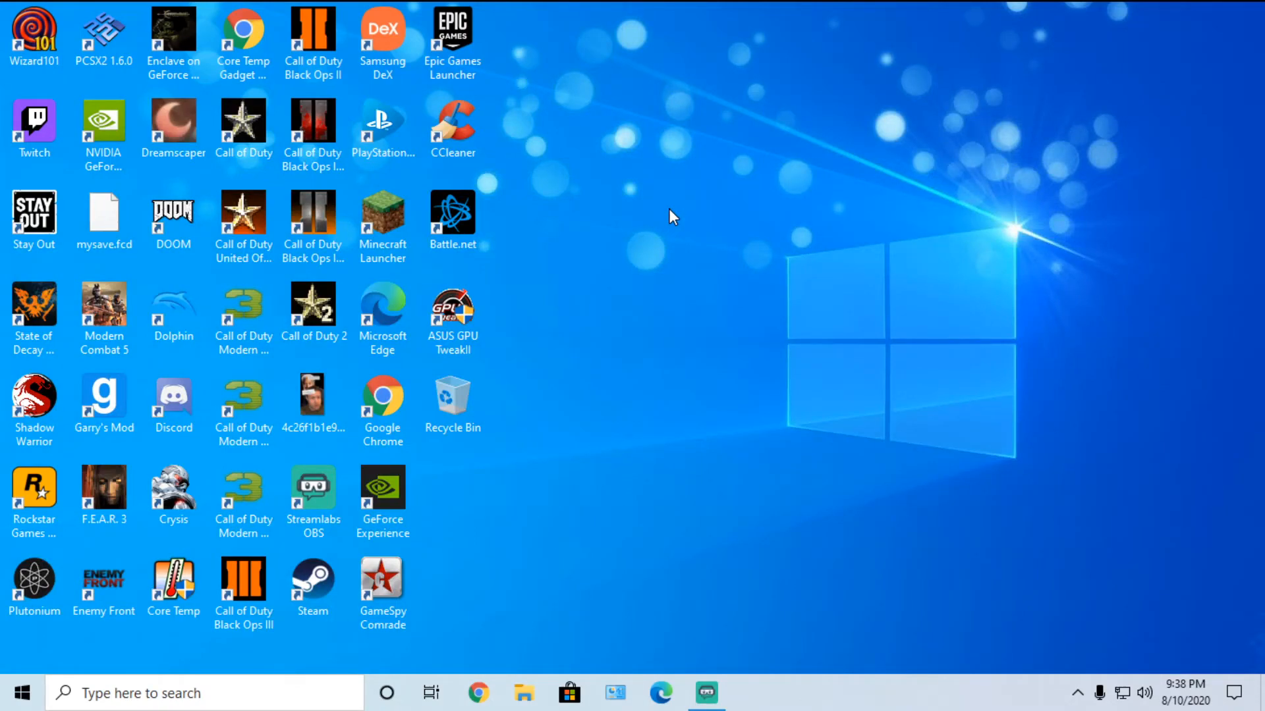
mouse_move(611, 235)
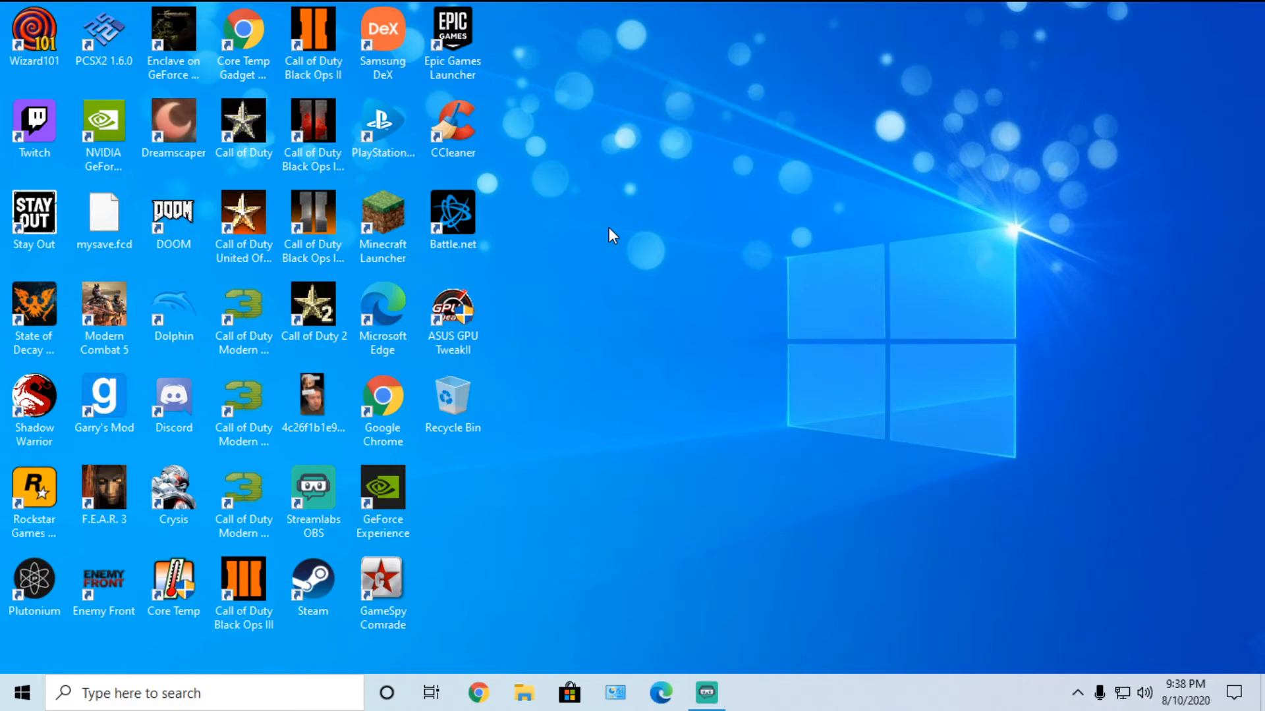
mouse_move(723, 332)
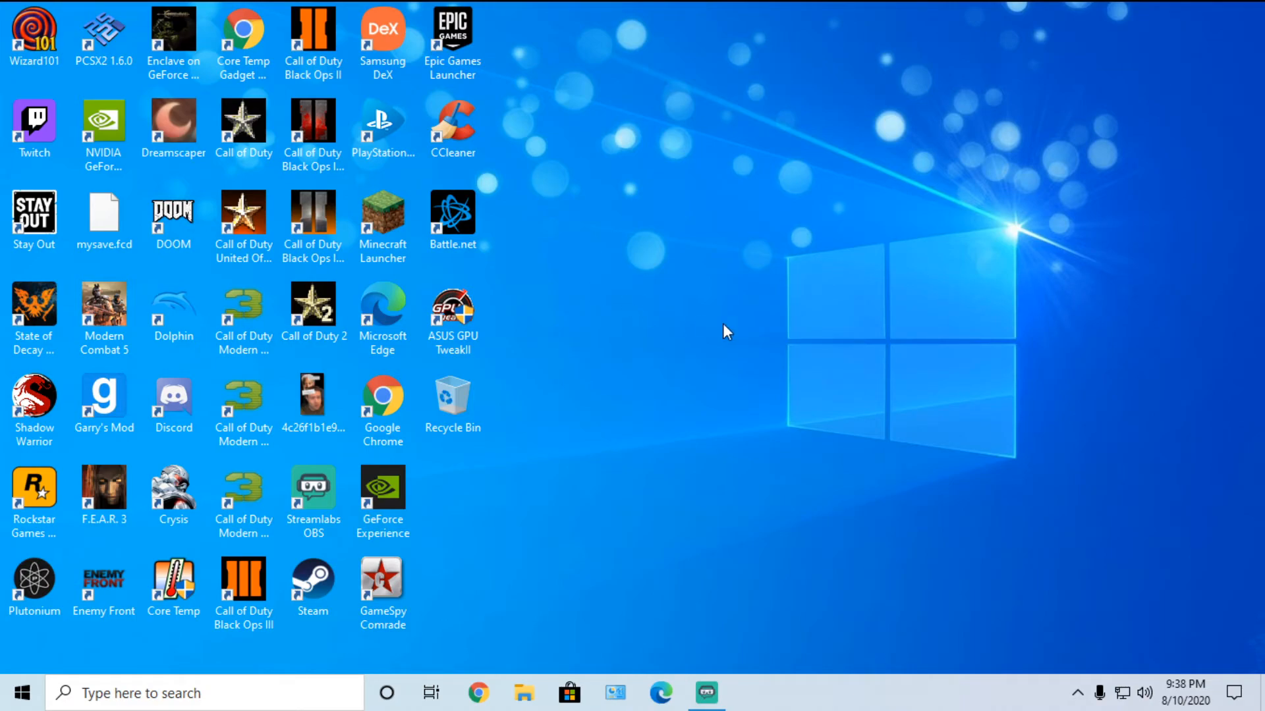
mouse_move(748, 687)
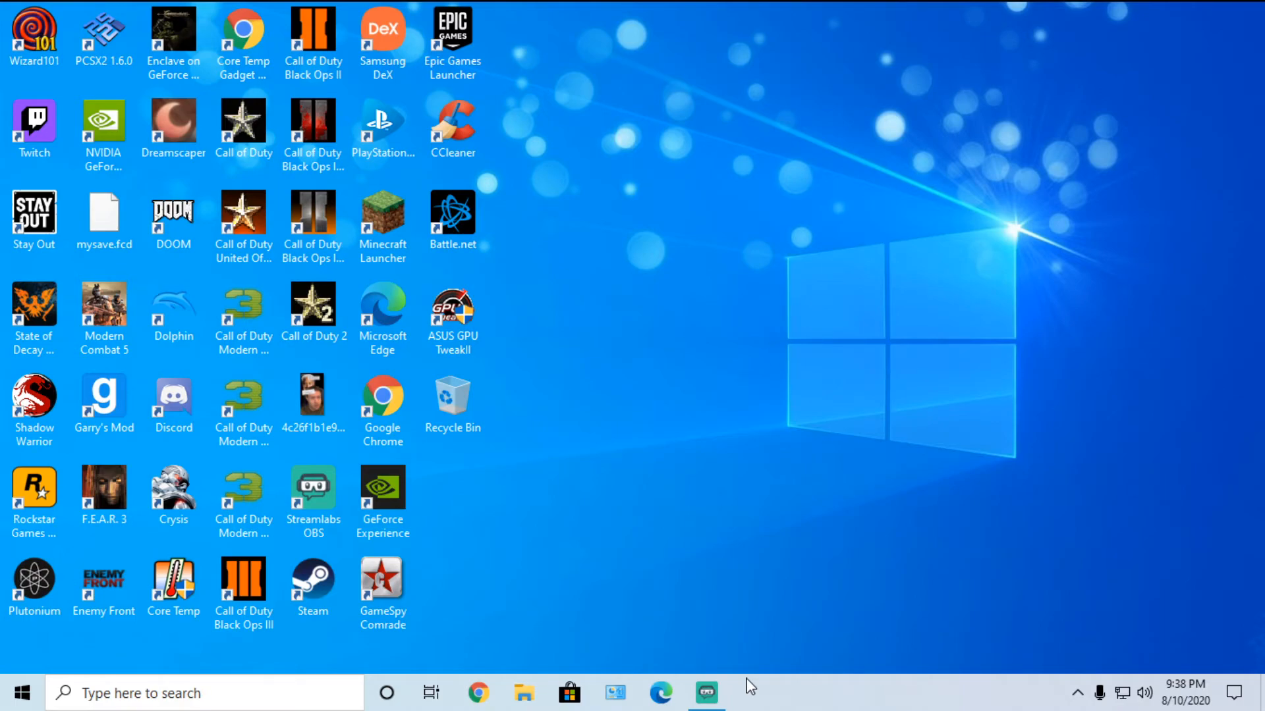
mouse_move(796, 683)
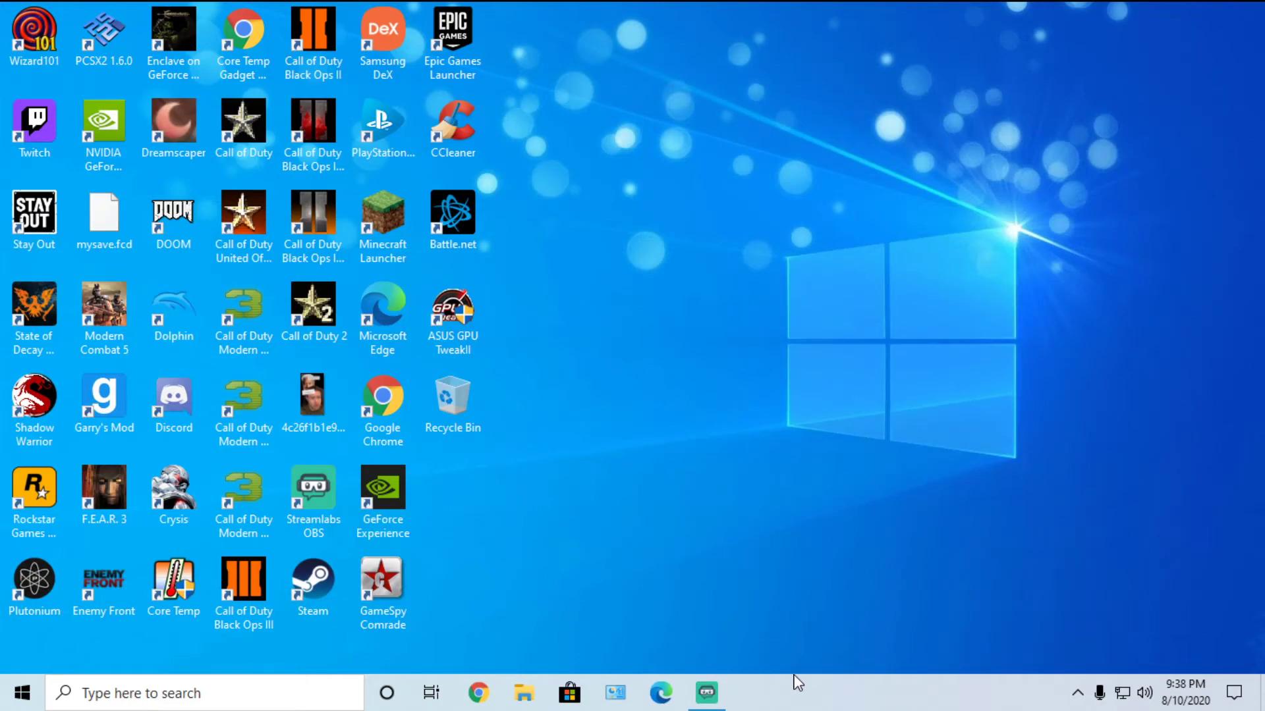
mouse_move(273, 488)
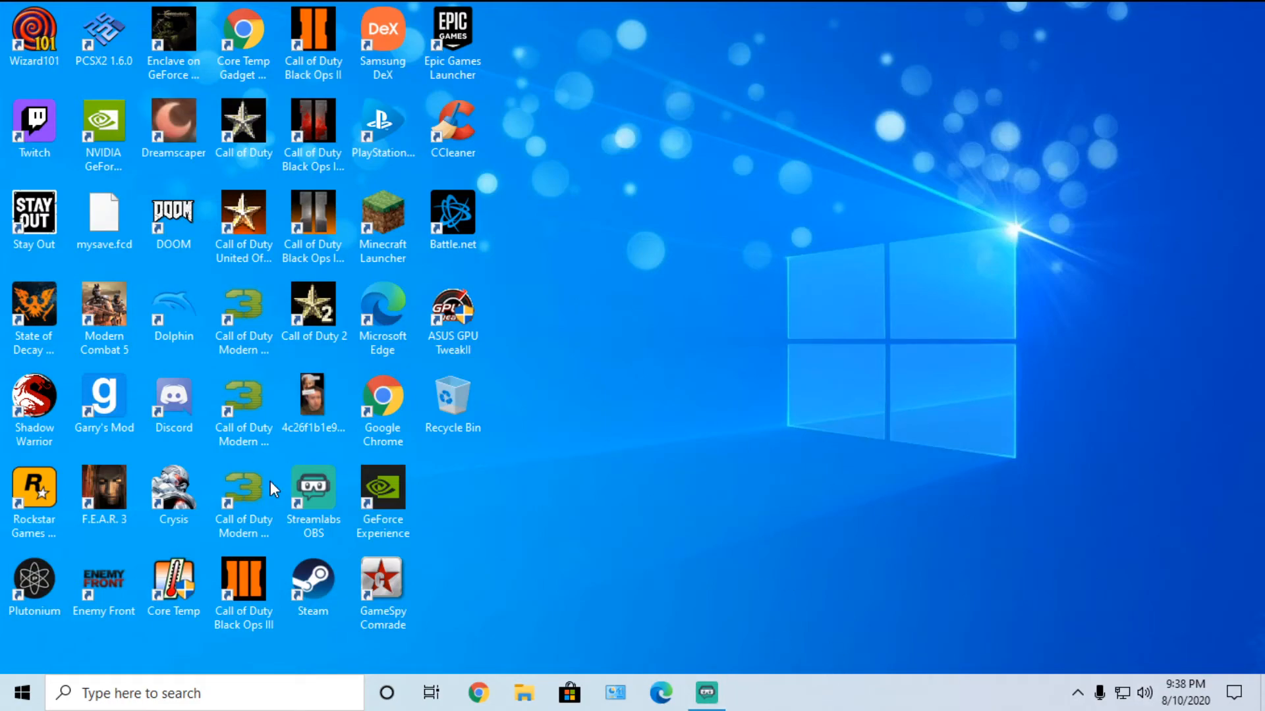
mouse_move(436, 569)
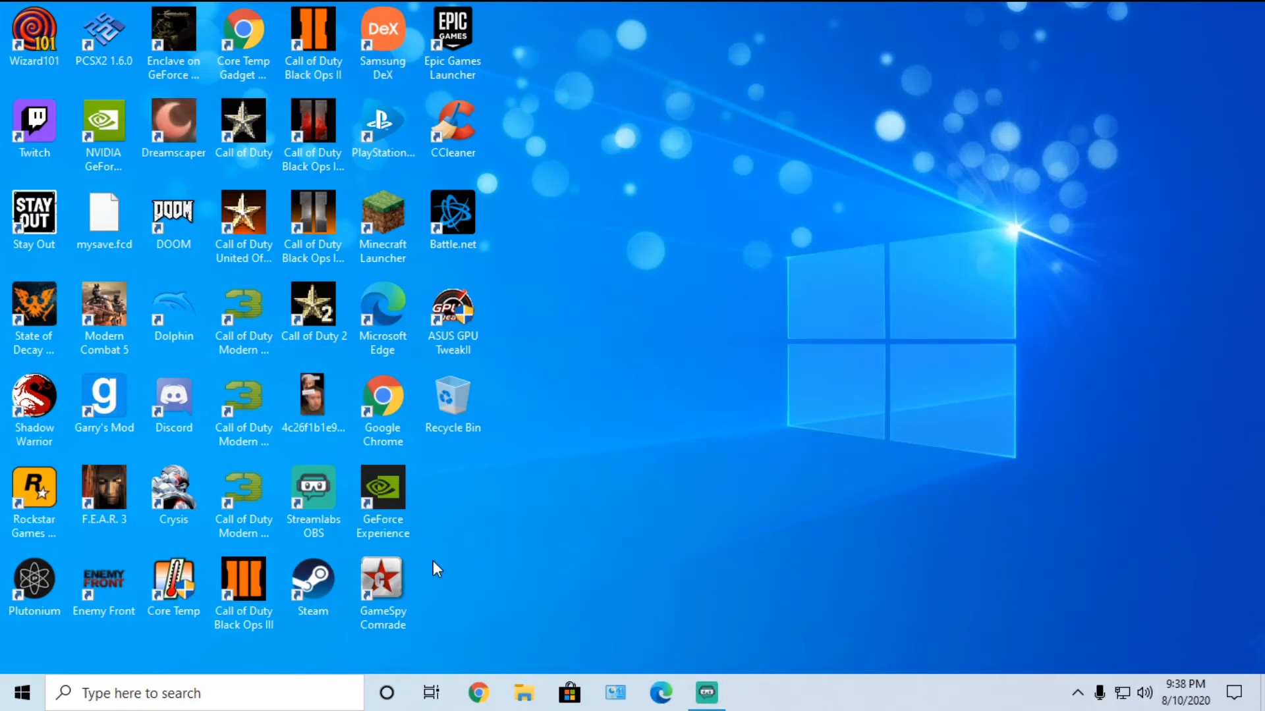
mouse_move(407, 554)
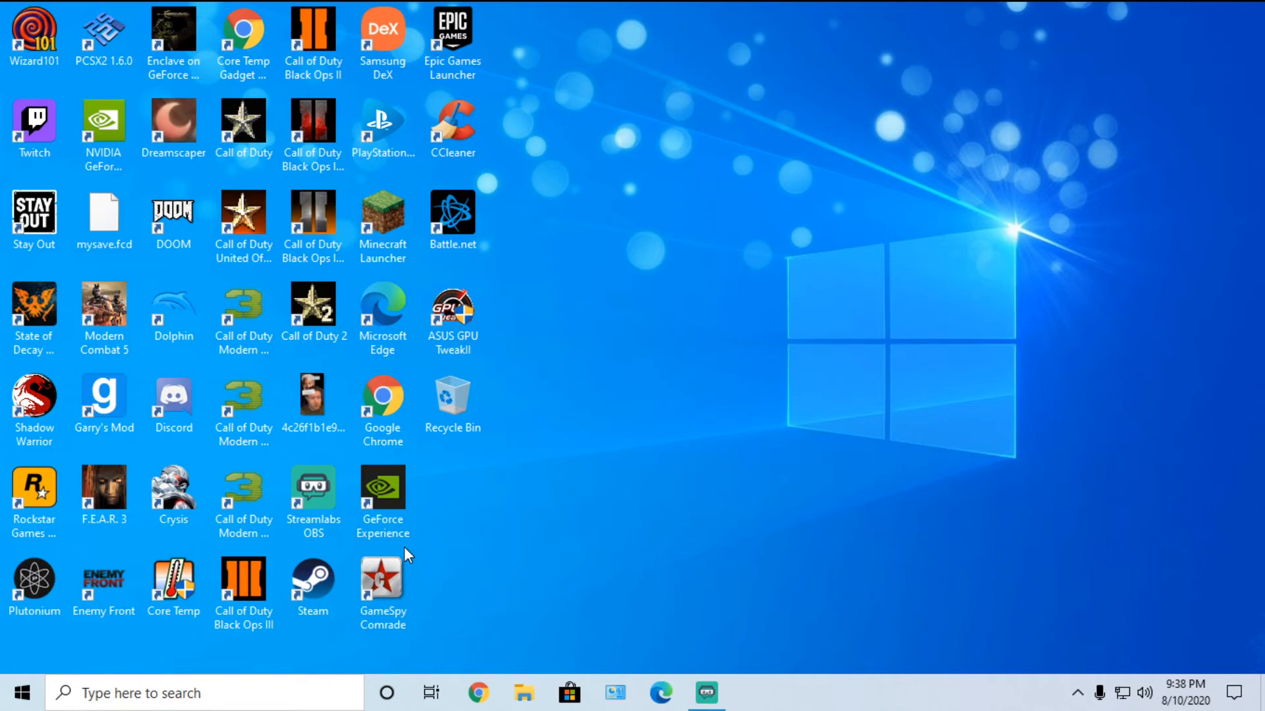
mouse_move(462, 546)
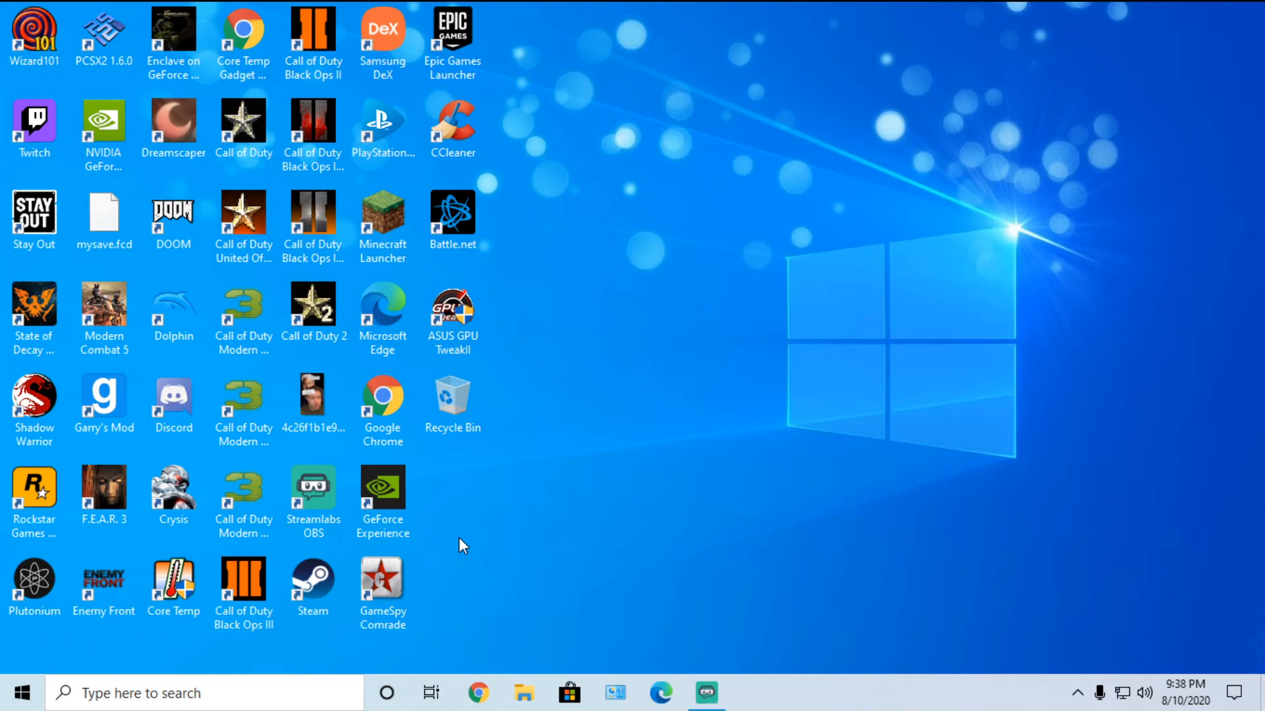
click(33, 585)
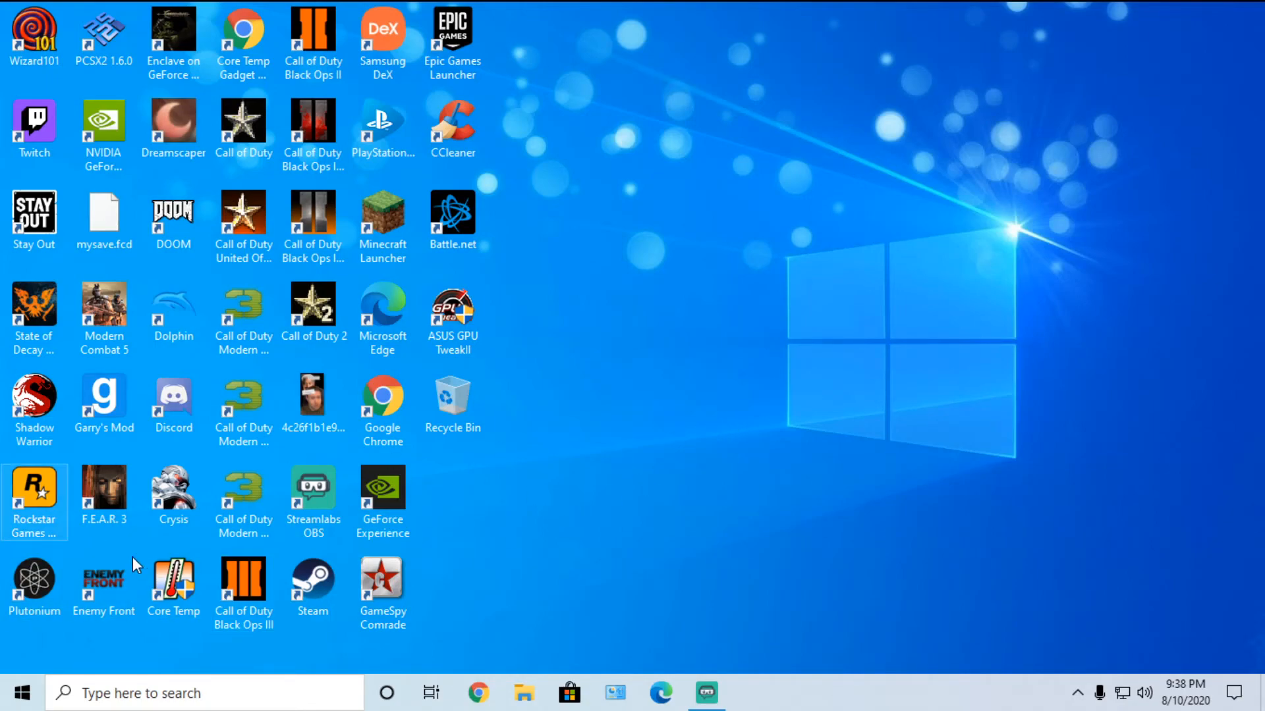
mouse_move(771, 284)
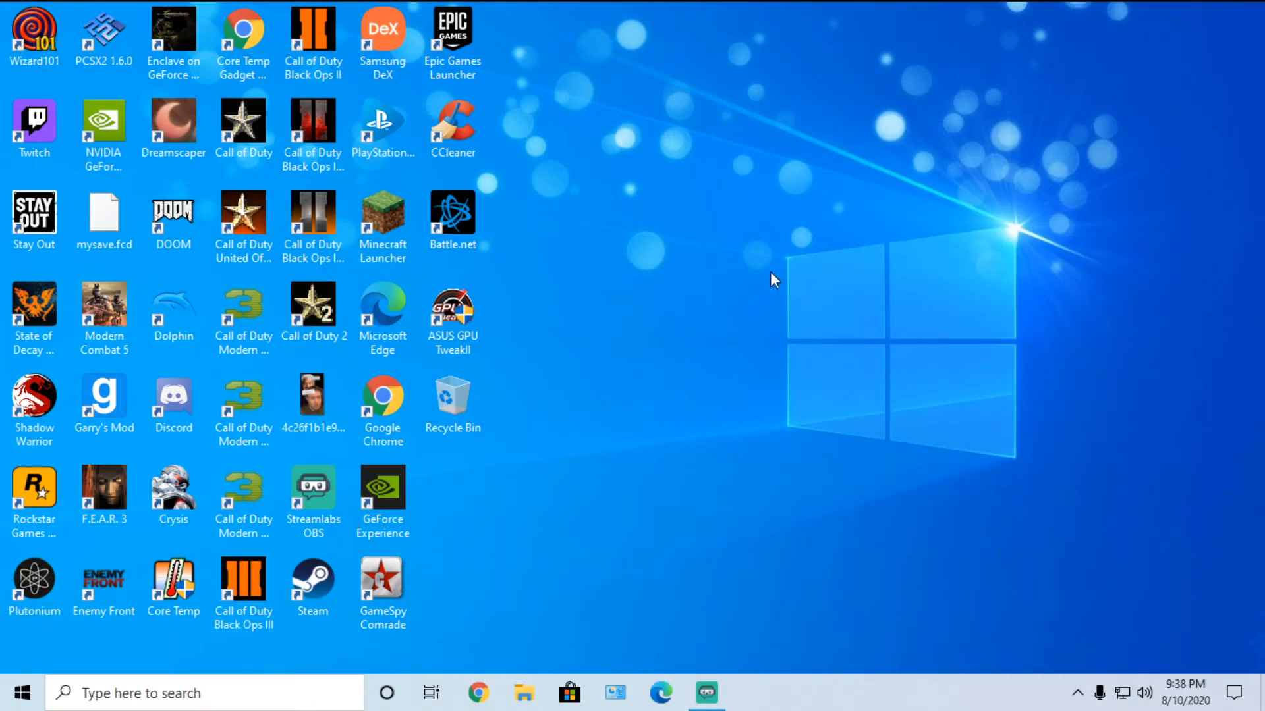
mouse_move(512, 537)
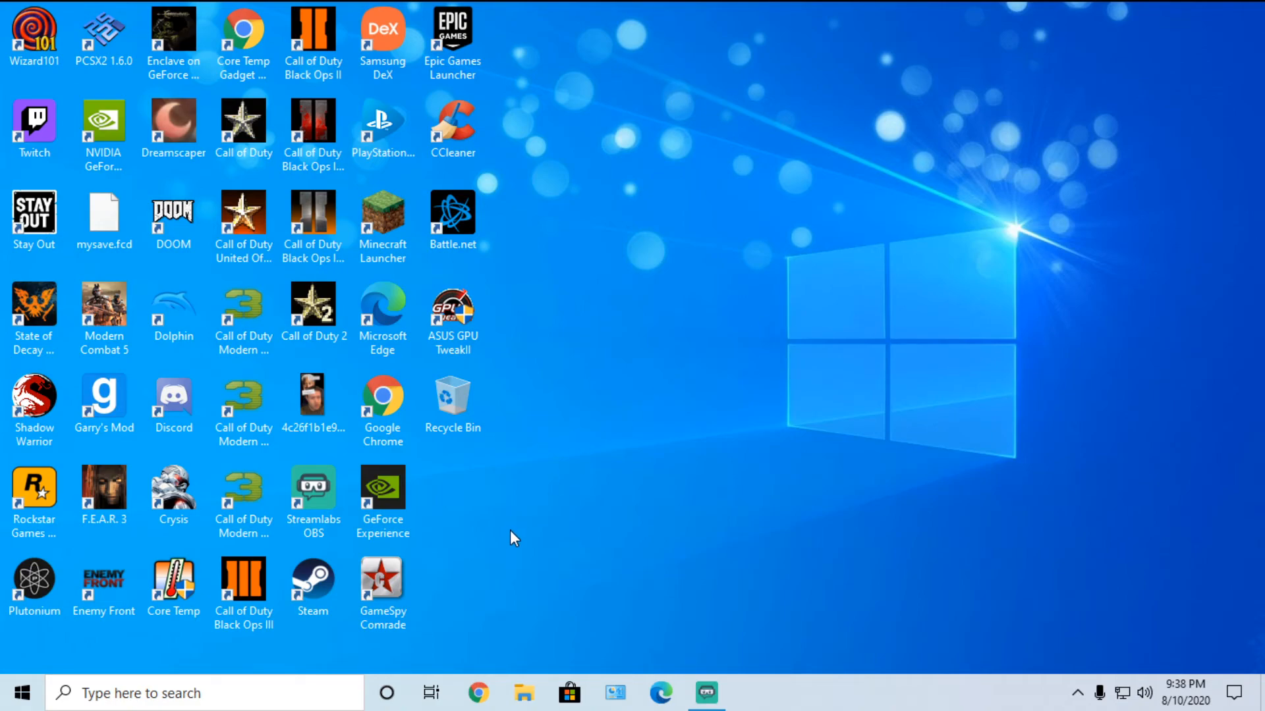
mouse_move(1075, 336)
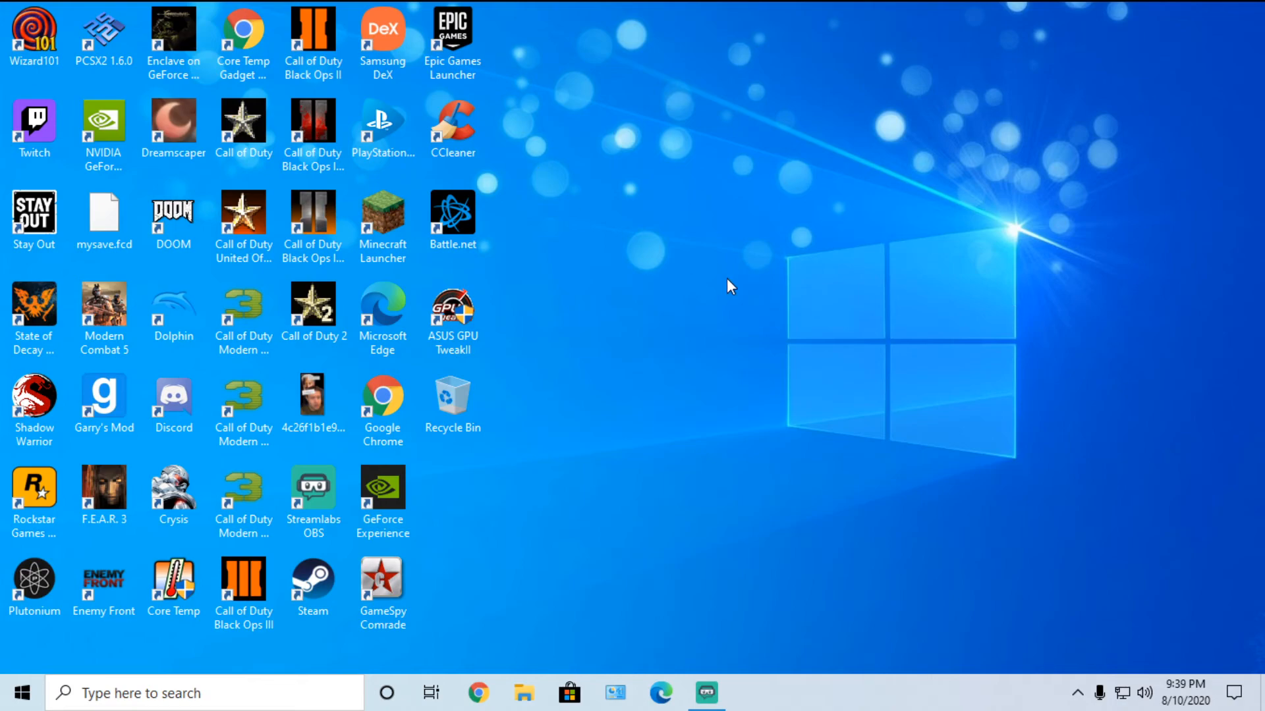
mouse_move(1109, 636)
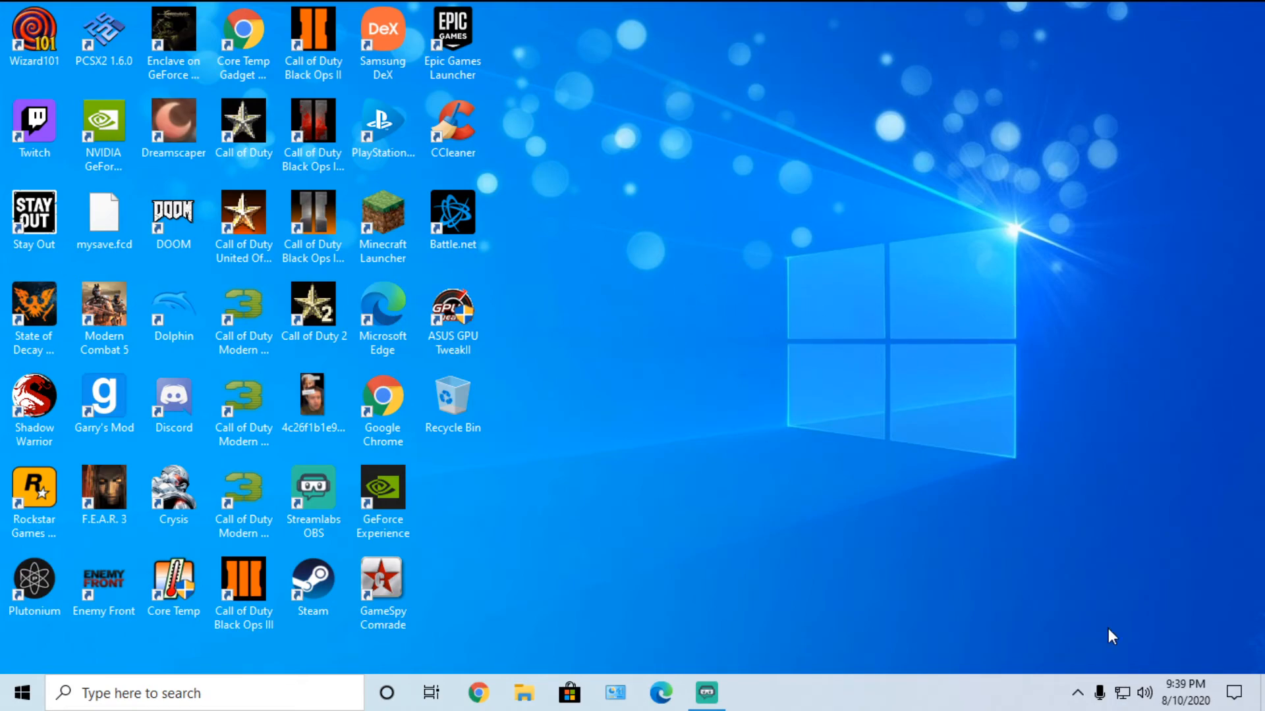
mouse_move(703, 554)
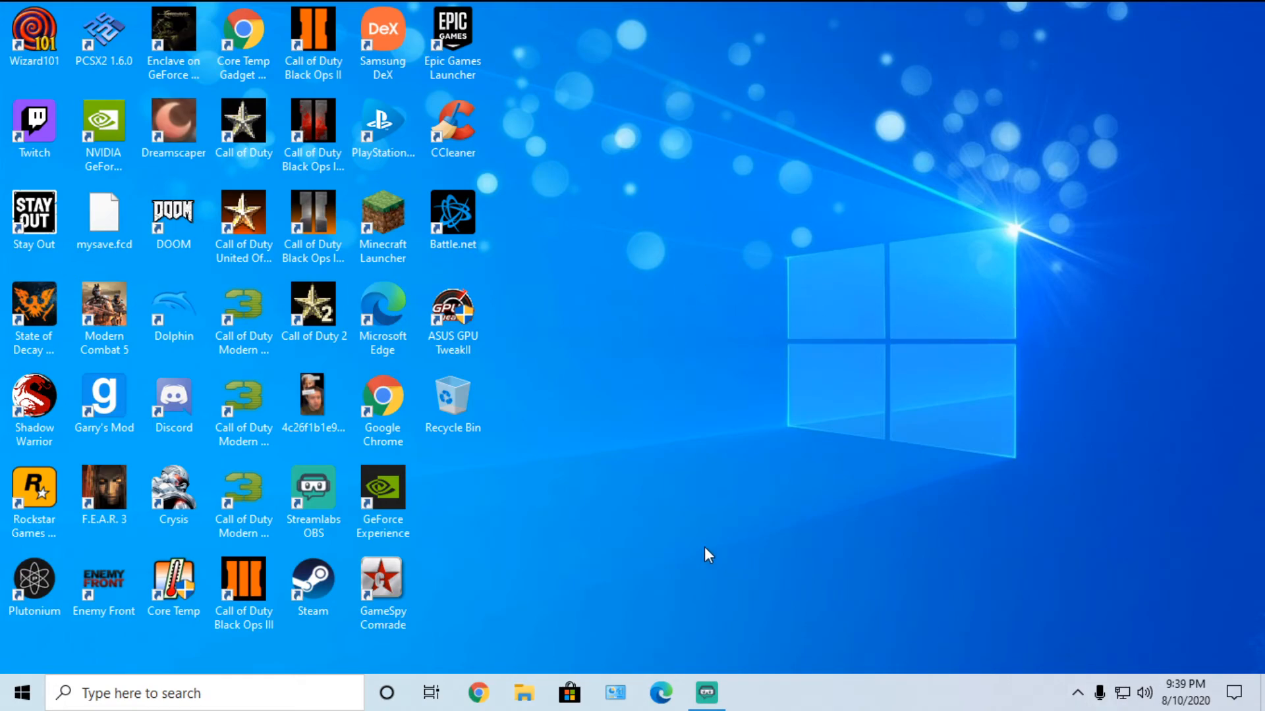
mouse_move(735, 489)
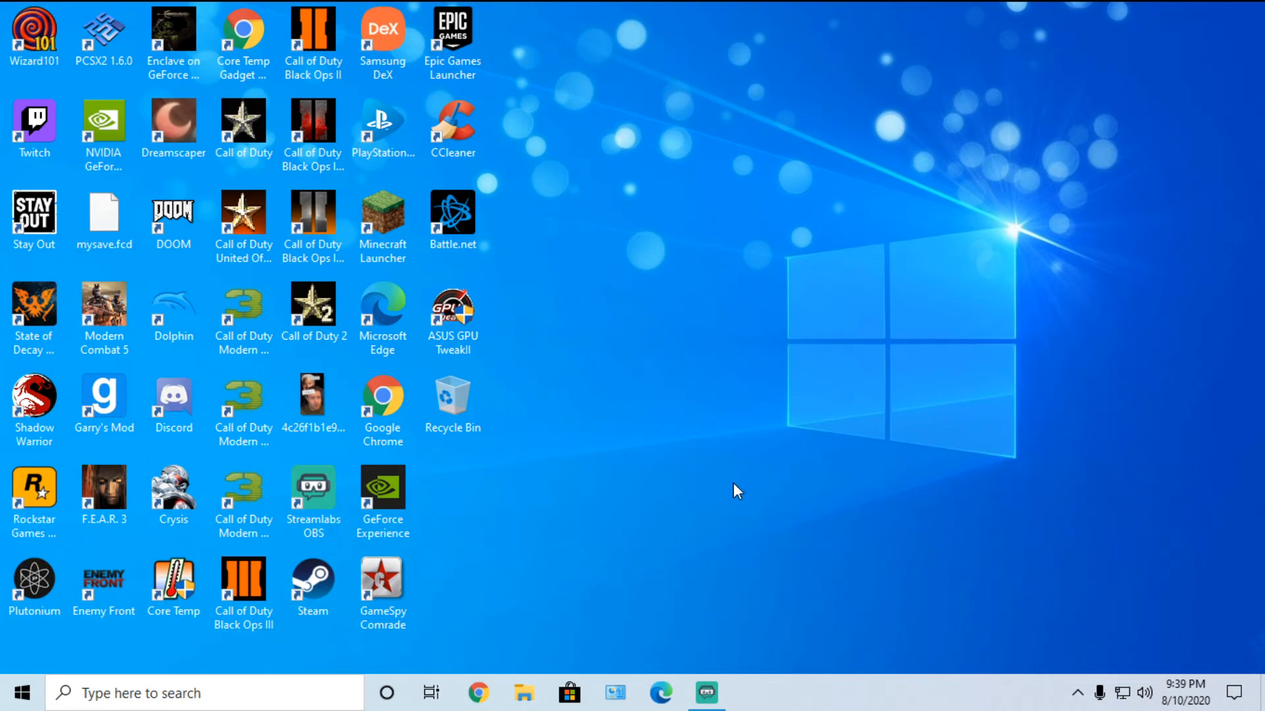
mouse_move(625, 477)
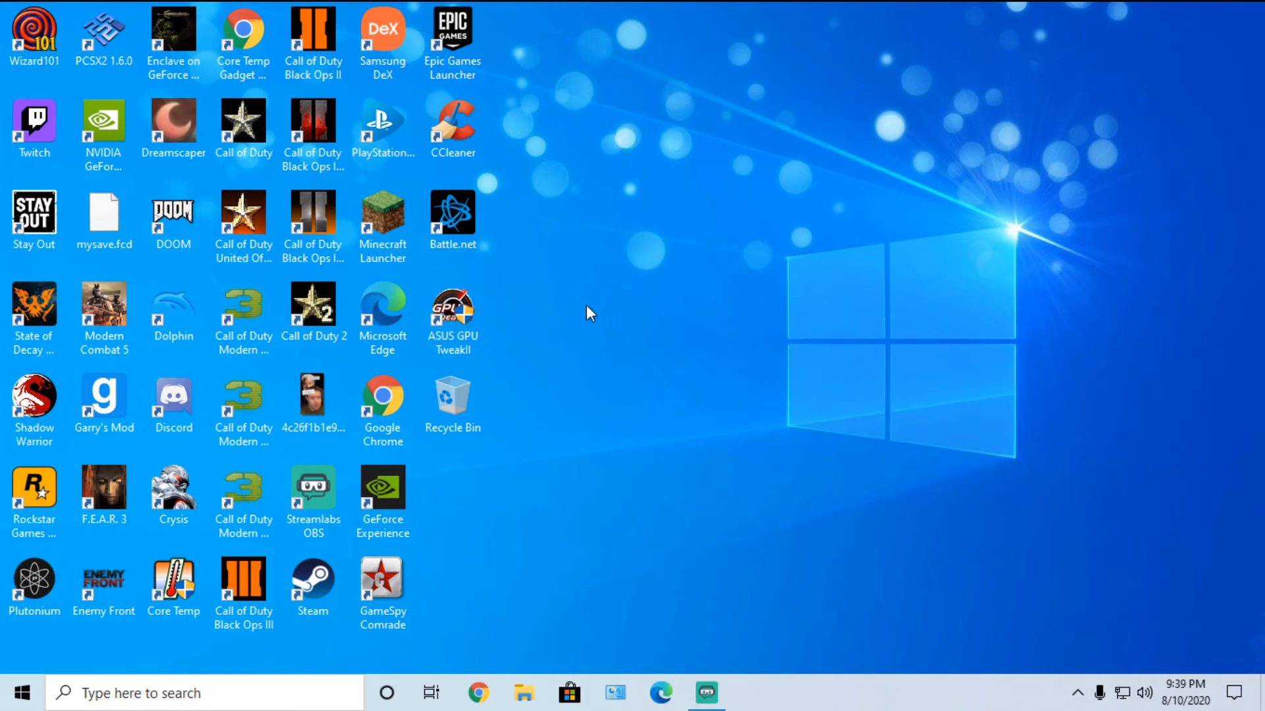
mouse_move(551, 619)
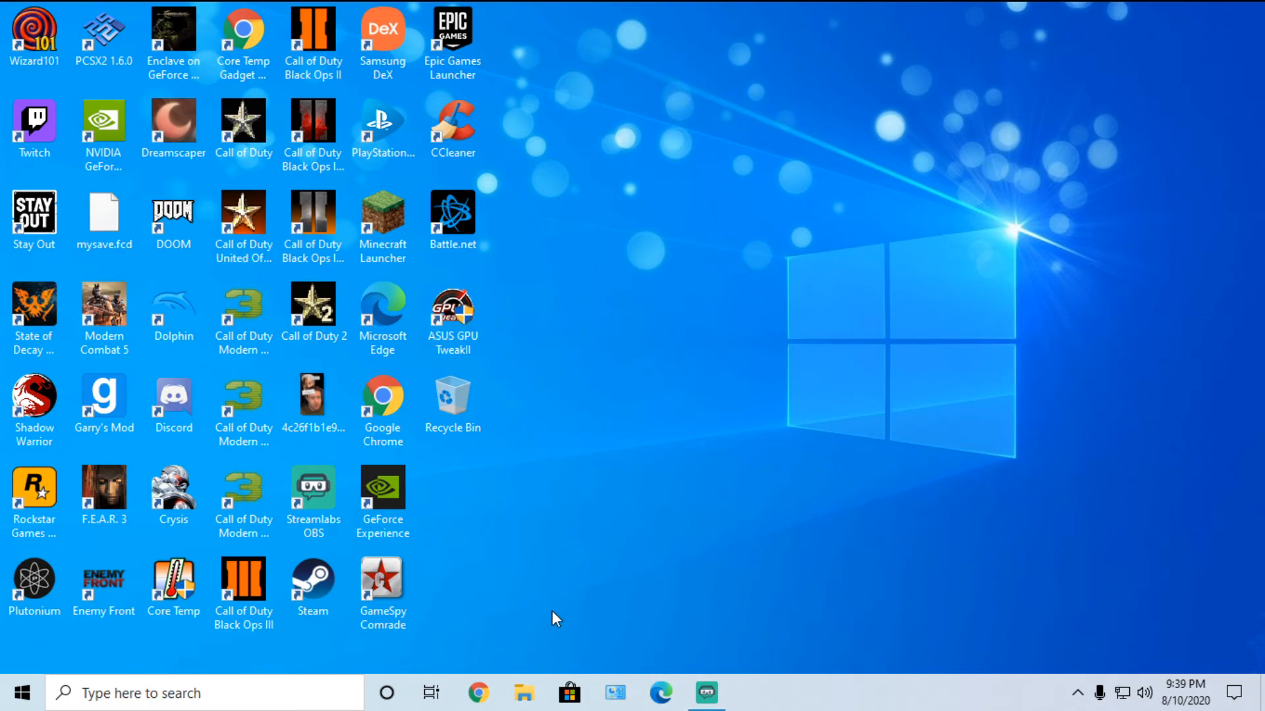
mouse_move(613, 351)
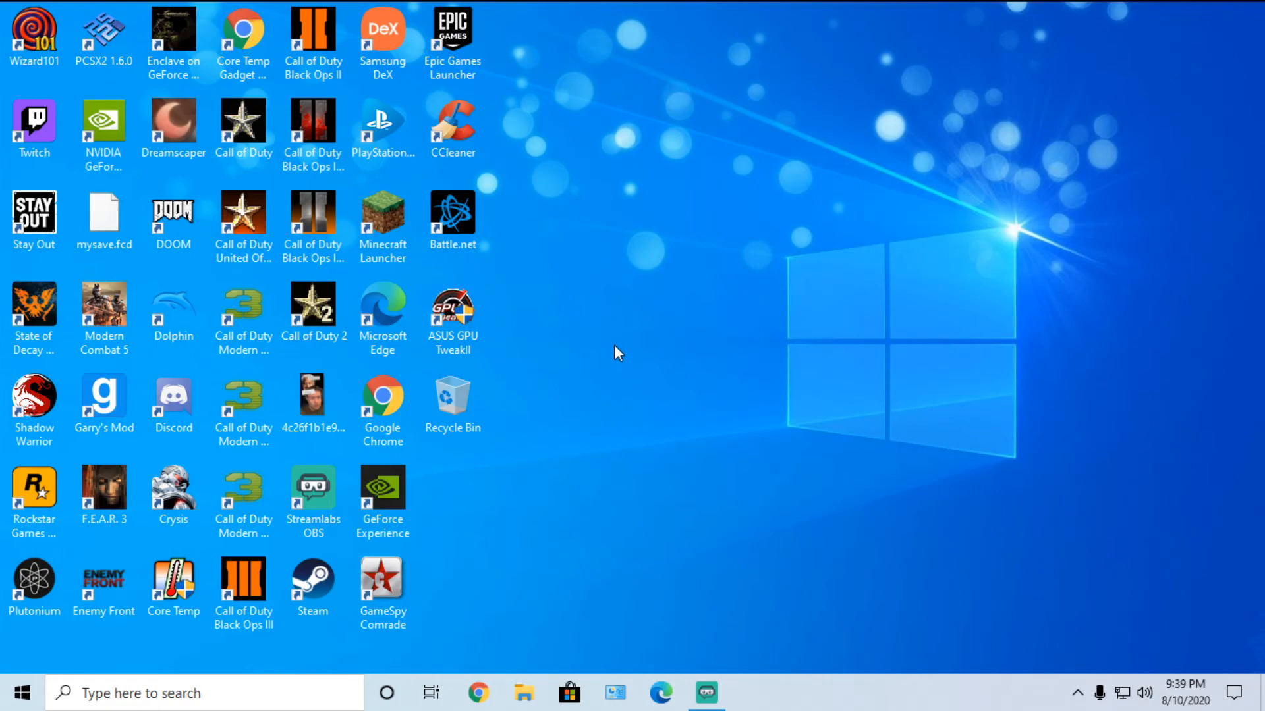
mouse_move(614, 286)
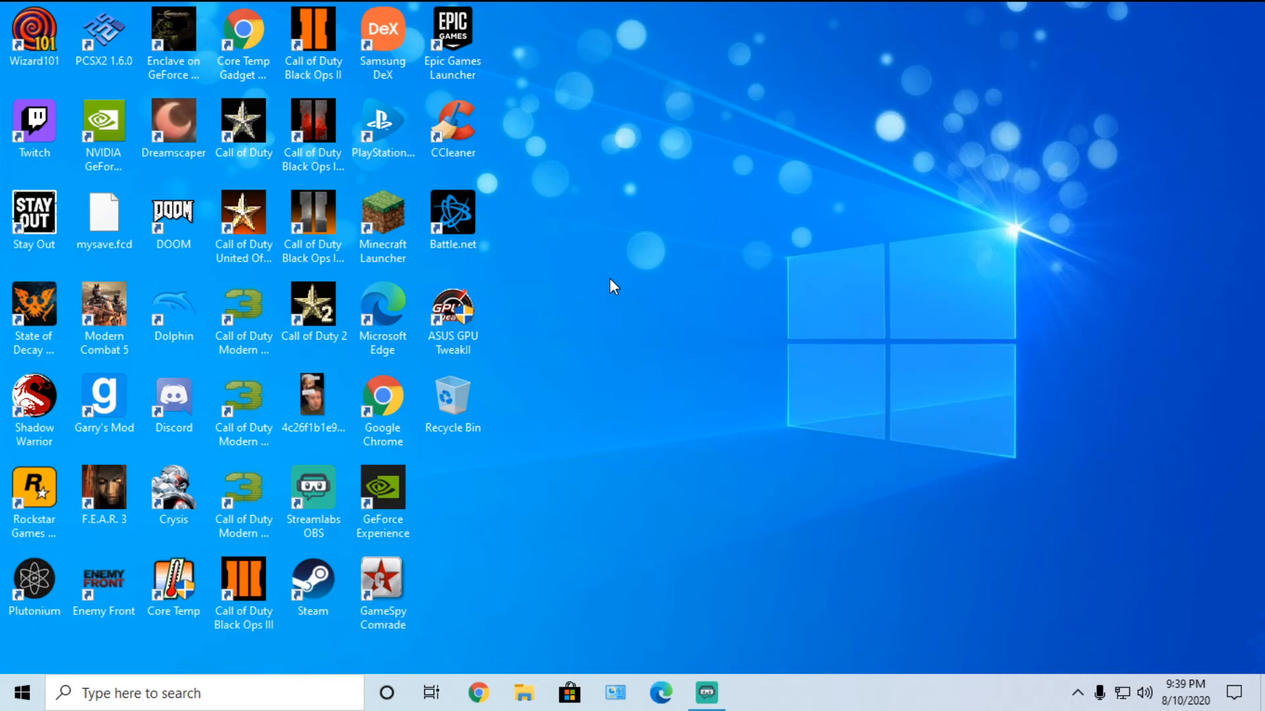
mouse_move(514, 385)
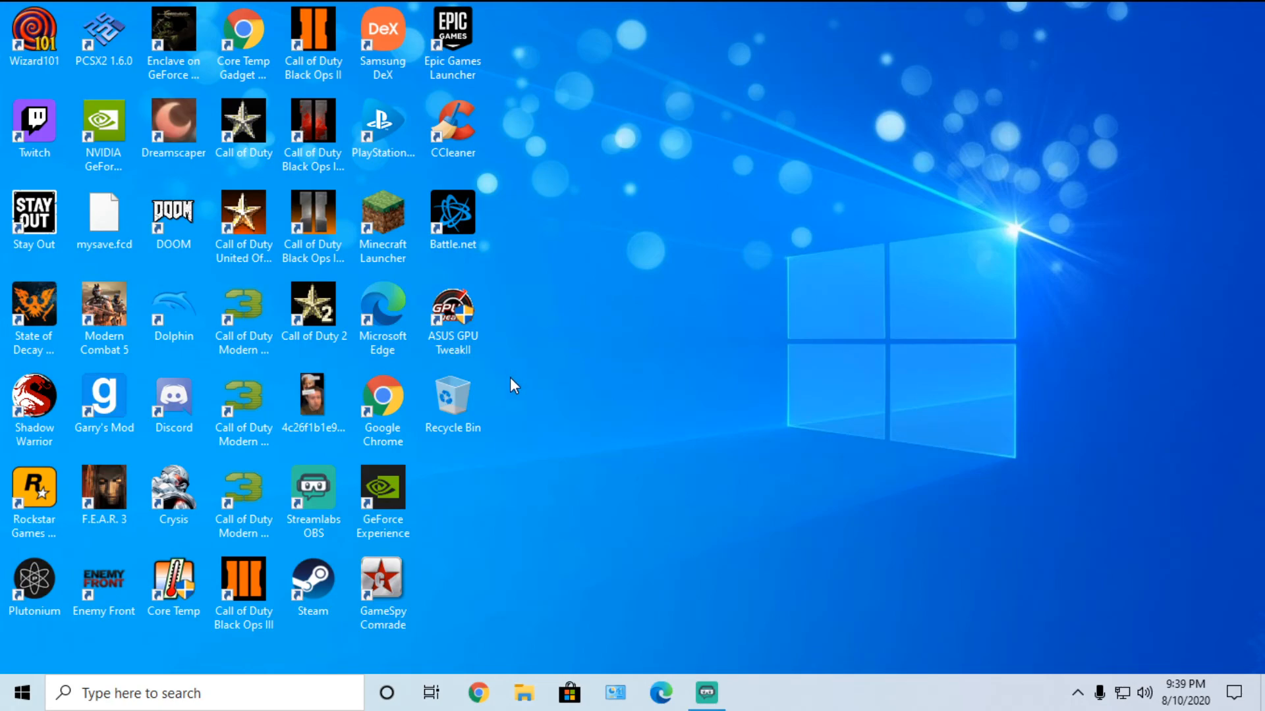
mouse_move(514, 399)
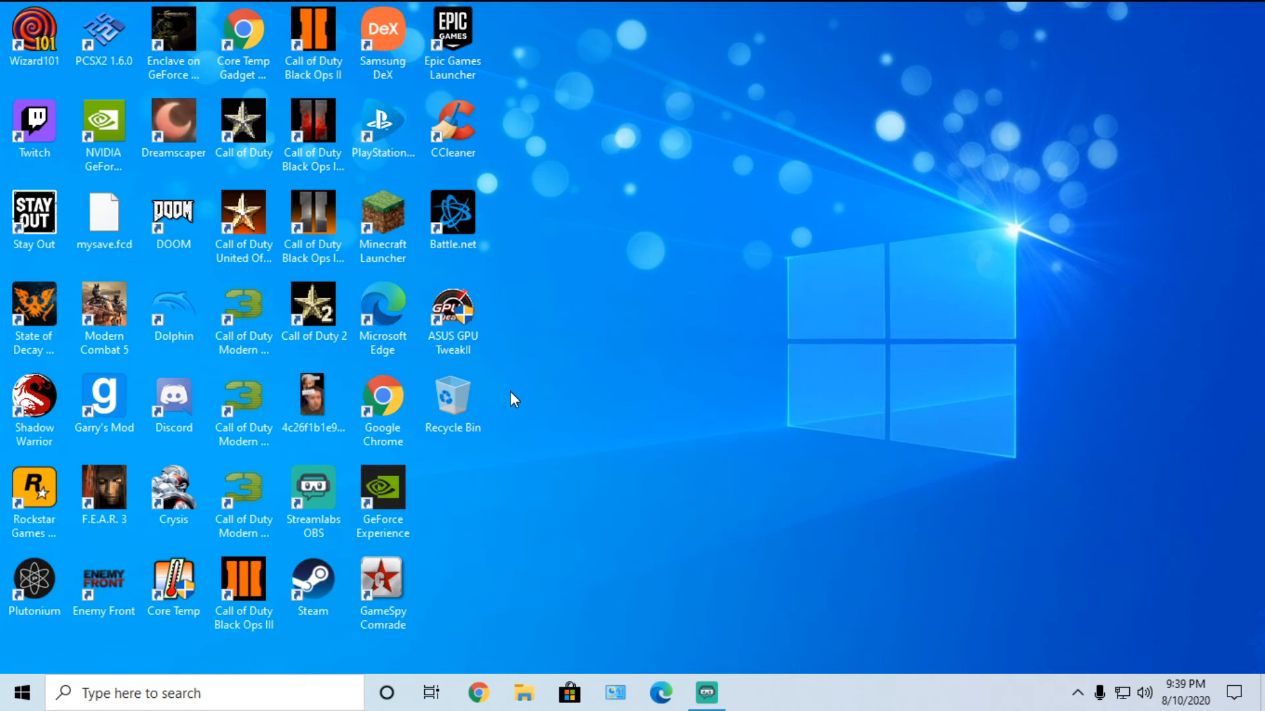
mouse_move(763, 436)
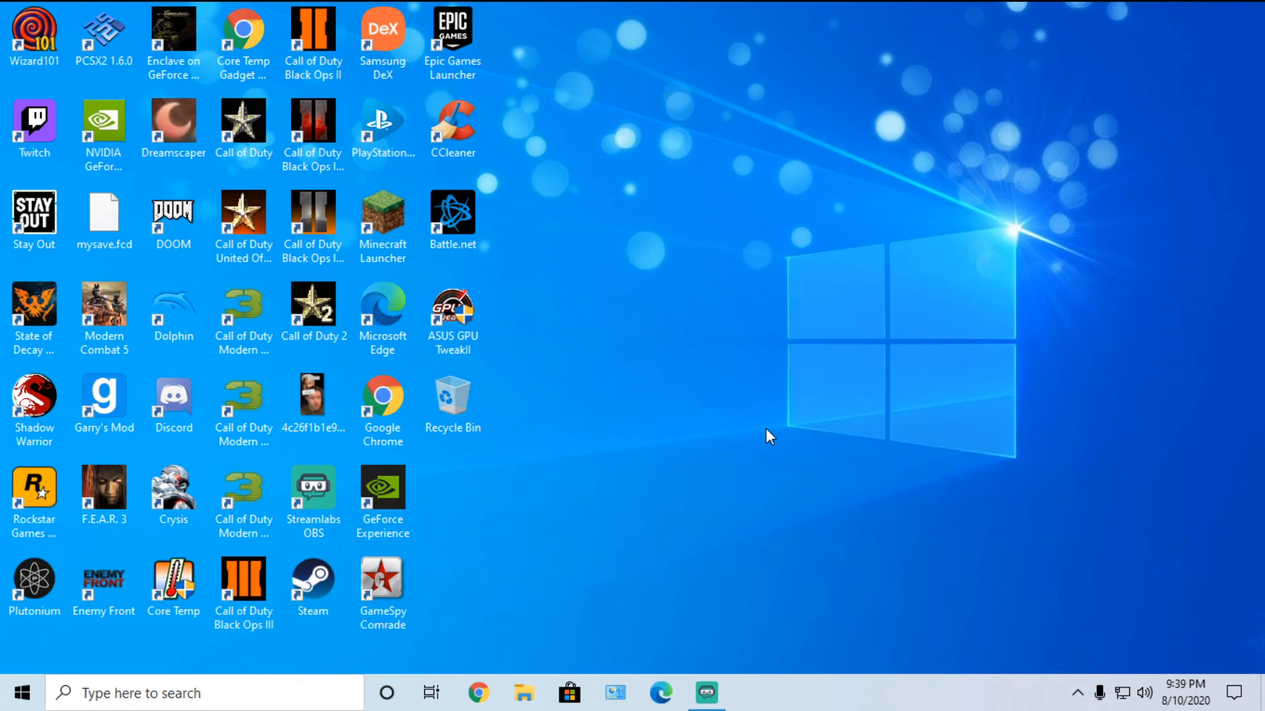
mouse_move(791, 268)
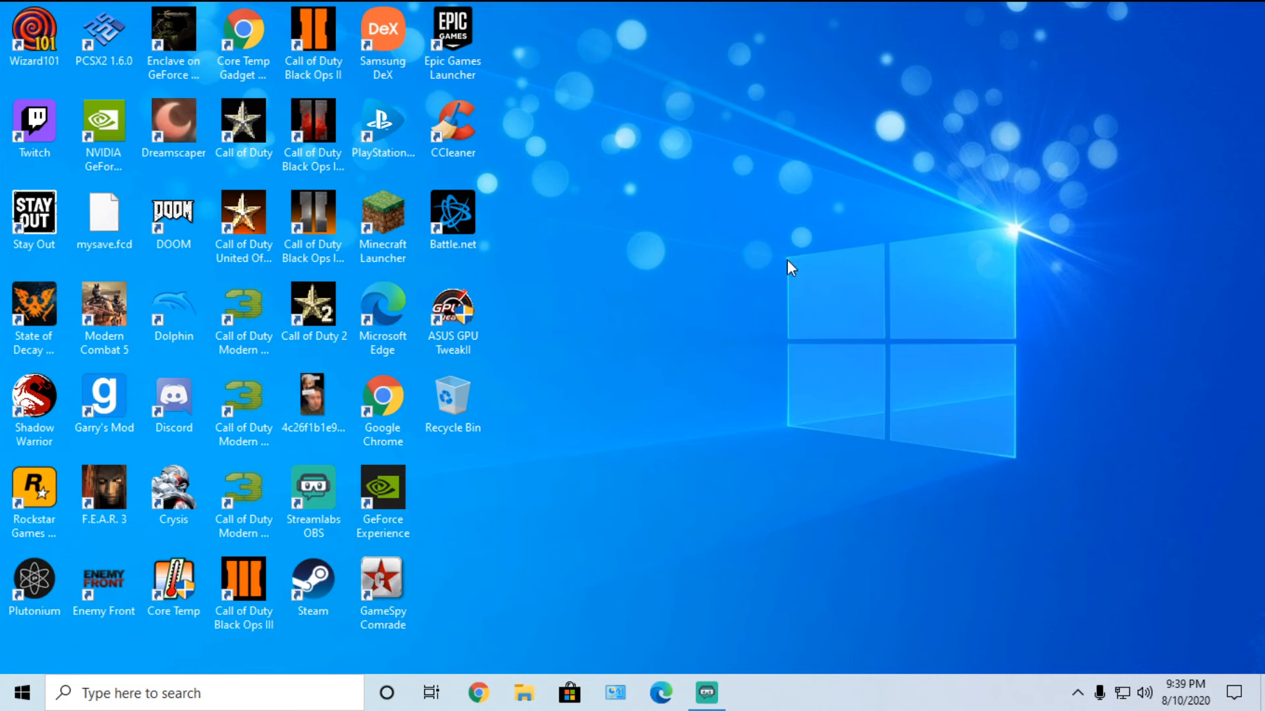
mouse_move(642, 102)
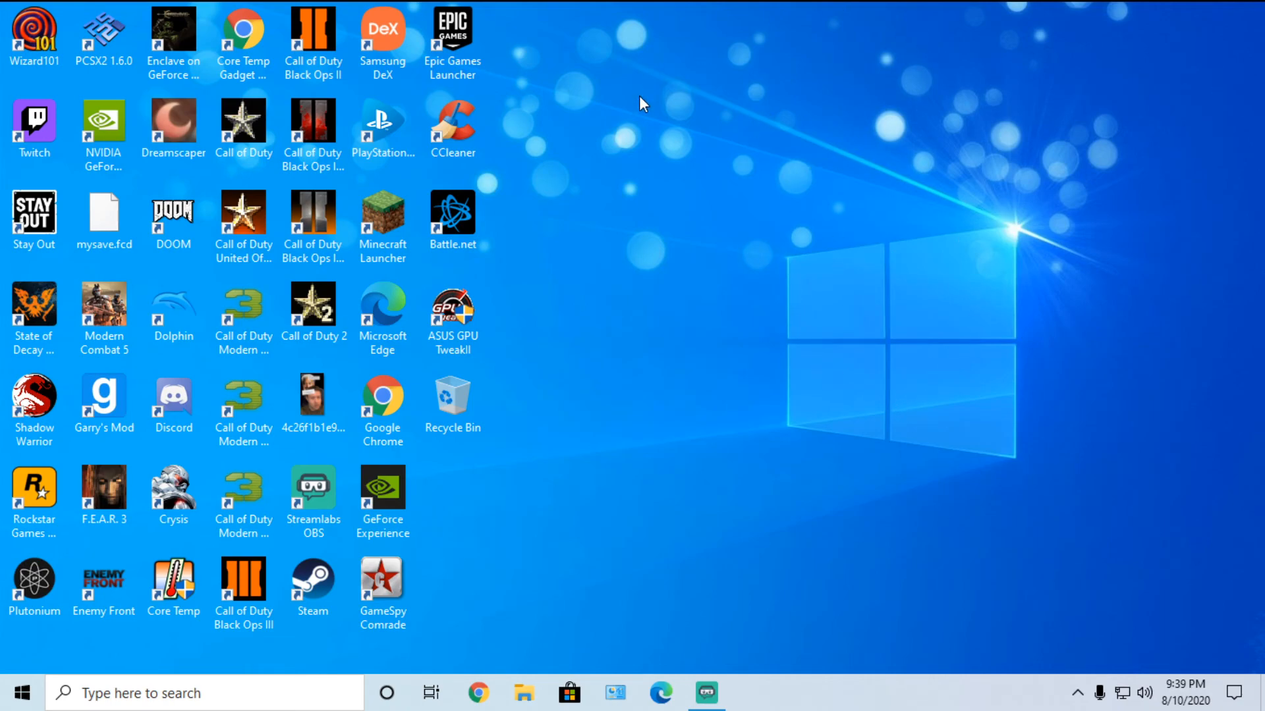
mouse_move(591, 282)
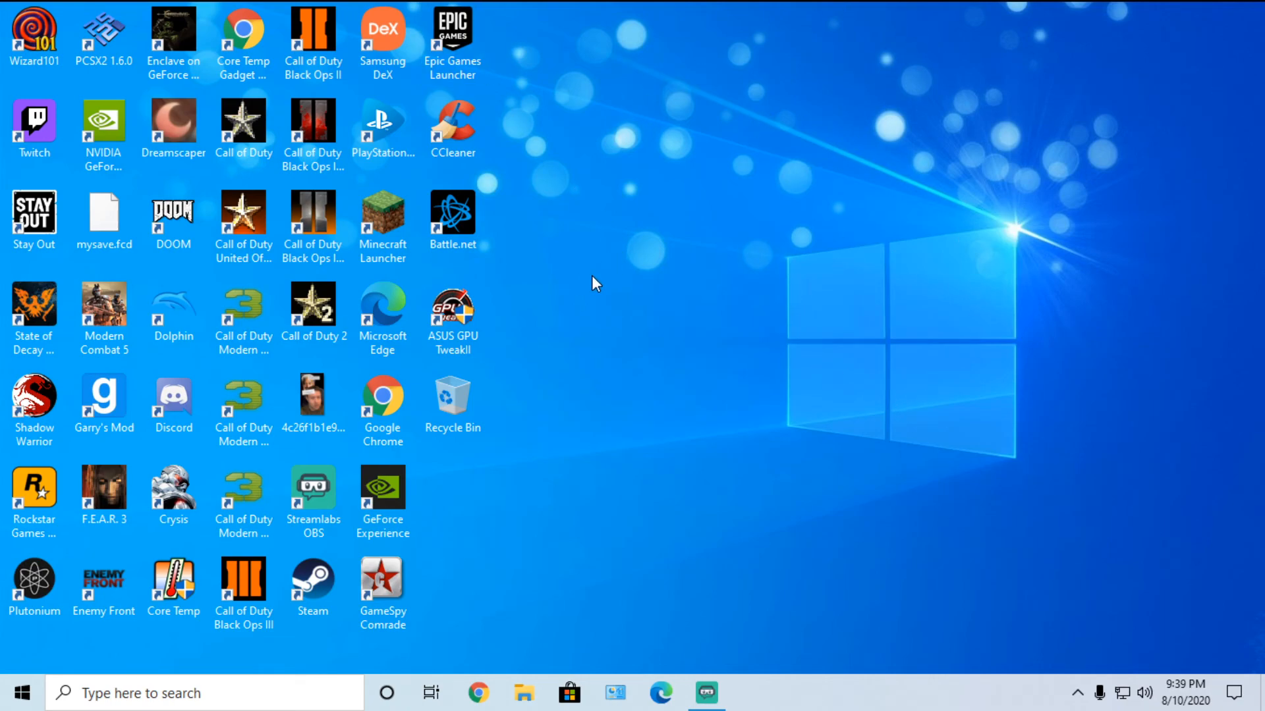
mouse_move(585, 341)
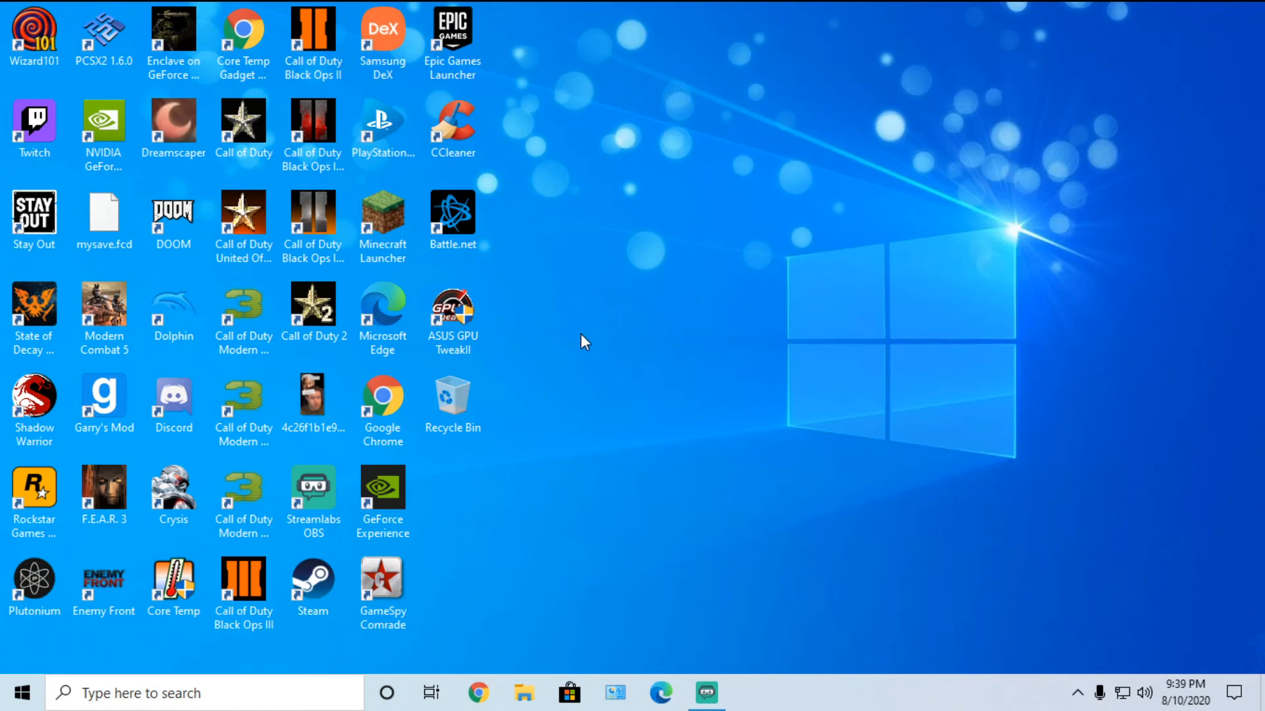
mouse_move(599, 305)
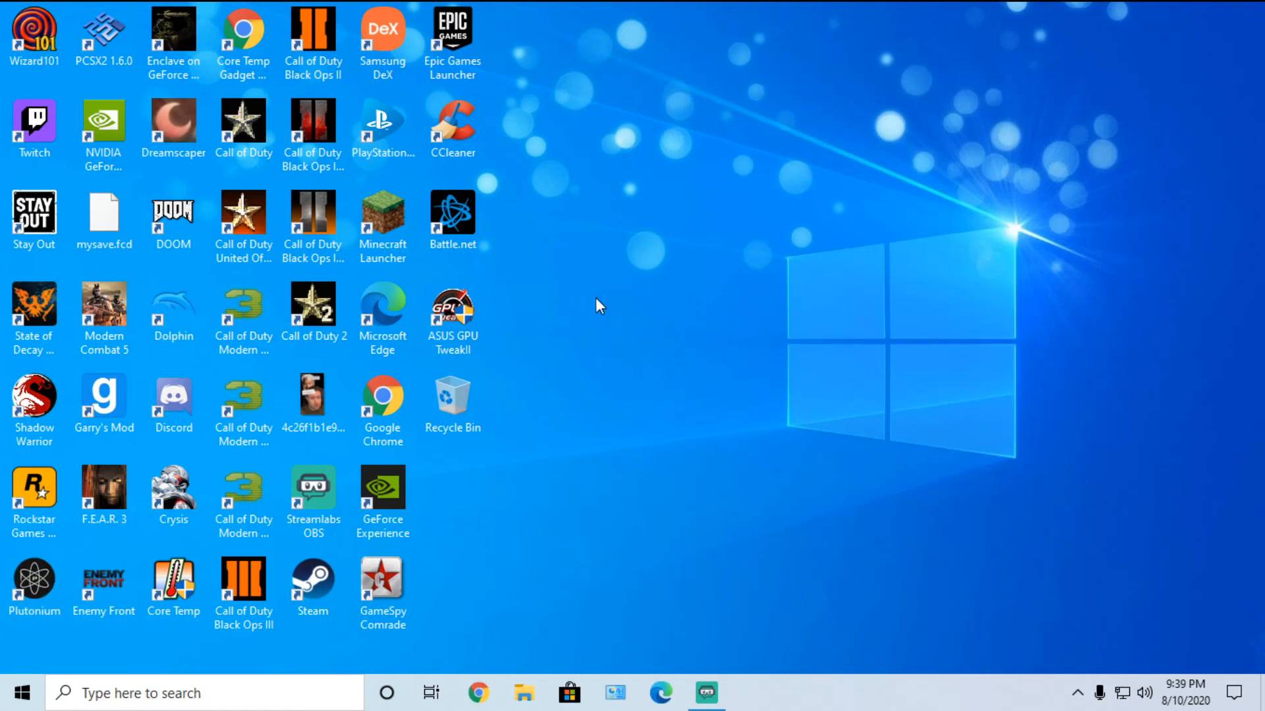
click(173, 587)
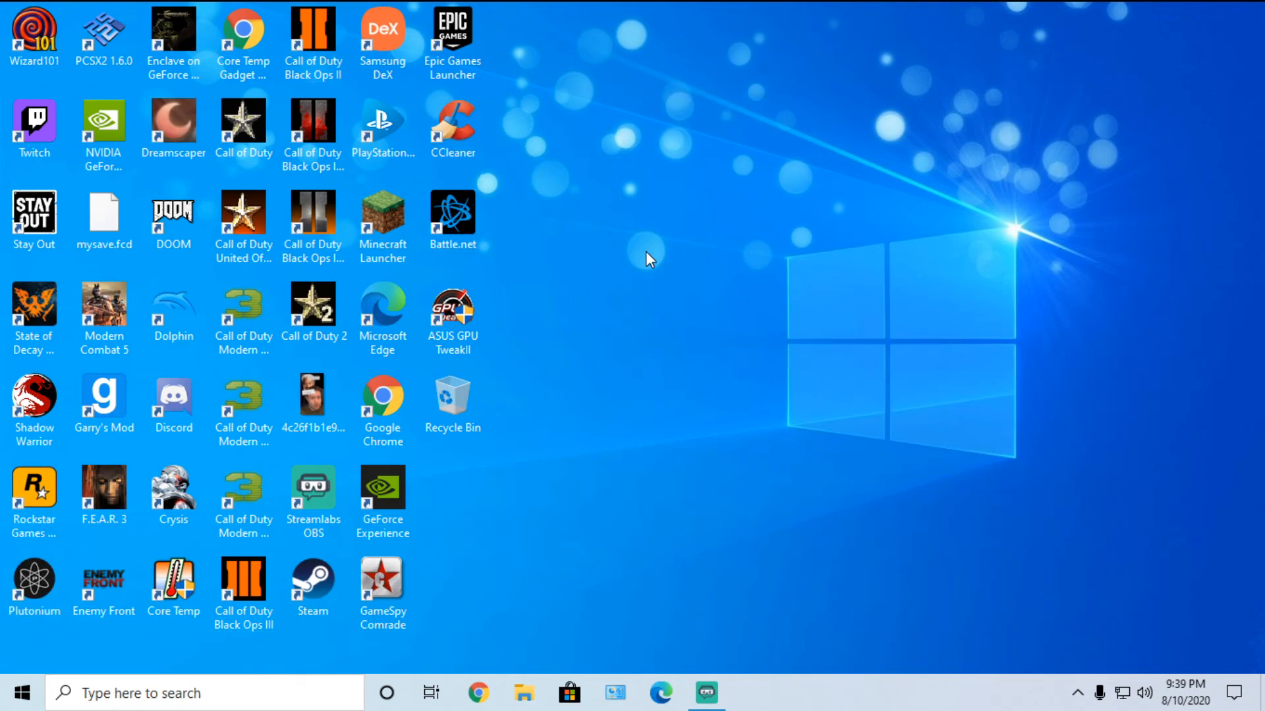
mouse_move(514, 295)
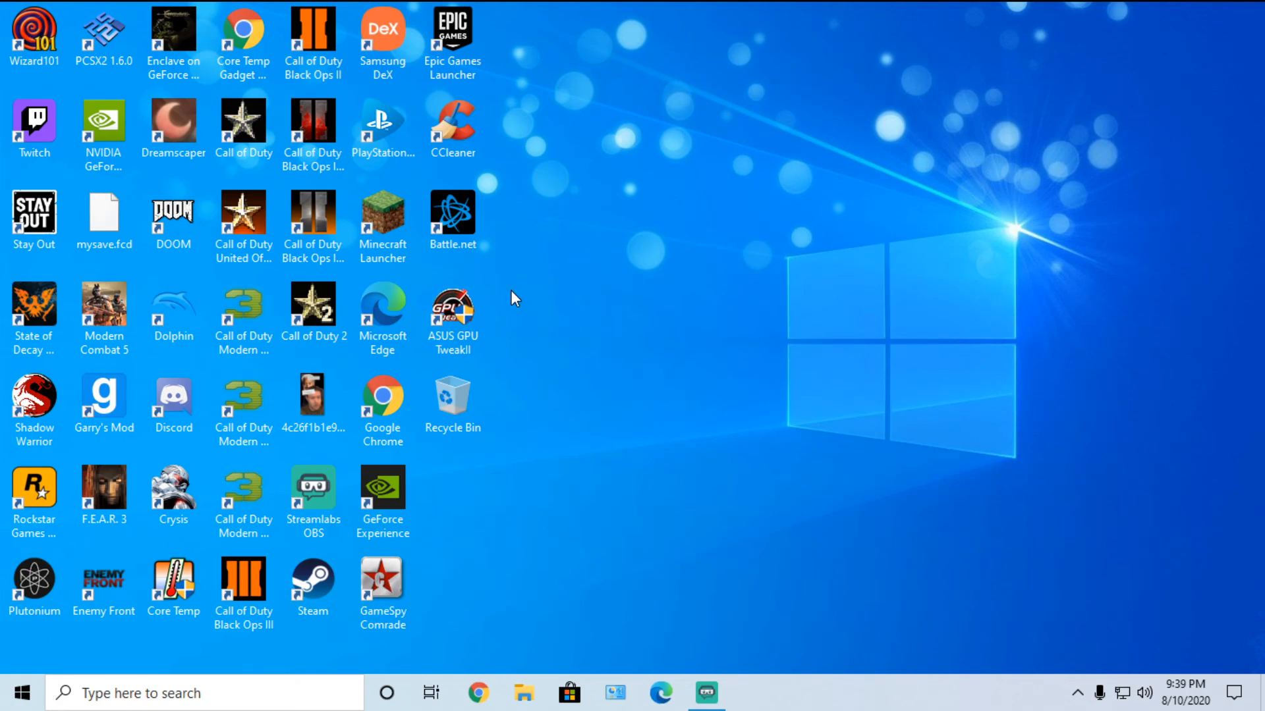
mouse_move(615, 226)
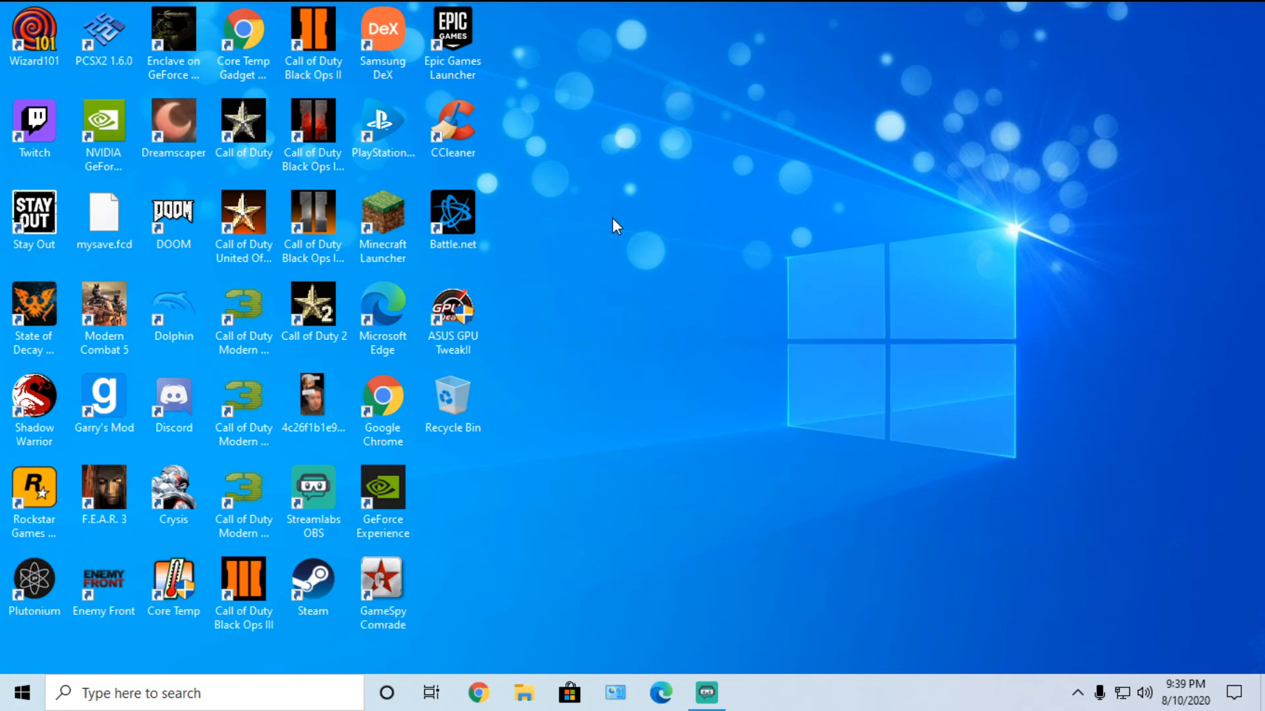